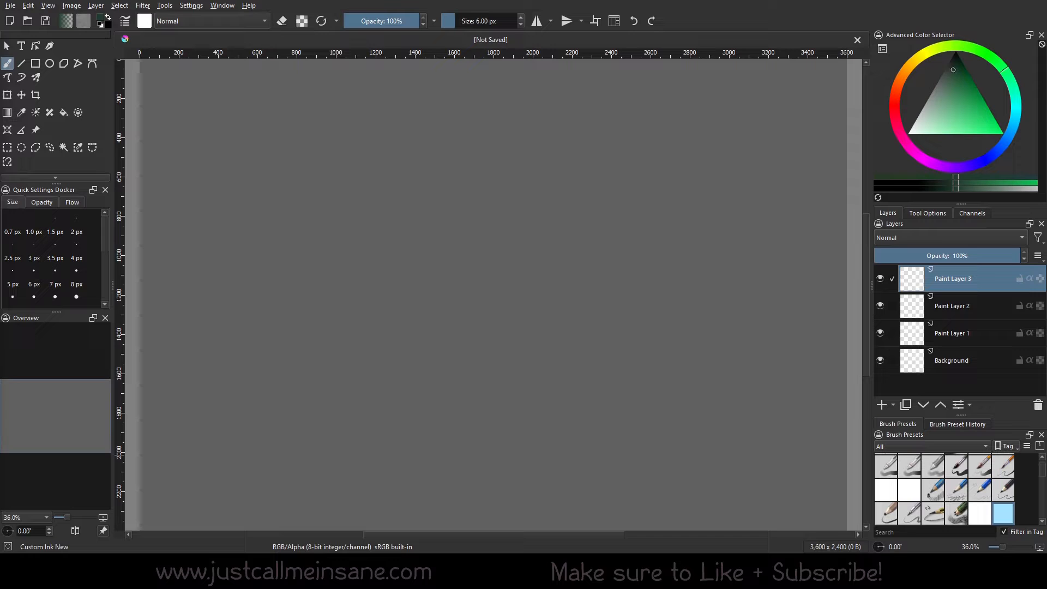
Show the Wide Gamut Color Selector from Settings > Dockers and drag it over the canvas.
click(191, 5)
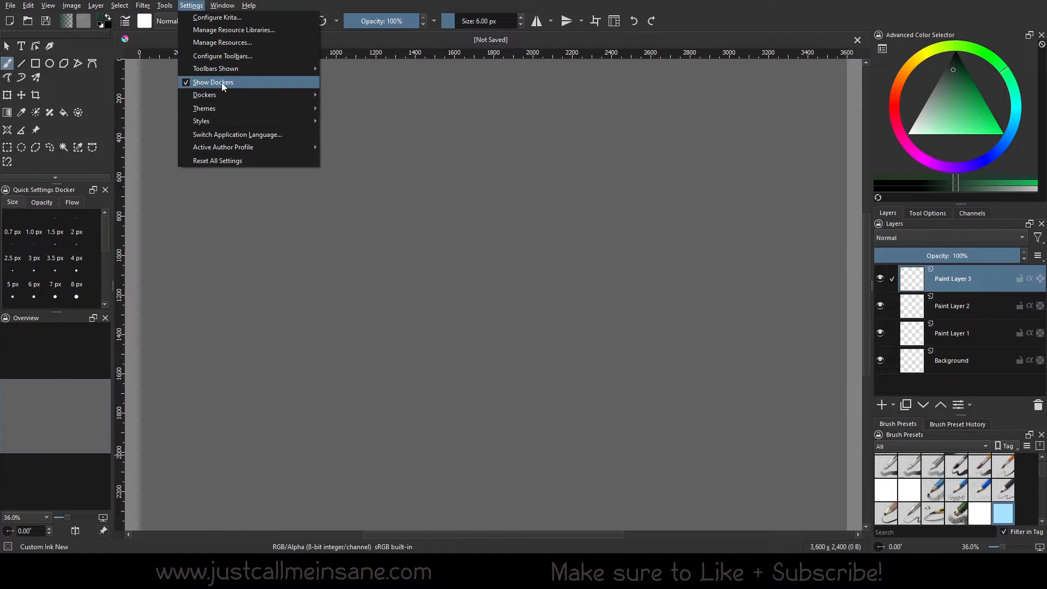
click(204, 94)
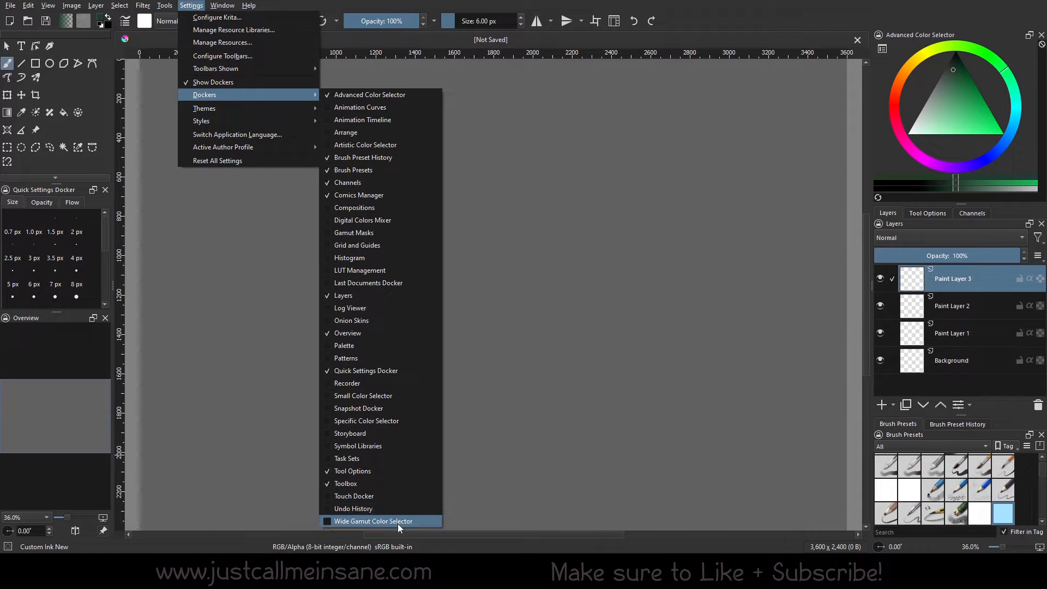
click(373, 521)
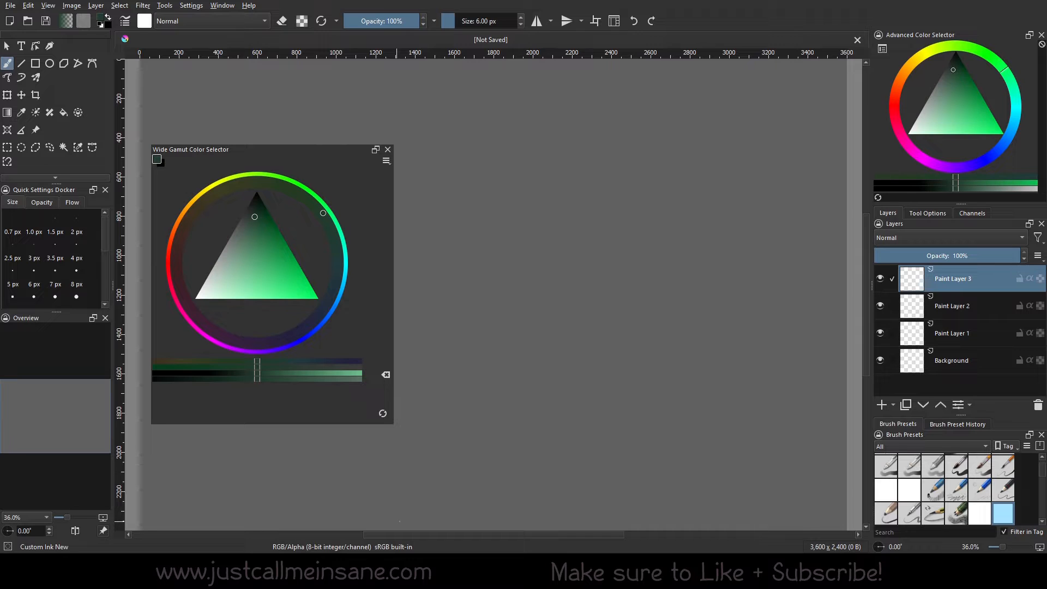
drag(190, 149, 316, 155)
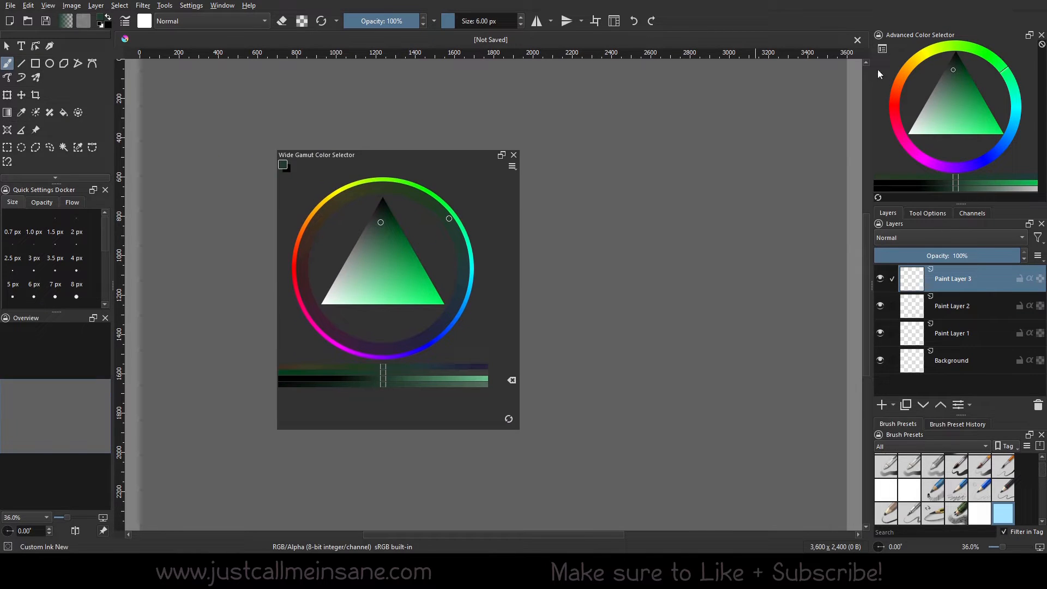
mouse_move(941, 77)
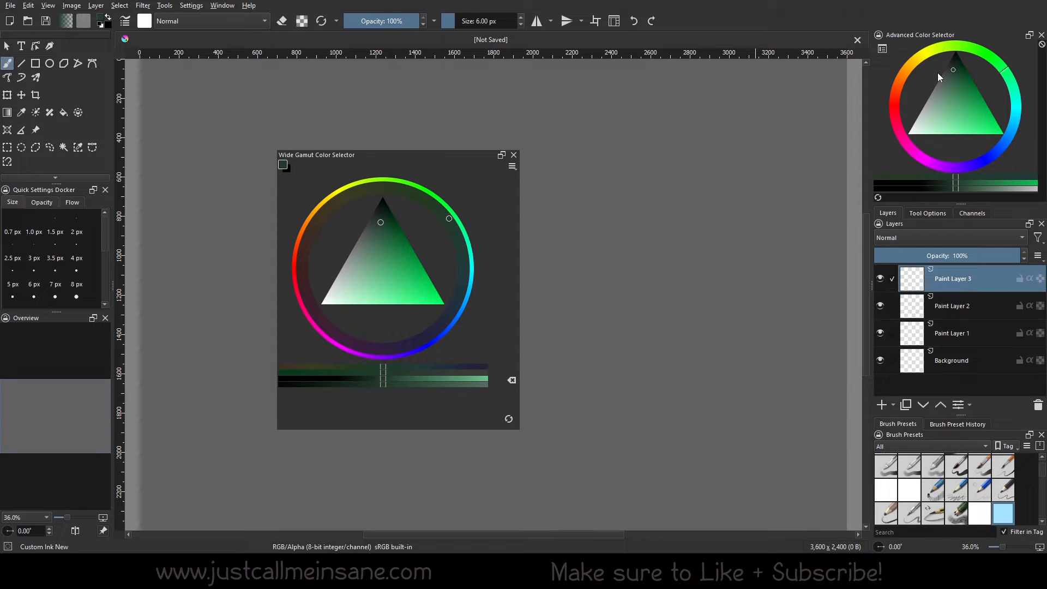
mouse_move(507, 171)
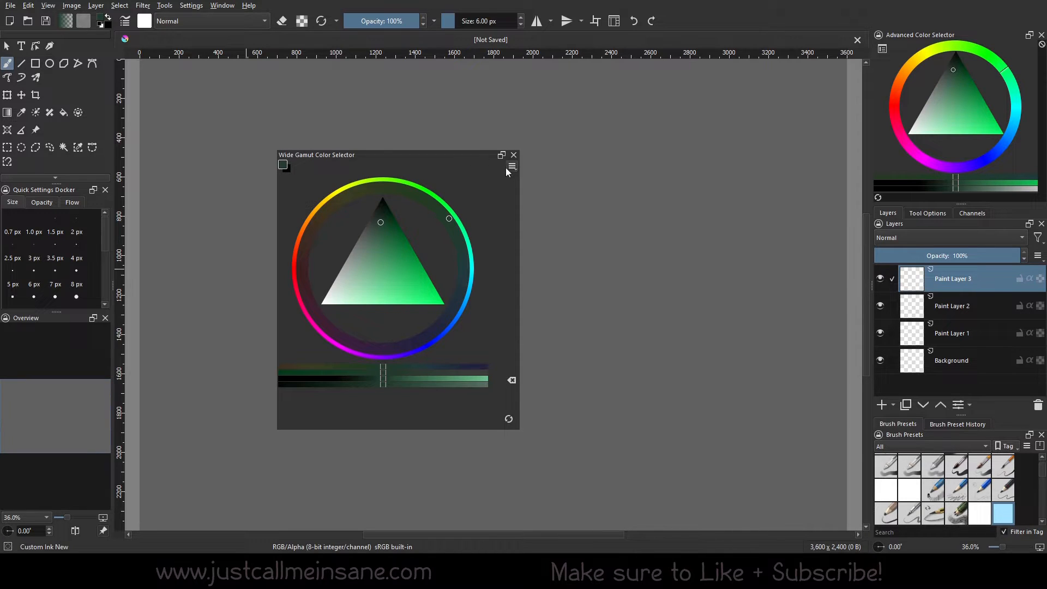
click(512, 166)
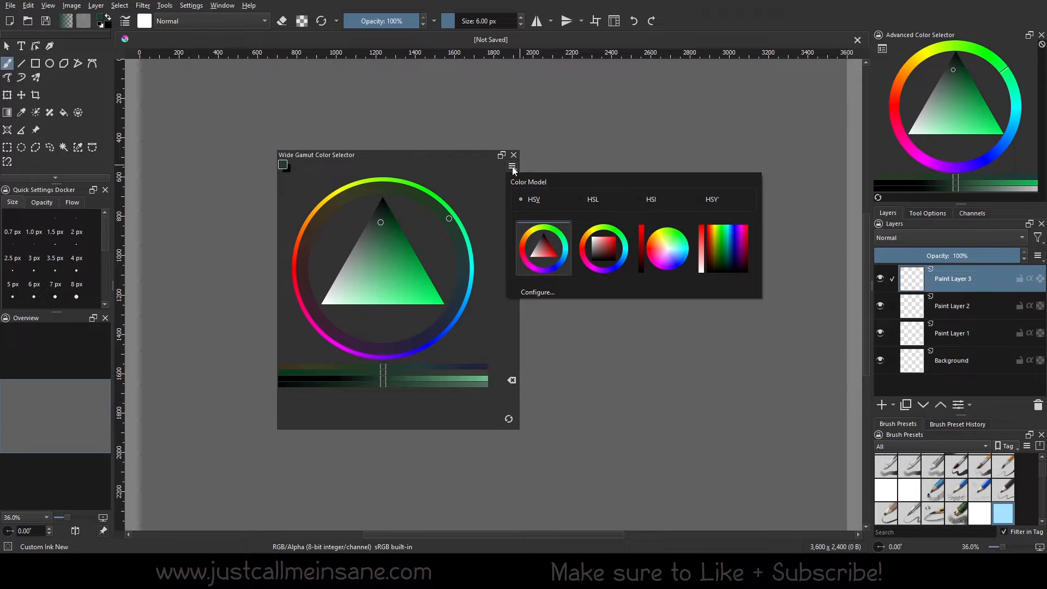
click(538, 292)
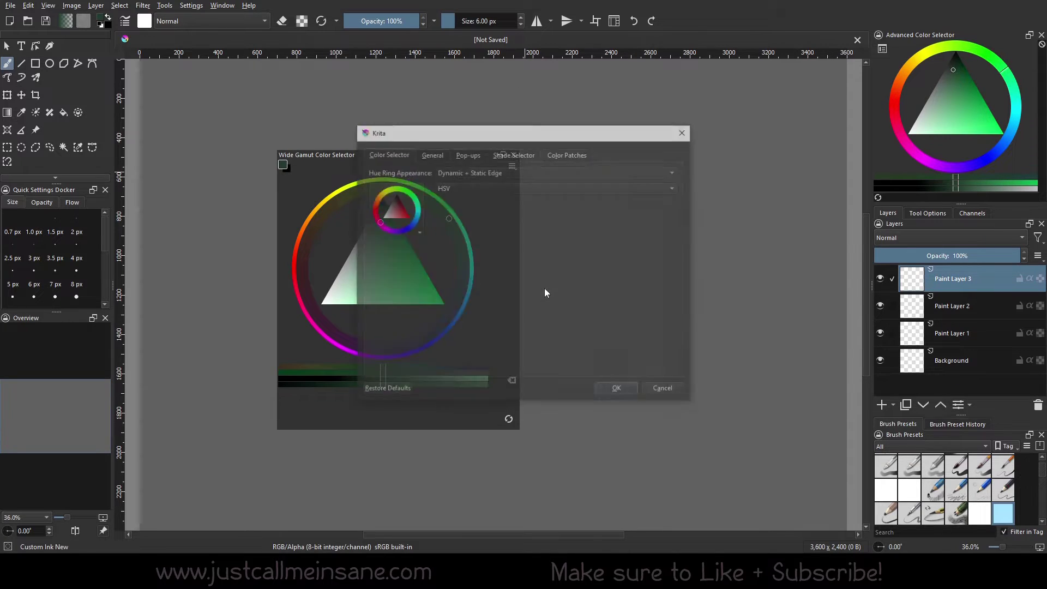
click(619, 206)
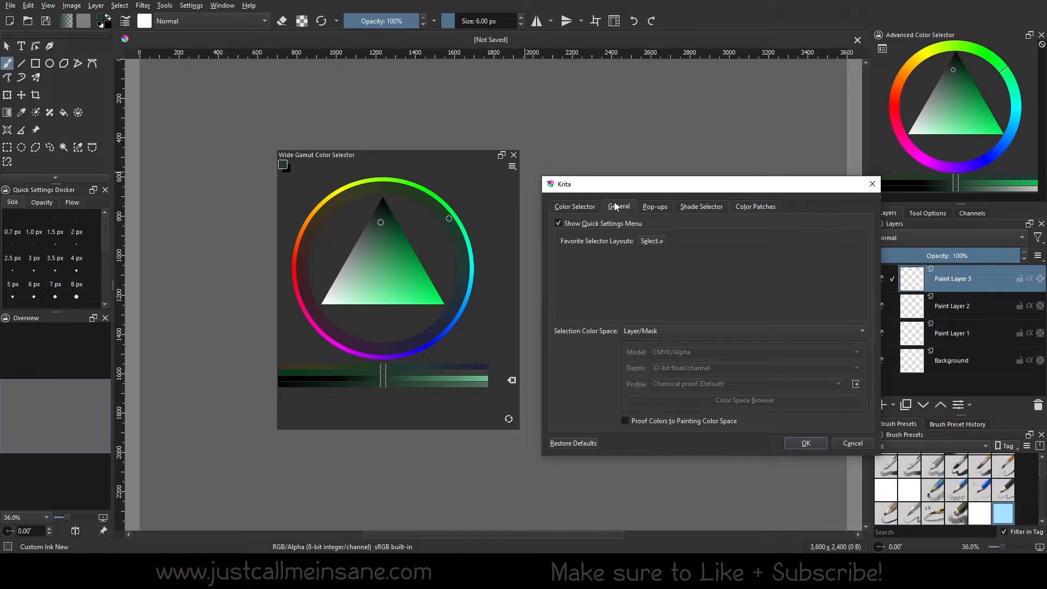
mouse_move(652, 383)
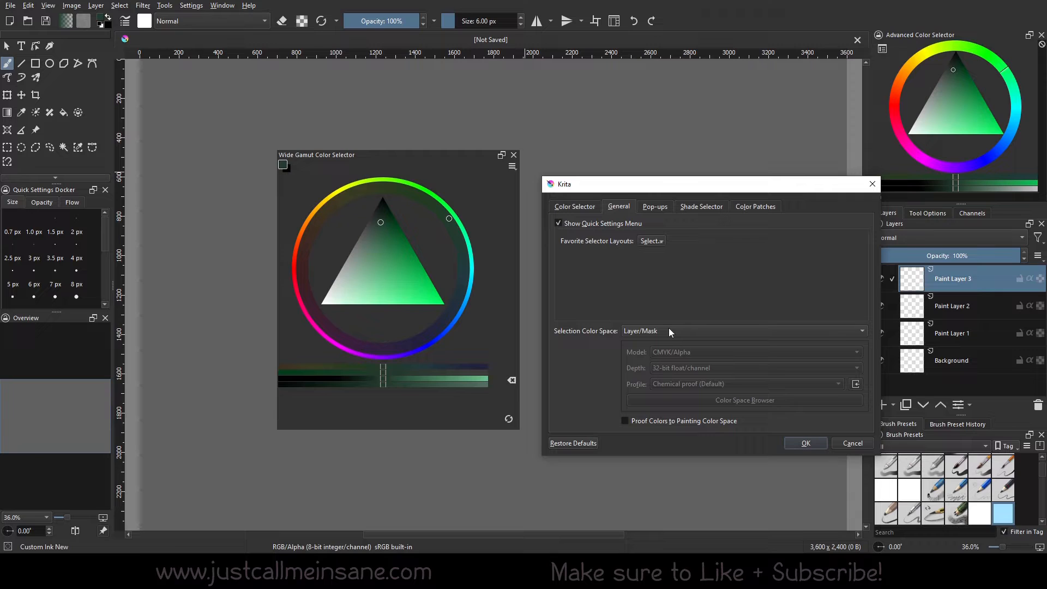
mouse_move(728, 334)
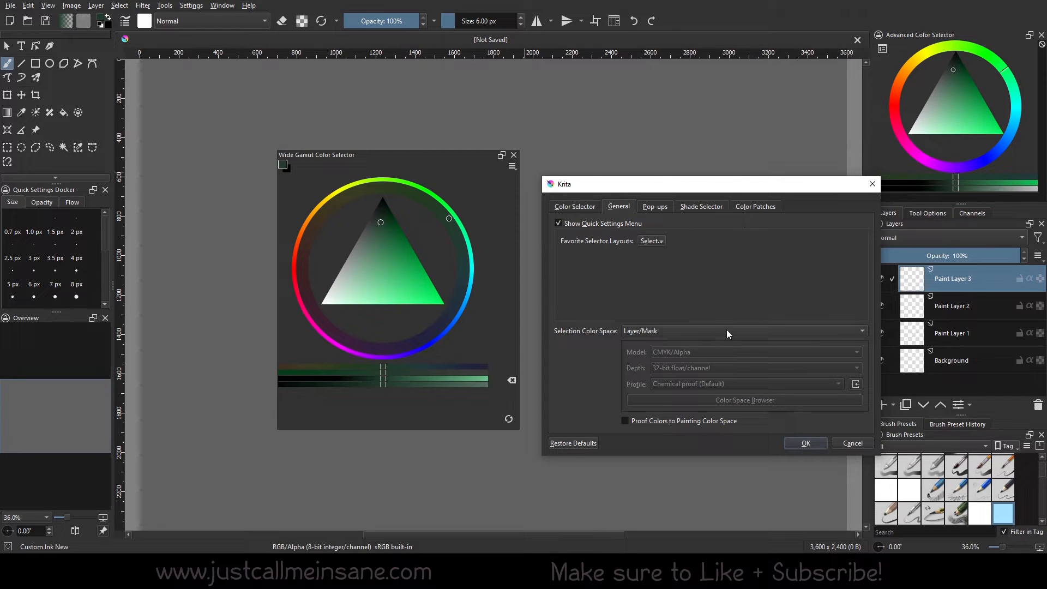
click(744, 331)
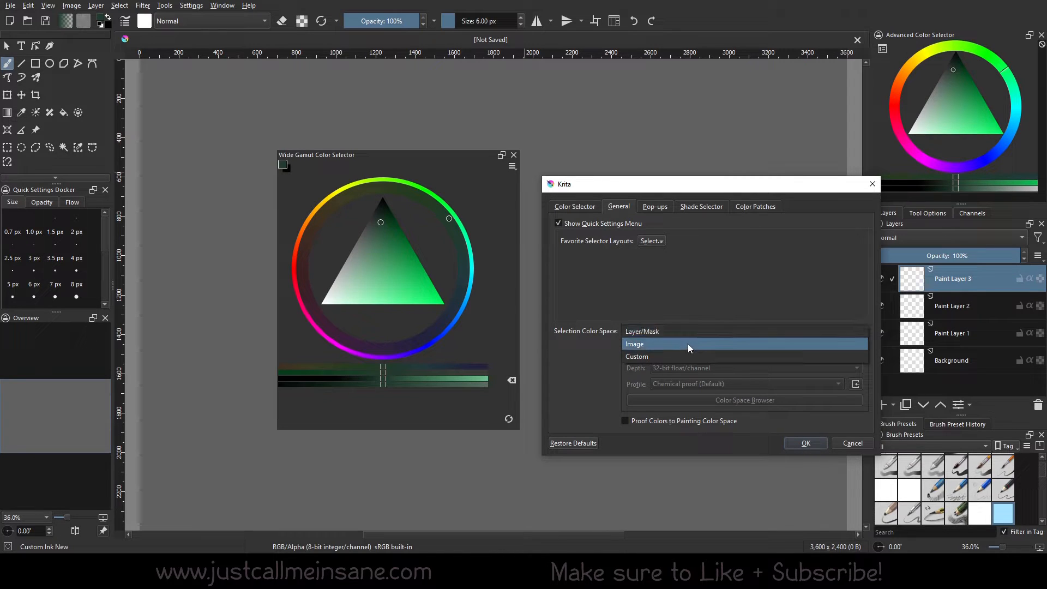
click(642, 331)
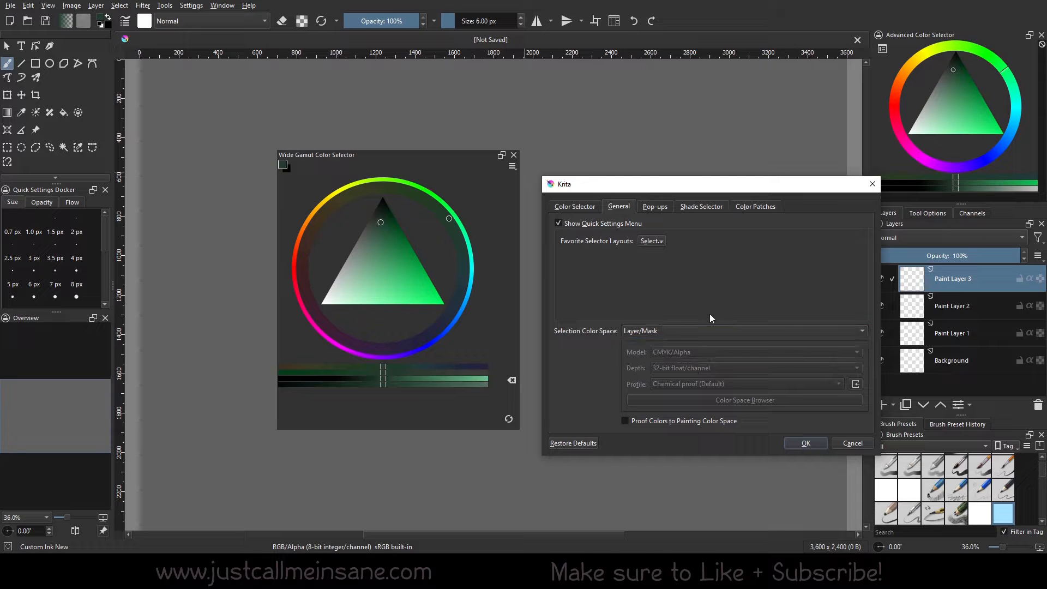
mouse_move(749, 161)
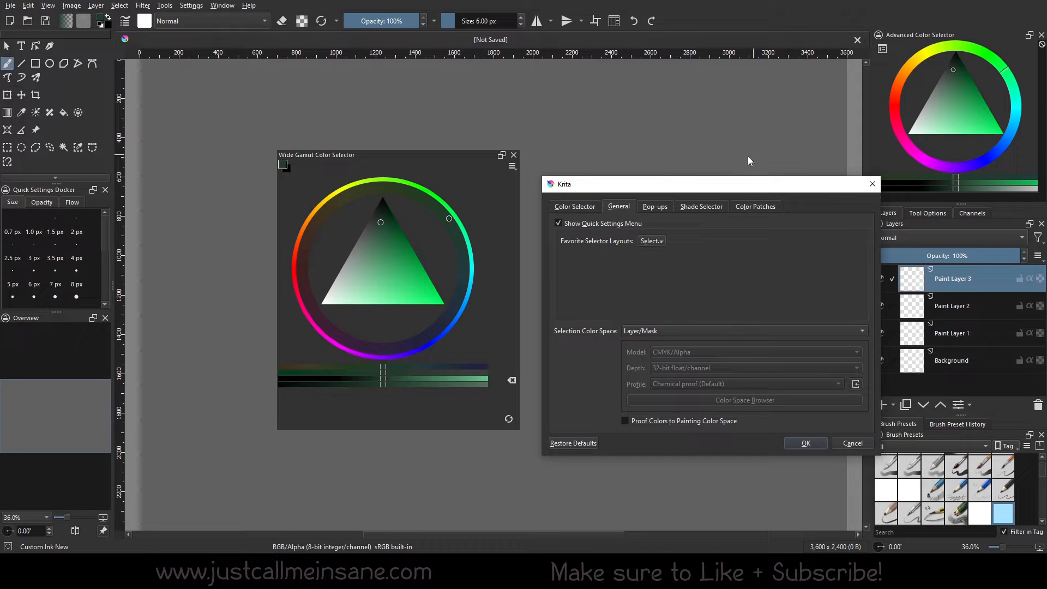
drag(711, 184, 699, 159)
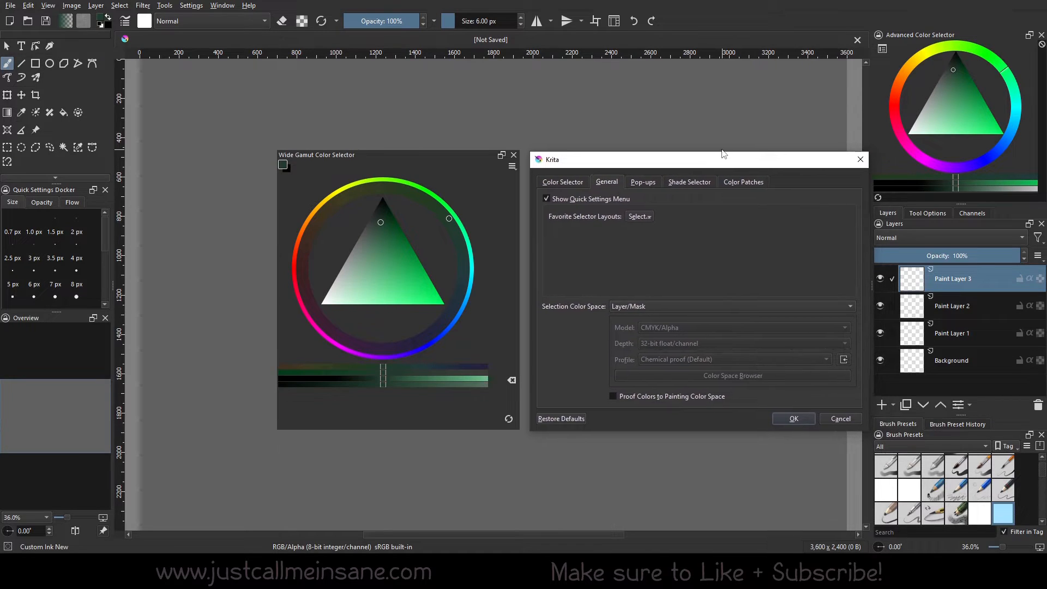
mouse_move(364, 271)
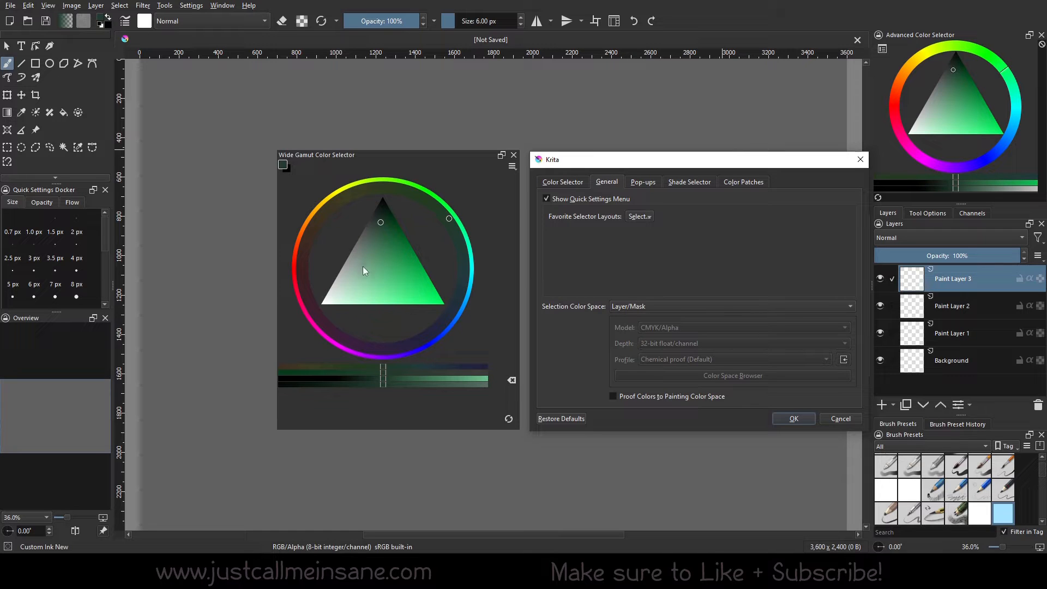
mouse_move(433, 482)
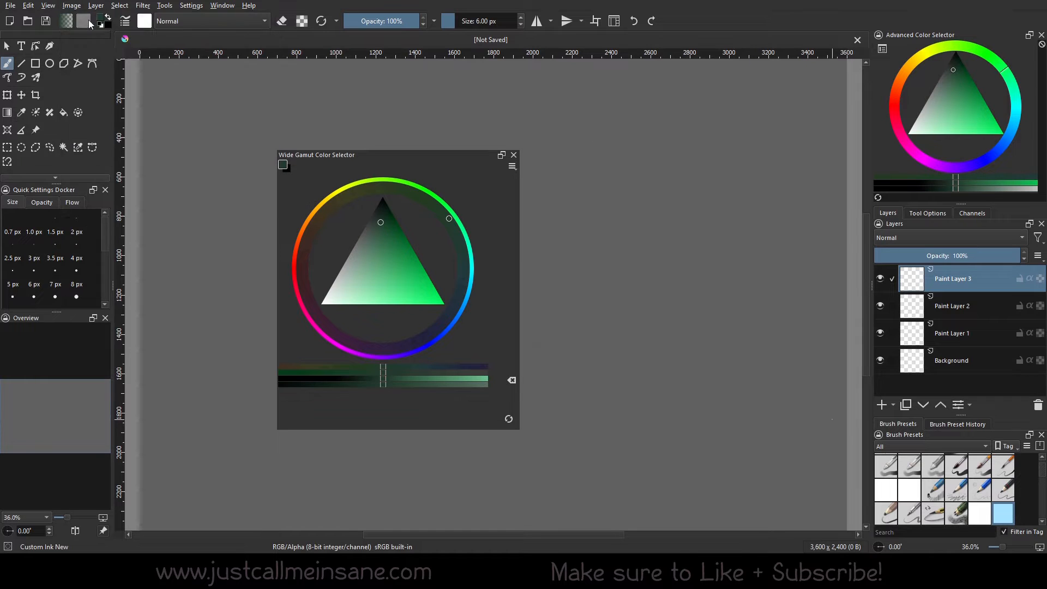
Check image properties, then set the selector's color space to Custom CMYK/Alpha 32-bit float.
click(69, 6)
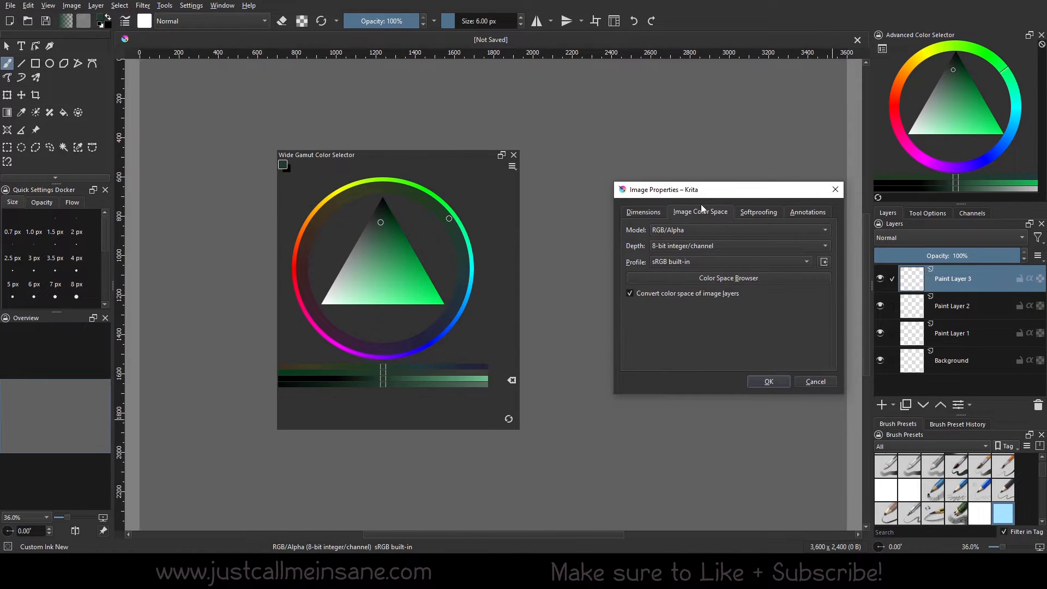
mouse_move(726, 248)
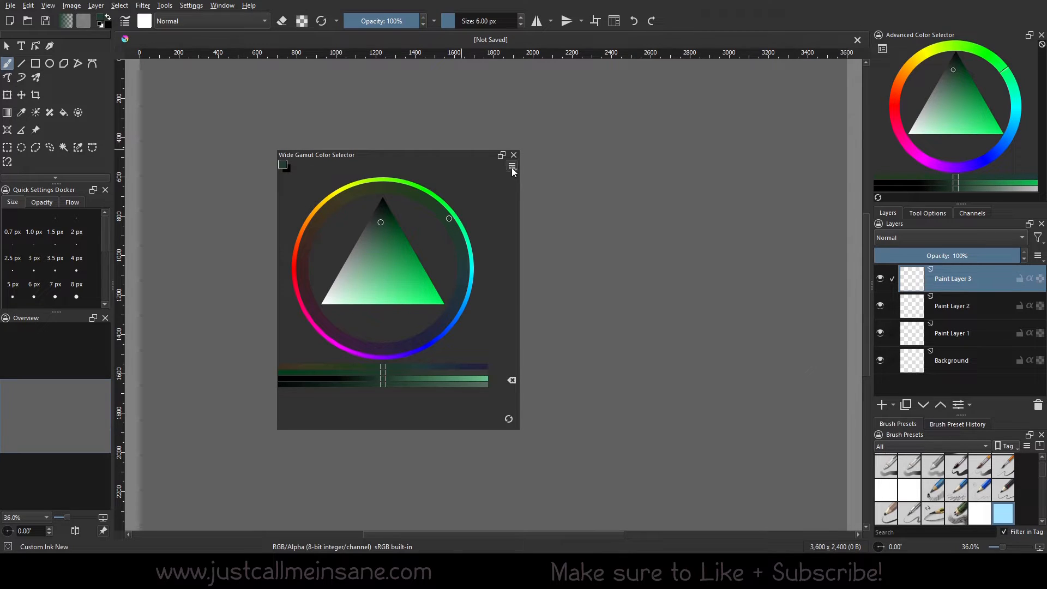
click(513, 166)
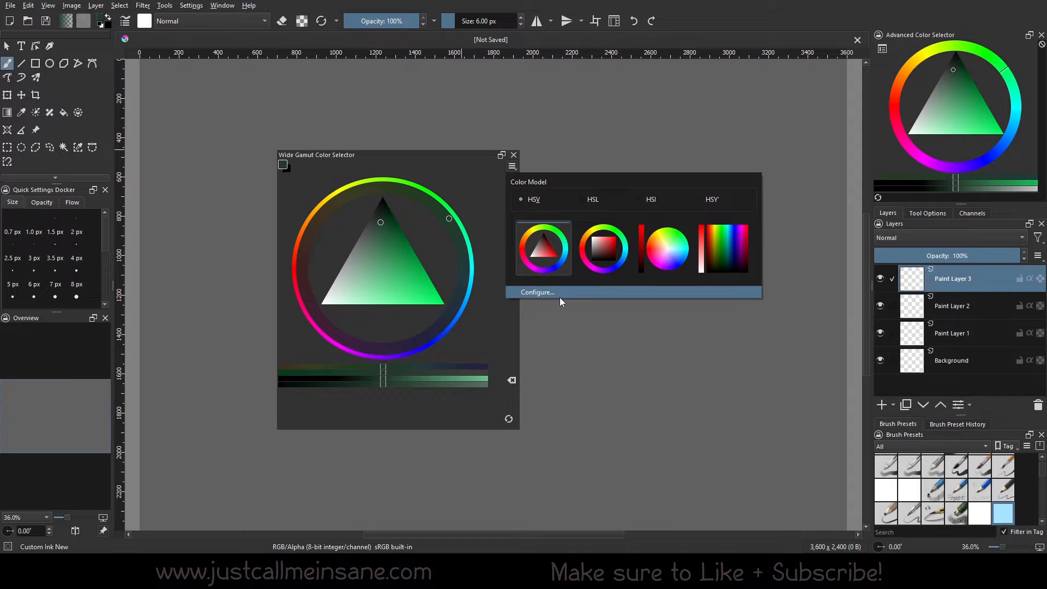
click(537, 292)
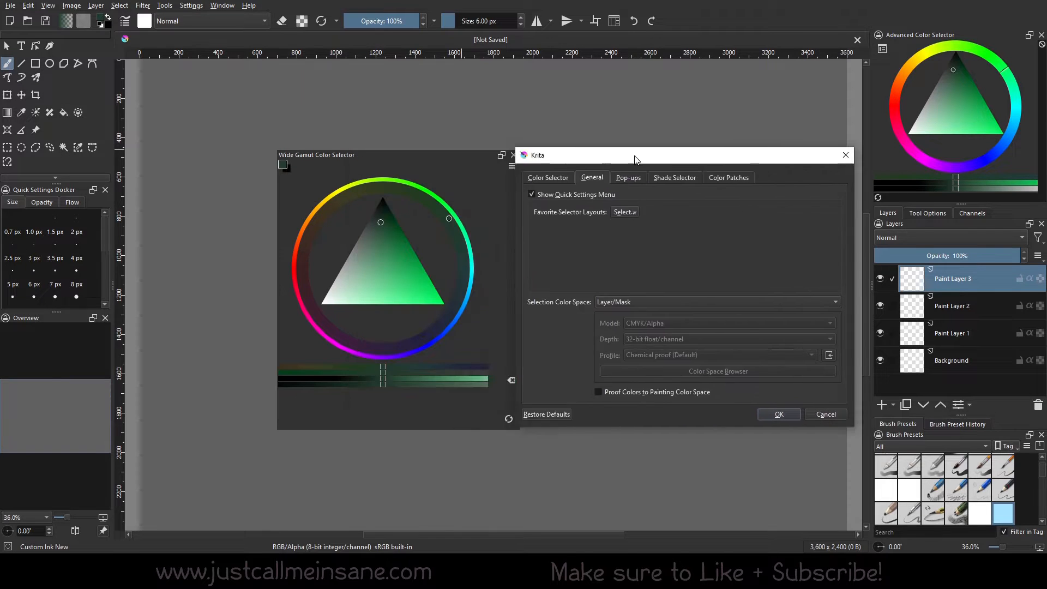
drag(635, 155, 742, 126)
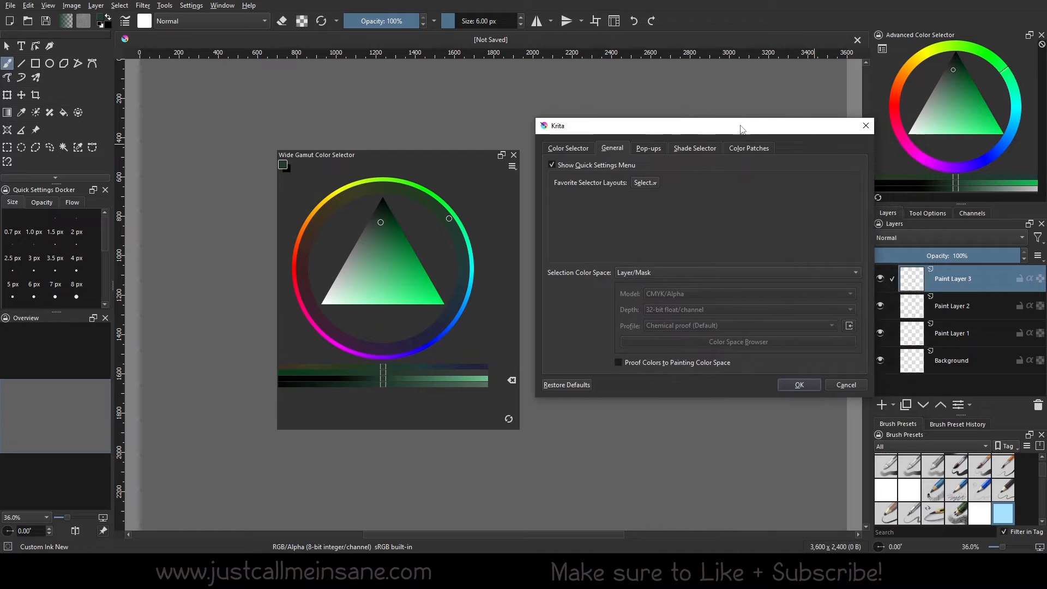
click(738, 272)
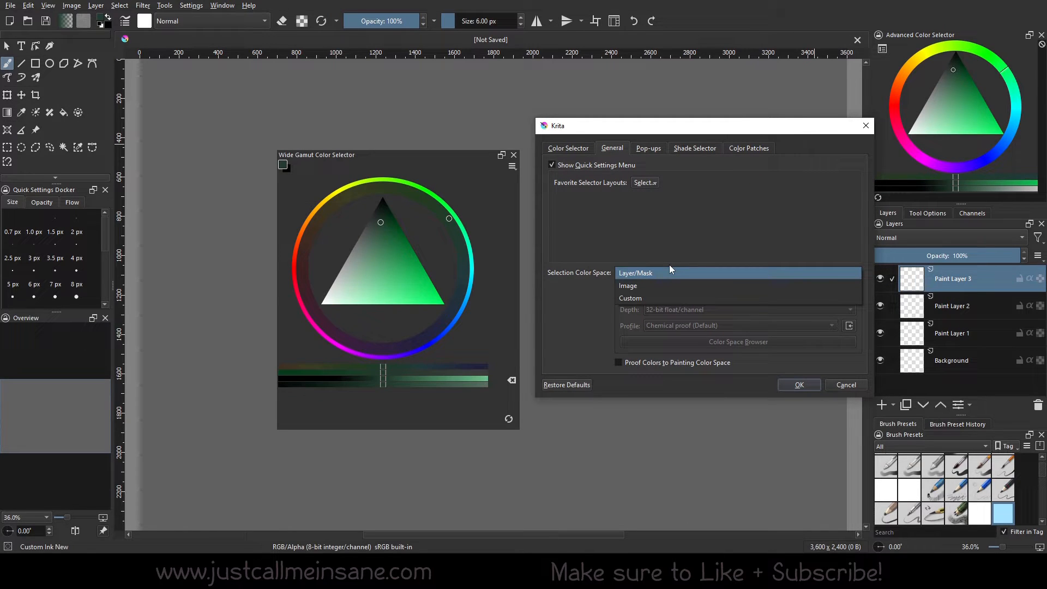
click(628, 286)
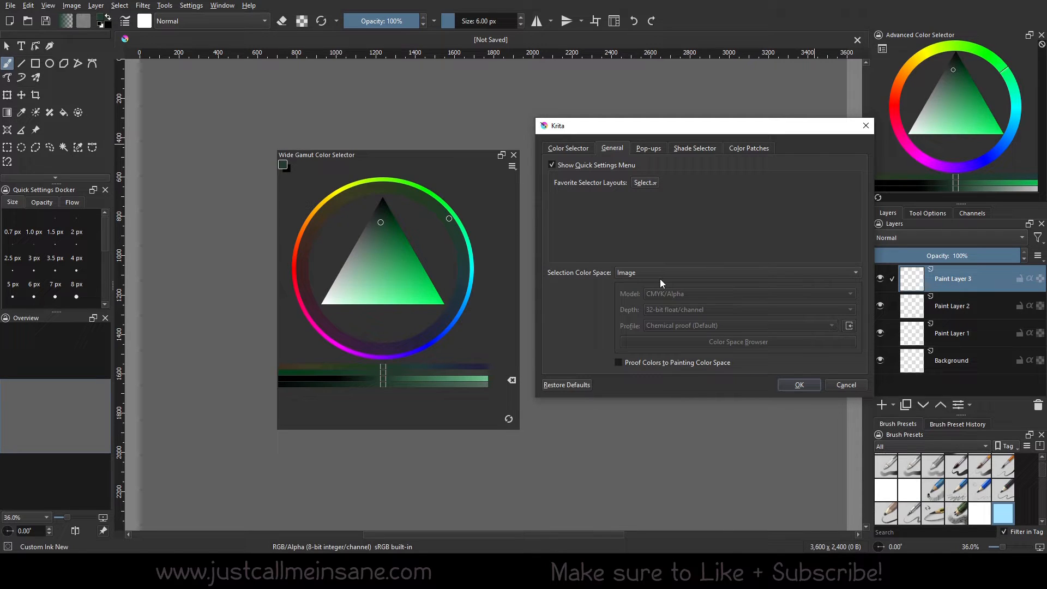
mouse_move(648, 273)
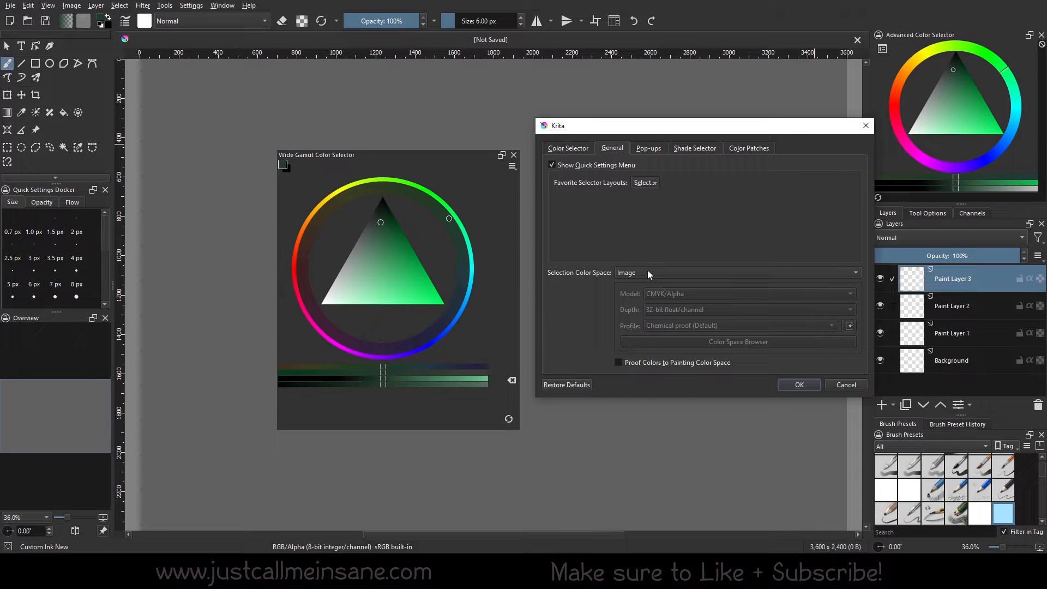
click(738, 273)
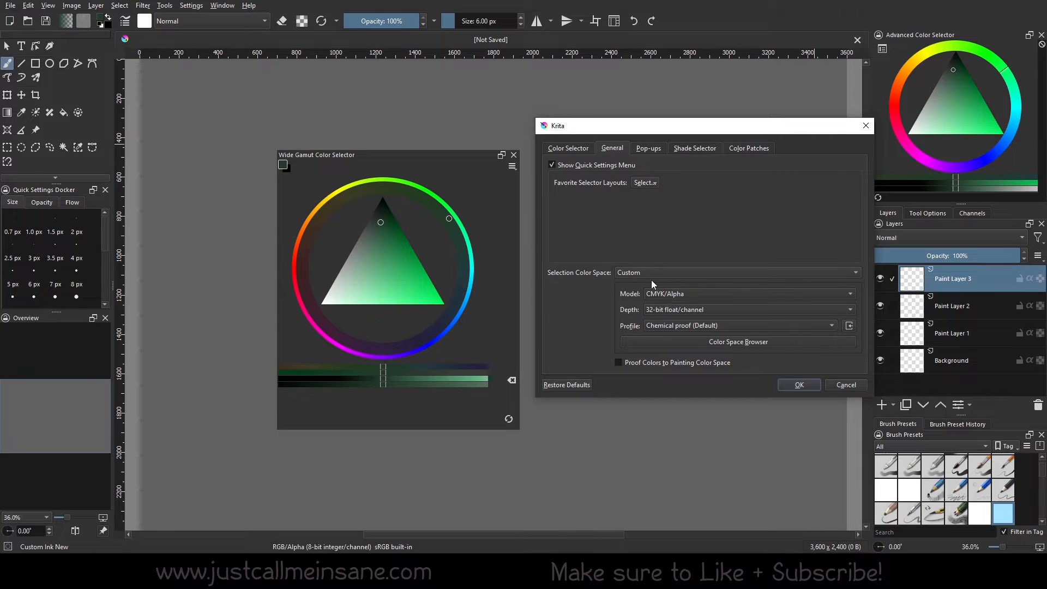
mouse_move(701, 297)
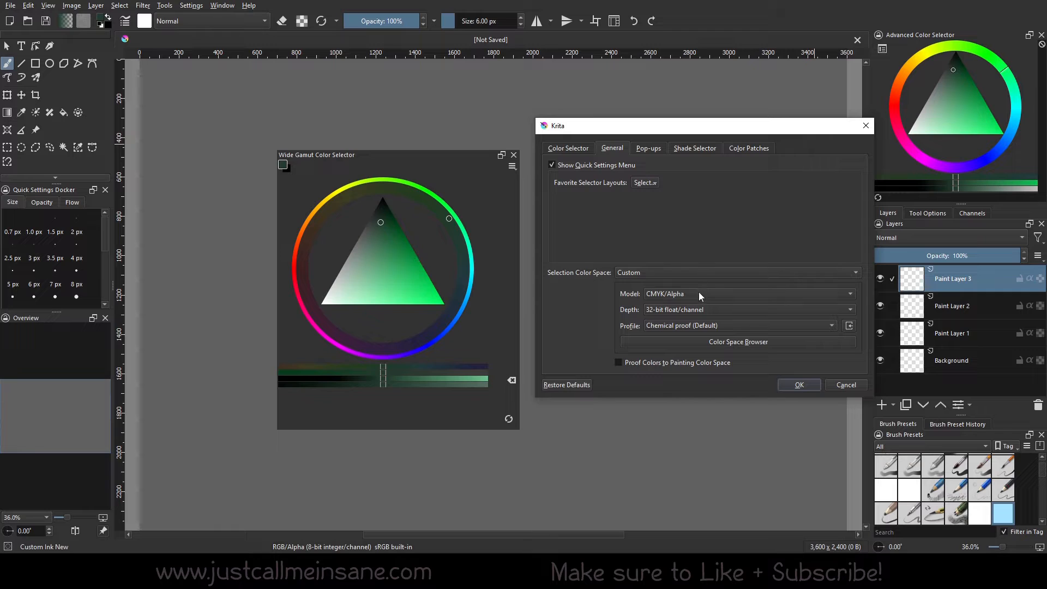
click(748, 294)
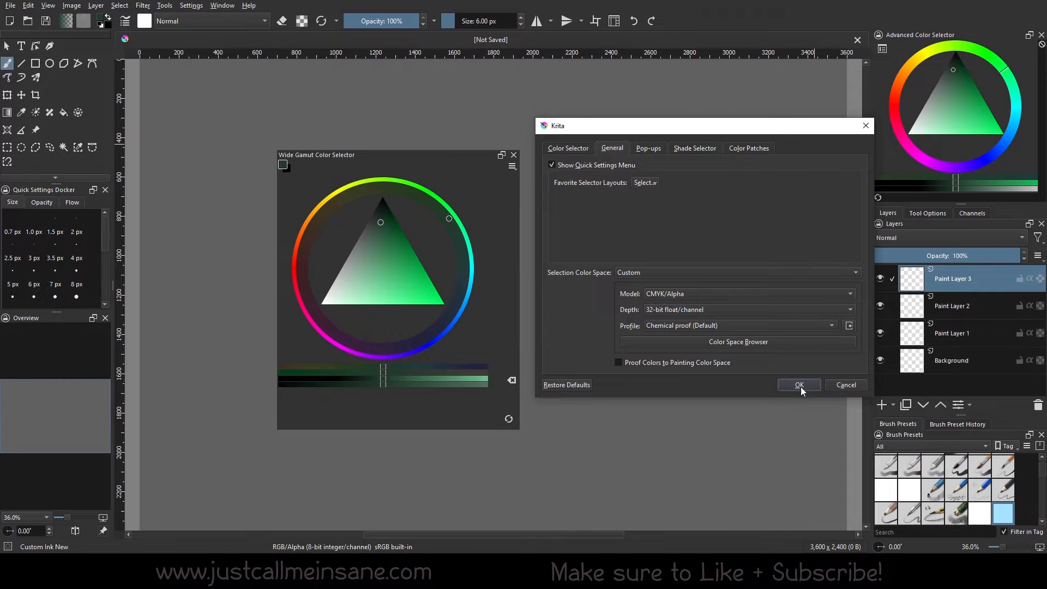
click(799, 385)
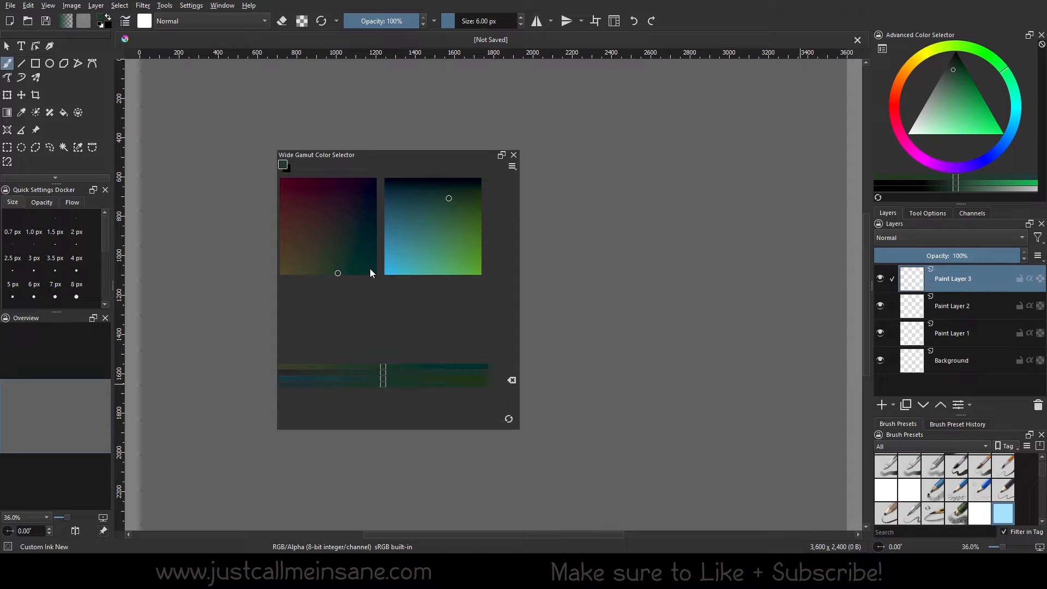
mouse_move(341, 226)
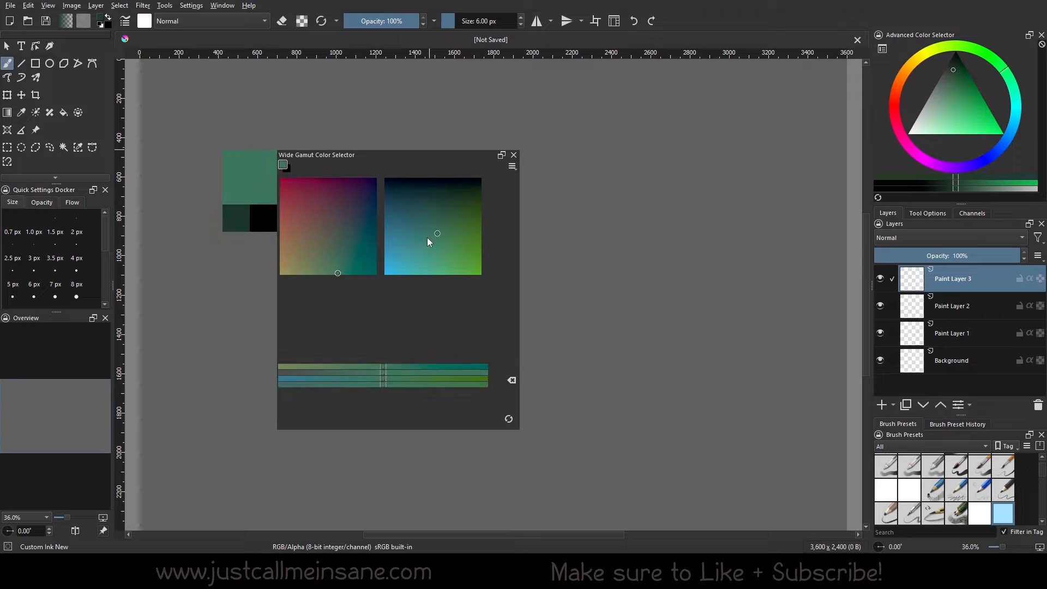
Pick teal, pale yellow, olive and finally bright yellow from the selector.
click(432, 273)
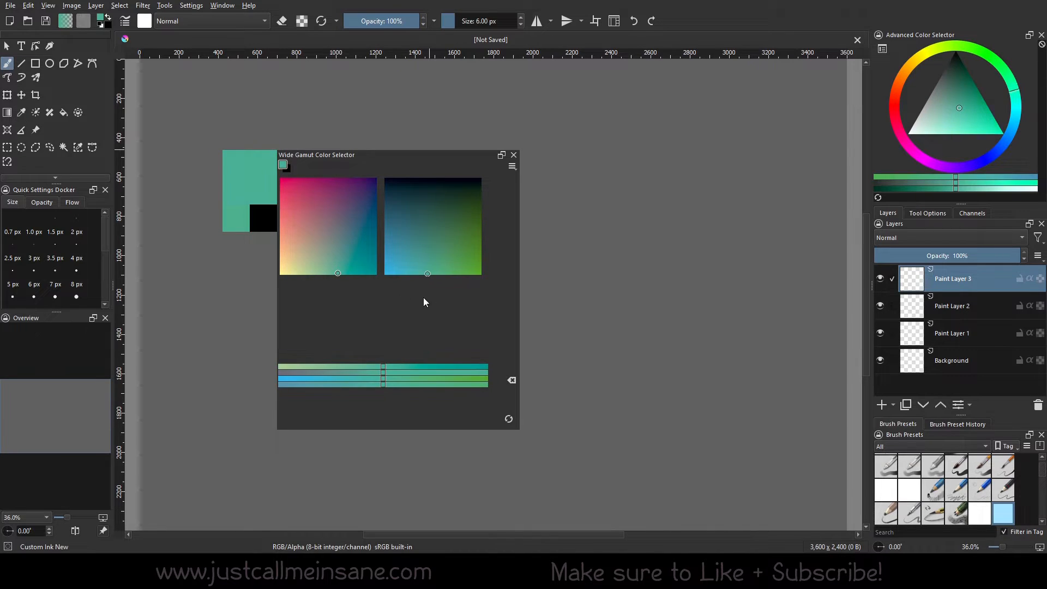
mouse_move(430, 294)
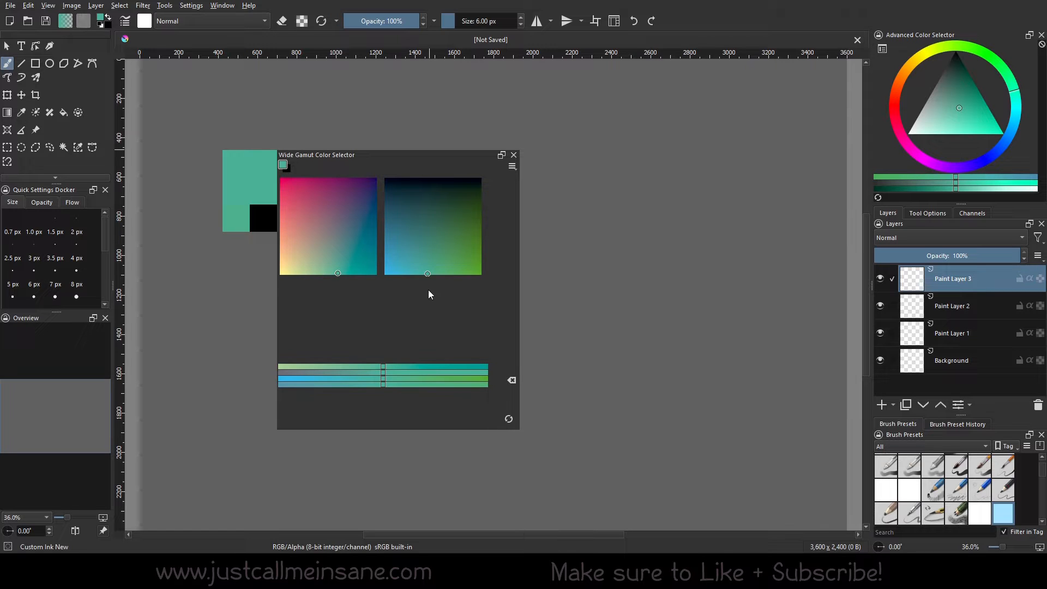
click(306, 260)
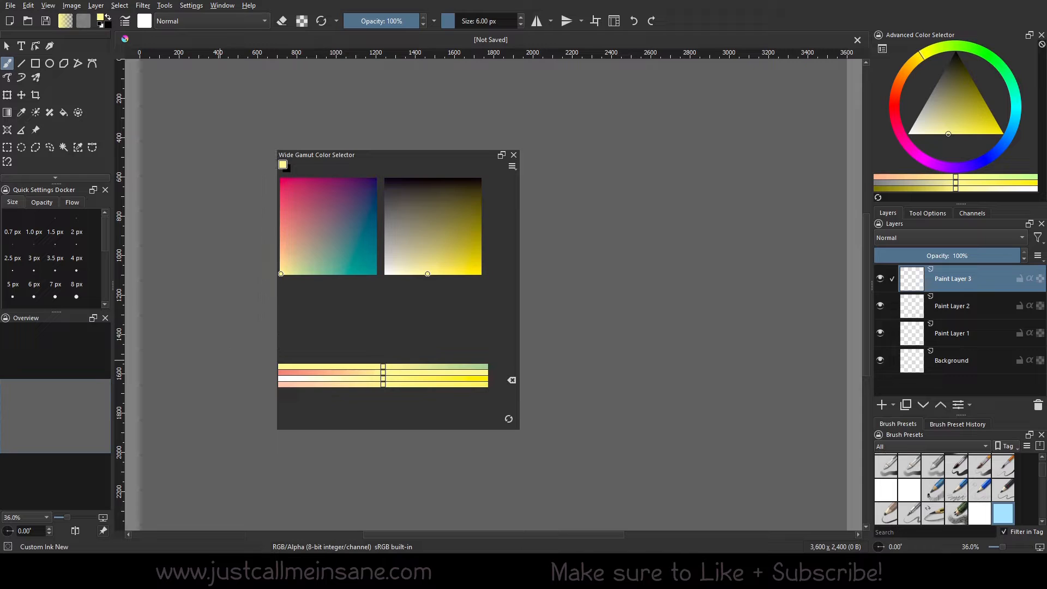
mouse_move(426, 264)
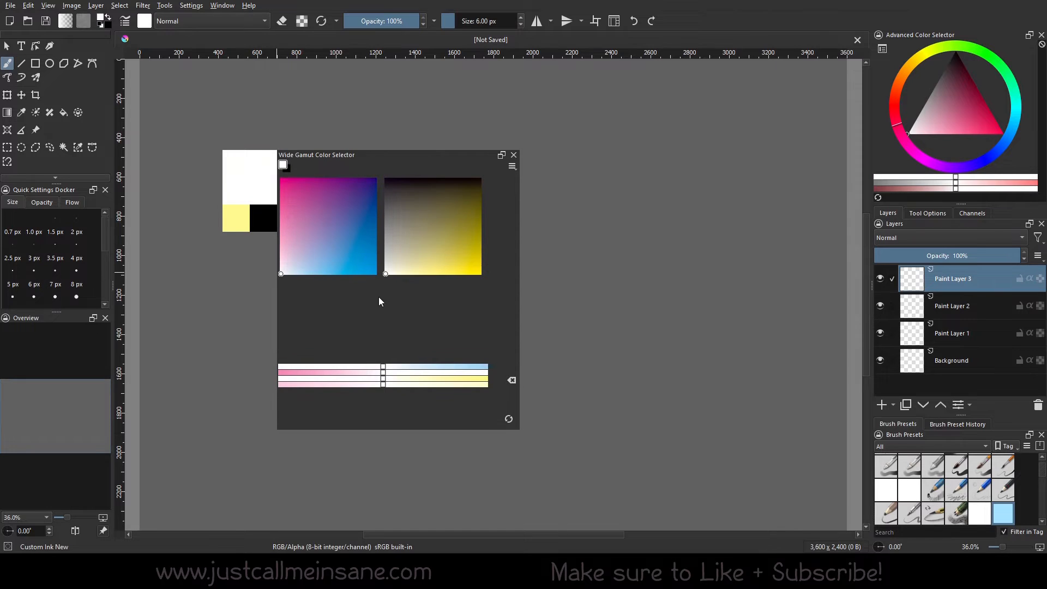
mouse_move(383, 314)
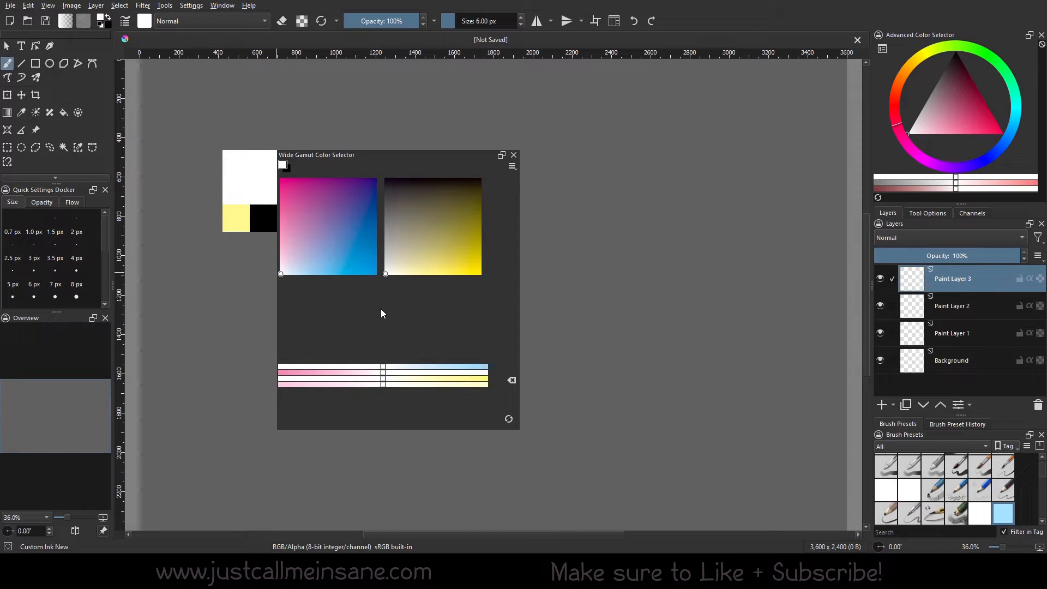
click(513, 167)
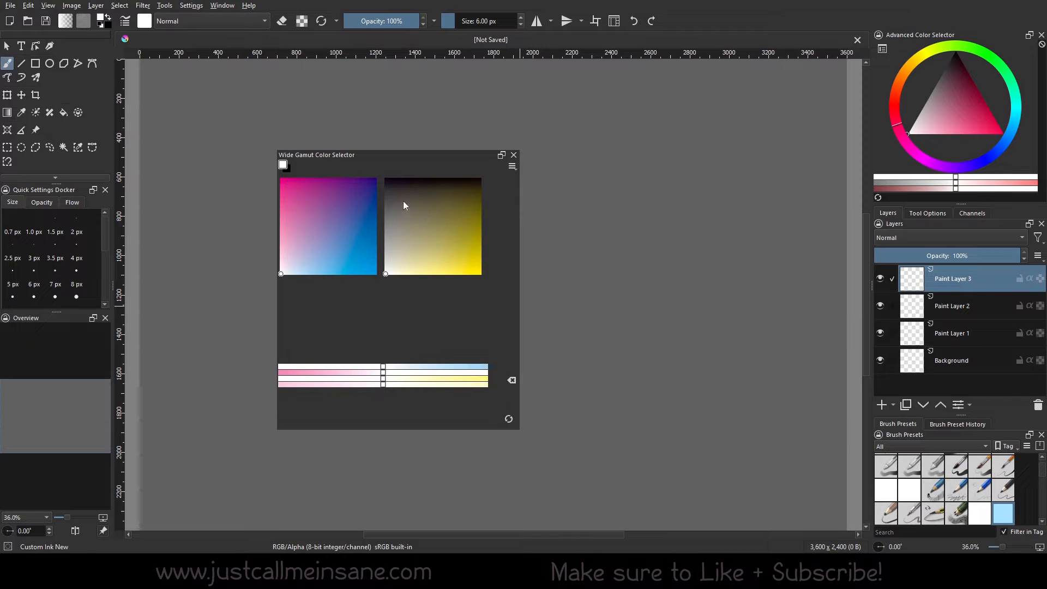
mouse_move(479, 264)
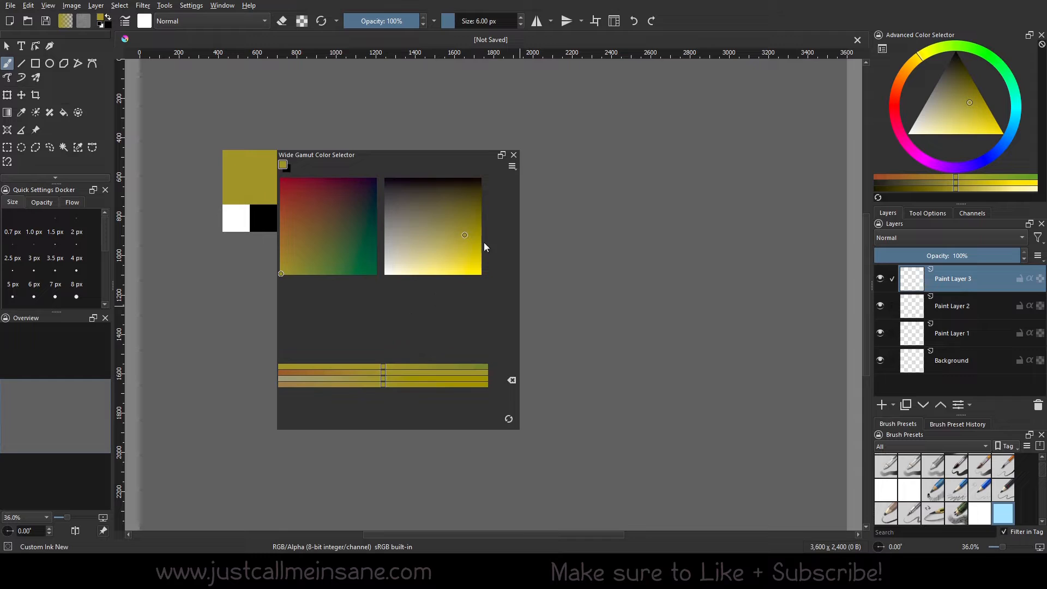
click(446, 208)
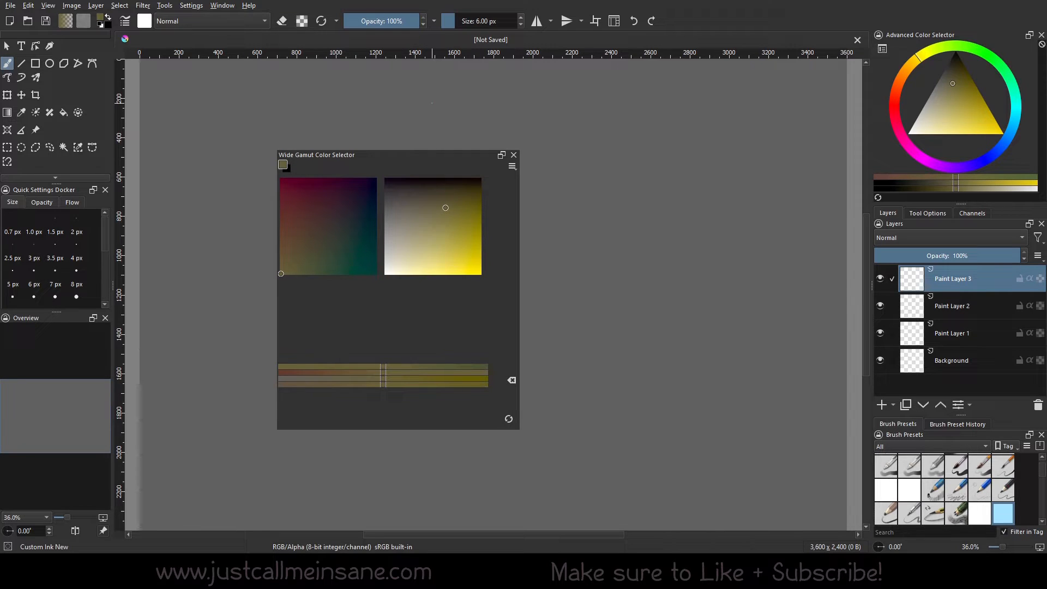
click(465, 253)
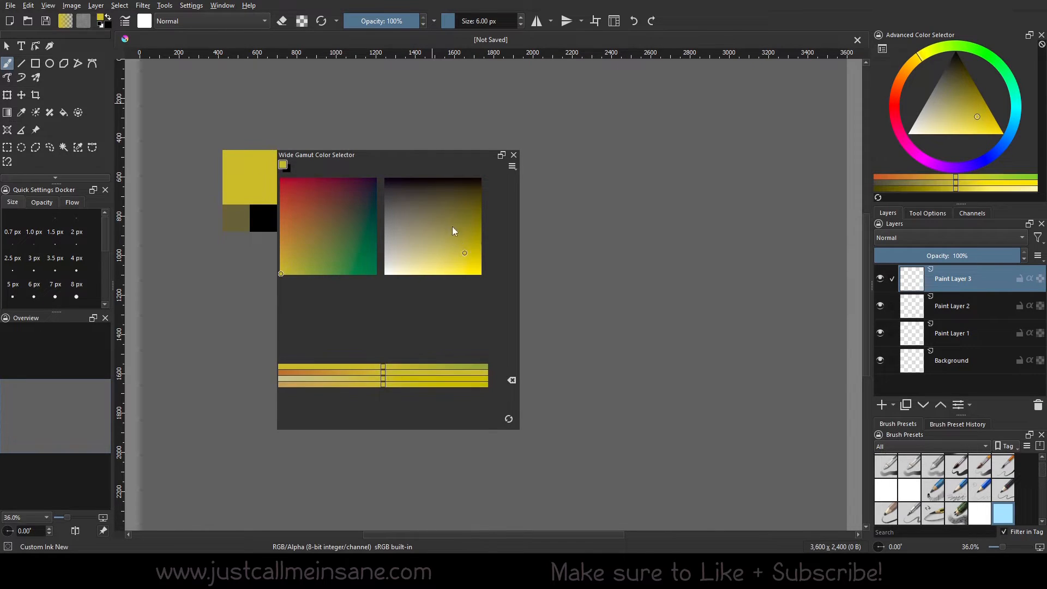
Pick dark purple and pink shades, then switch the selector to Custom Grayscale/Alpha.
click(339, 231)
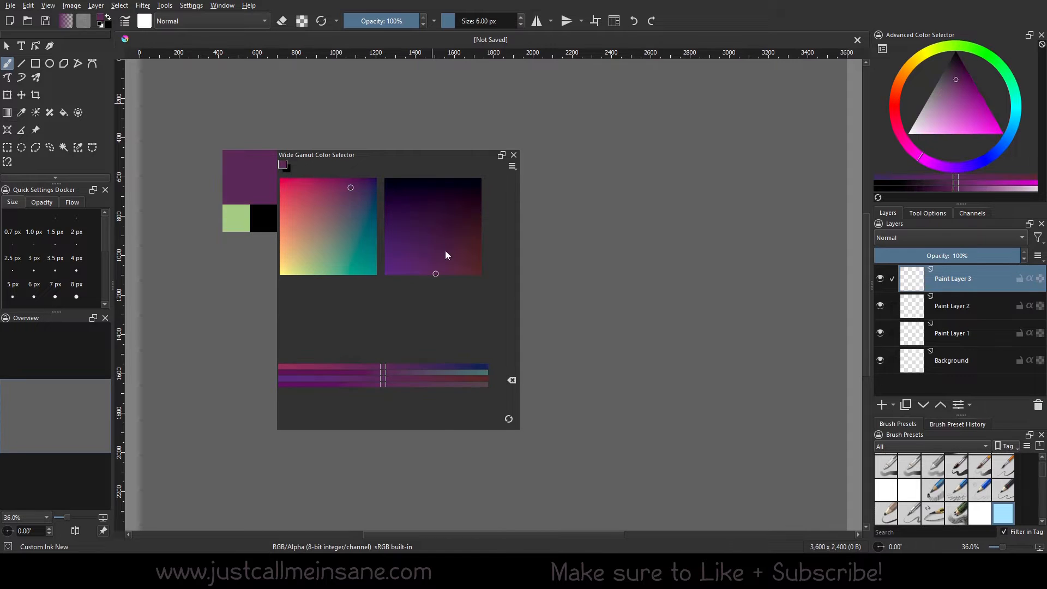
click(466, 247)
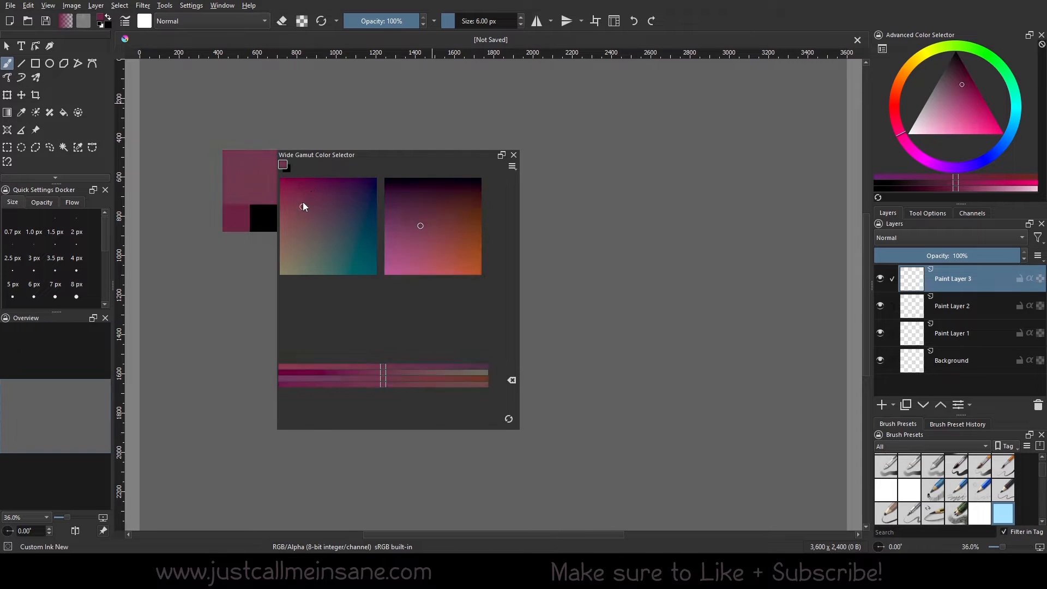
click(305, 199)
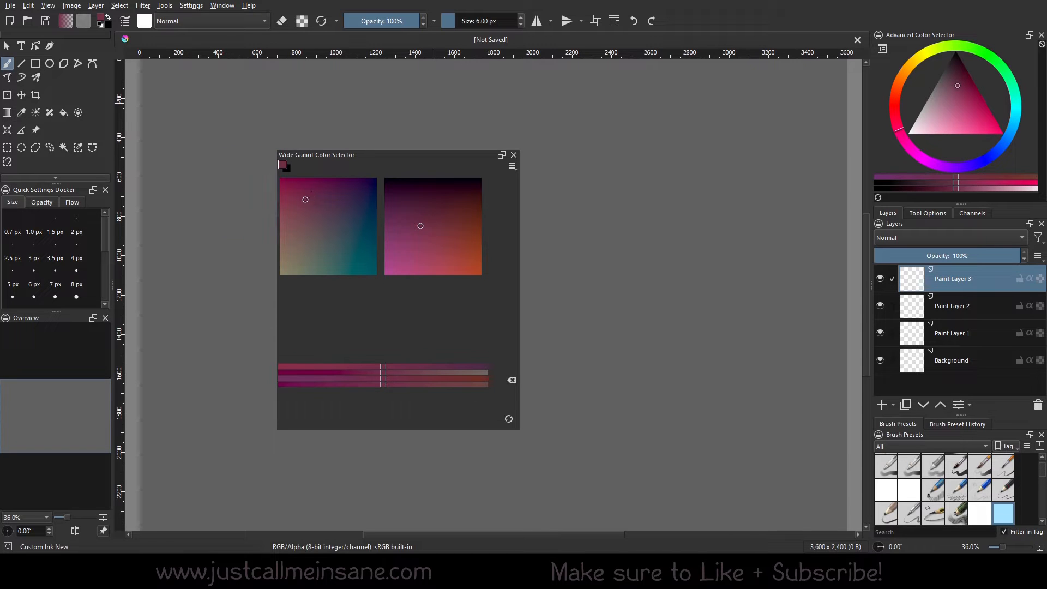
mouse_move(540, 297)
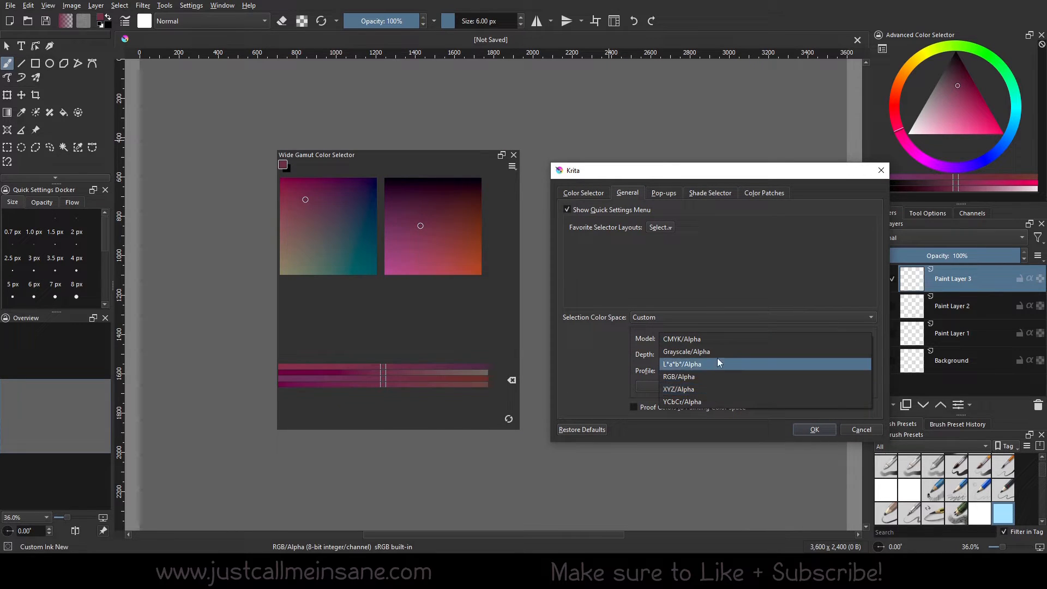
click(686, 352)
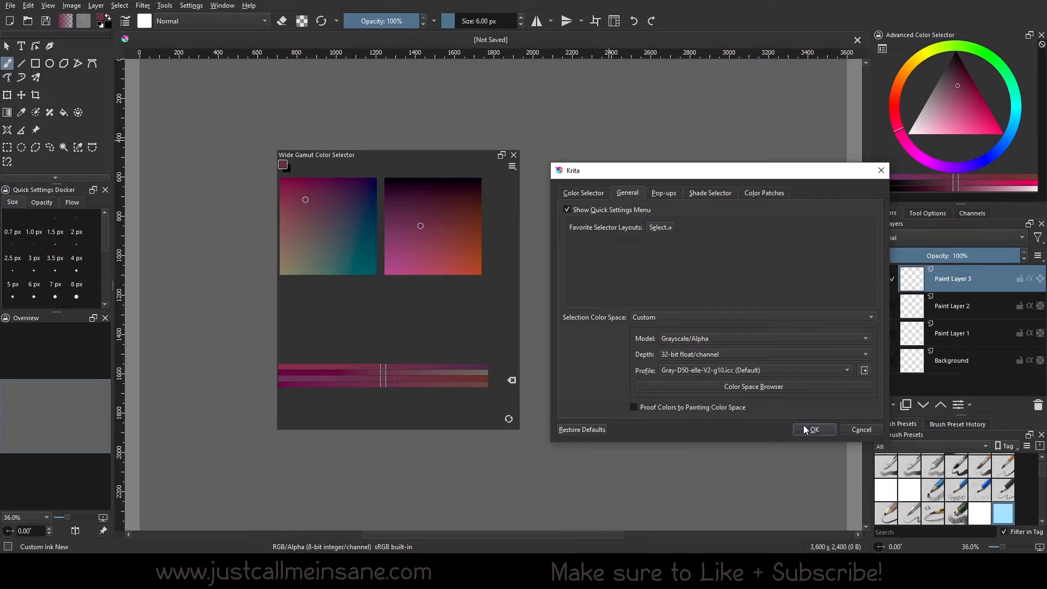
click(814, 430)
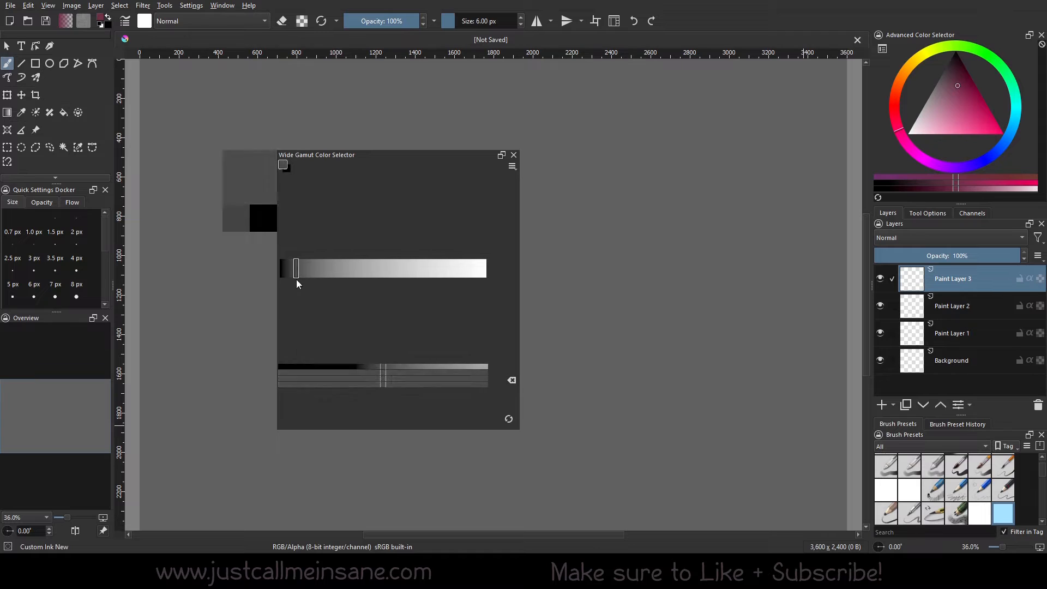
Pick grey shades and paint red, blue, grey and white horizontal test strokes.
click(957, 123)
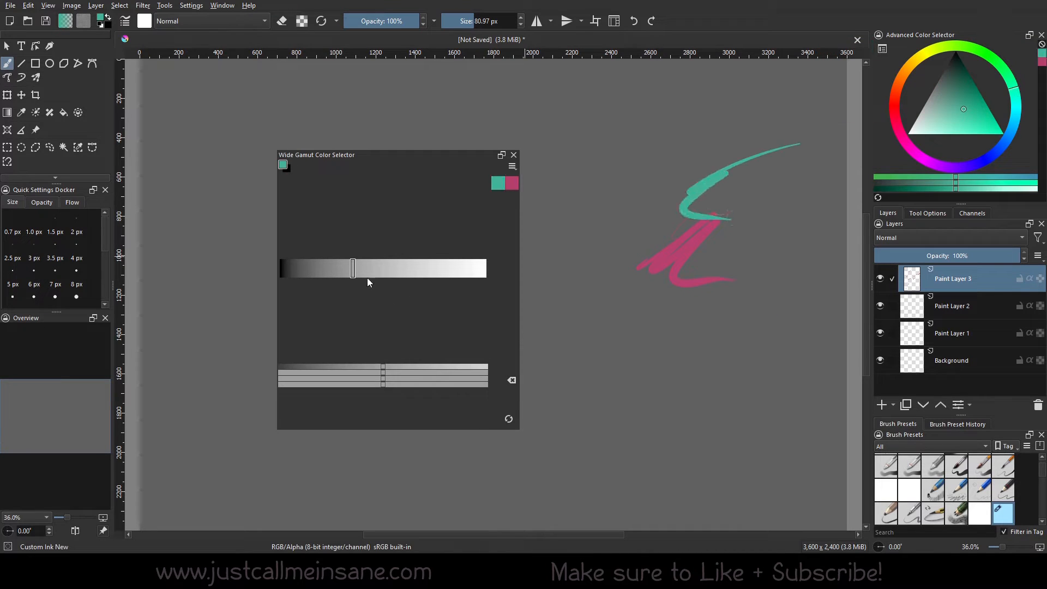
drag(353, 267, 315, 267)
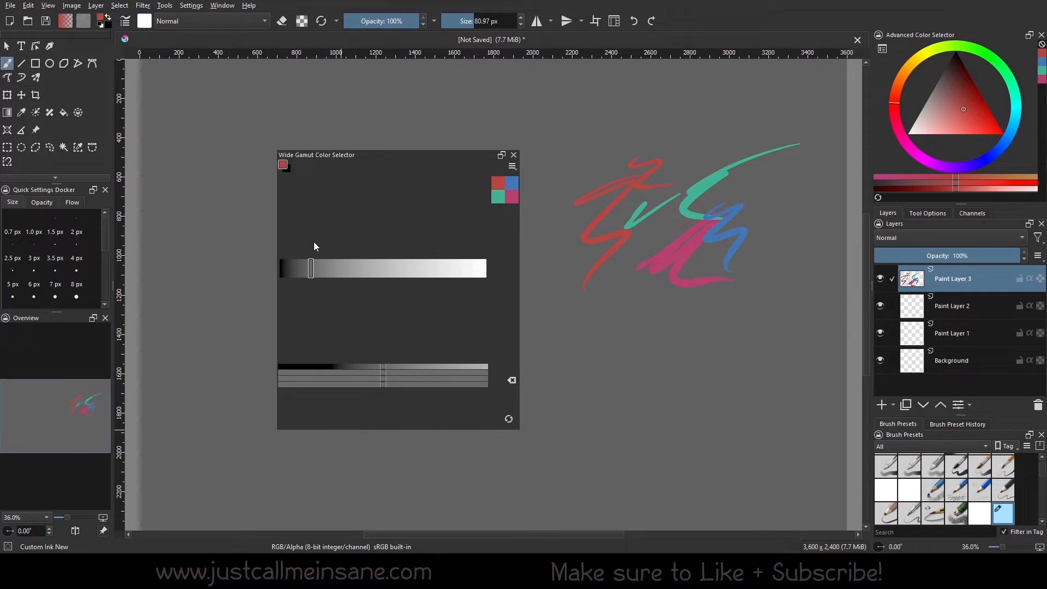
drag(309, 268, 343, 268)
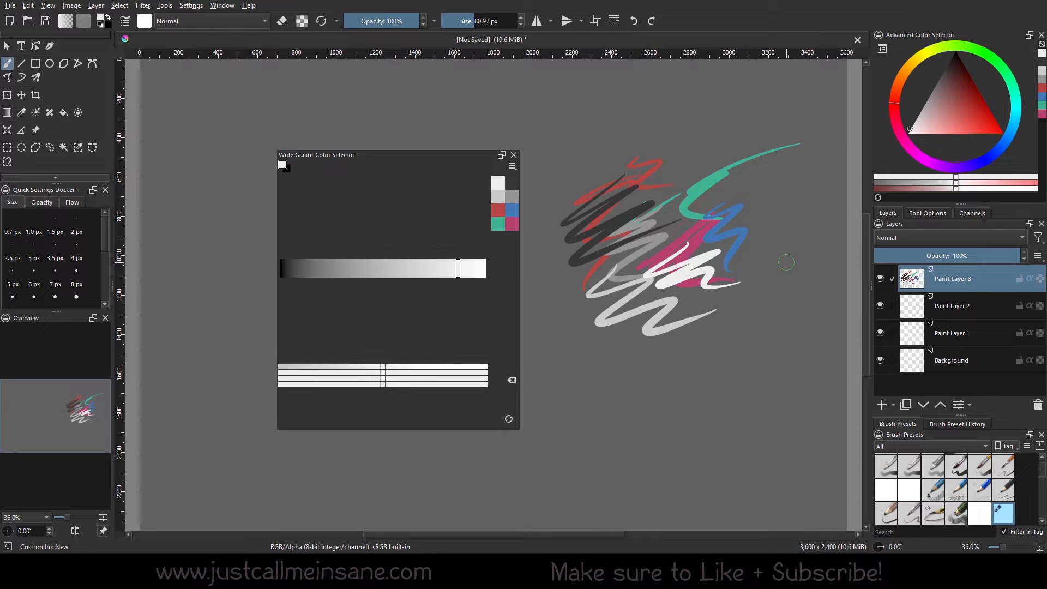
drag(458, 268, 300, 268)
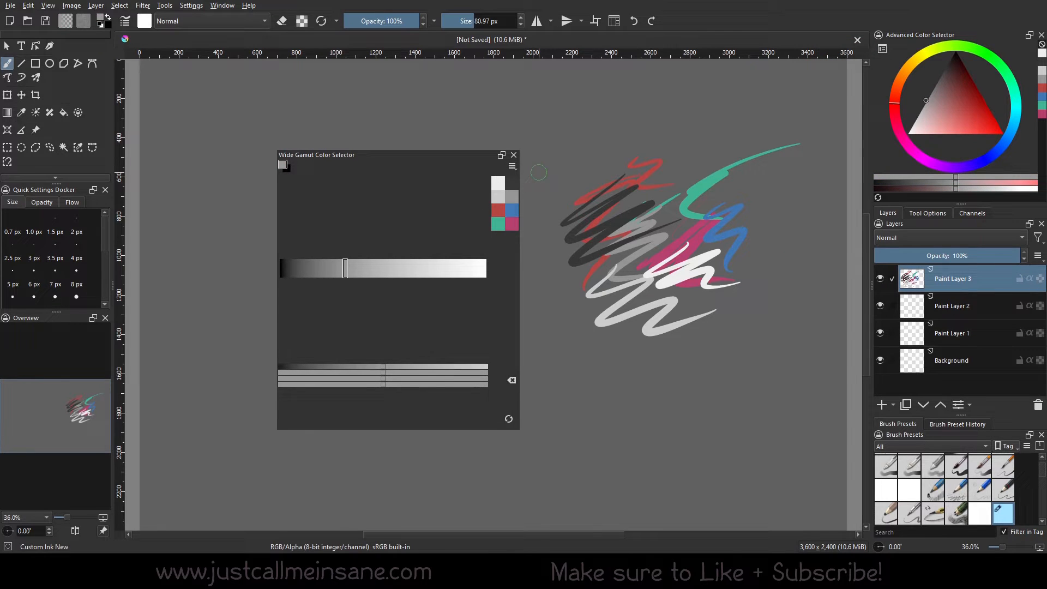
Set the selector's Model to L*a*b*/Alpha, confirm, and reopen its quick settings.
click(512, 166)
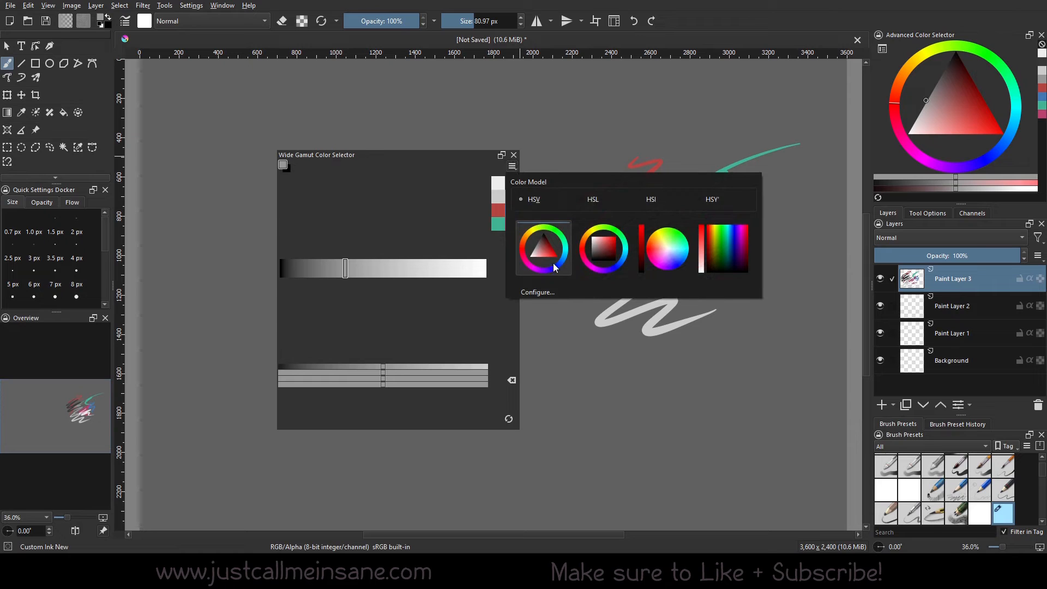
click(538, 291)
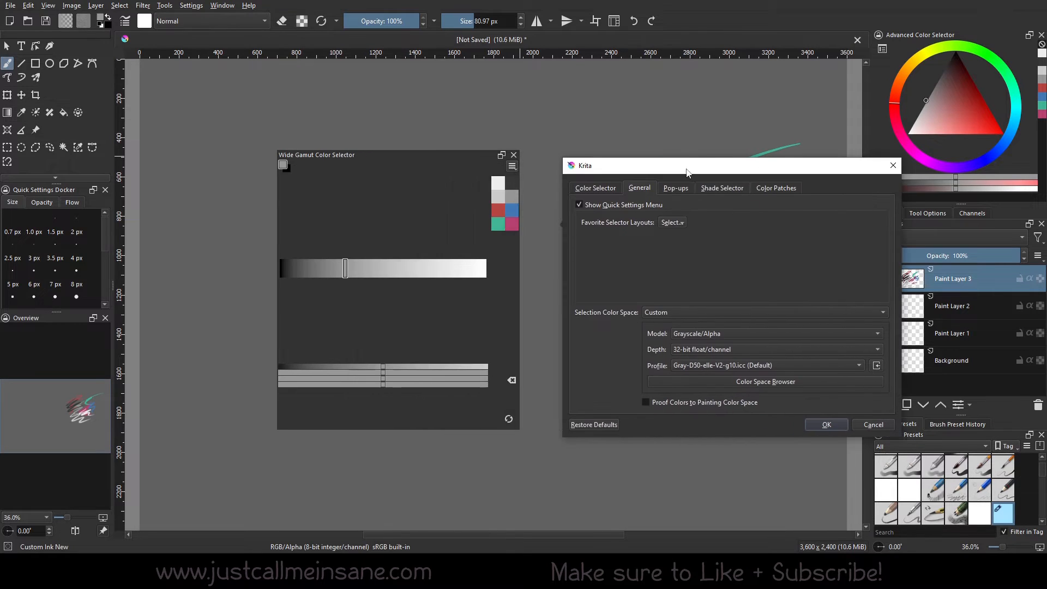
click(774, 334)
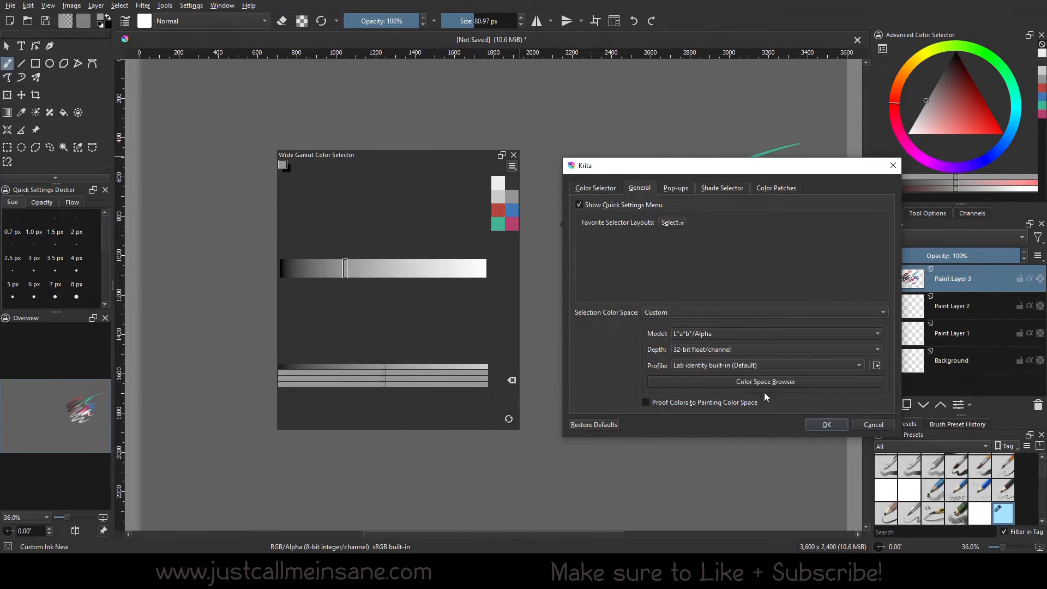
click(826, 424)
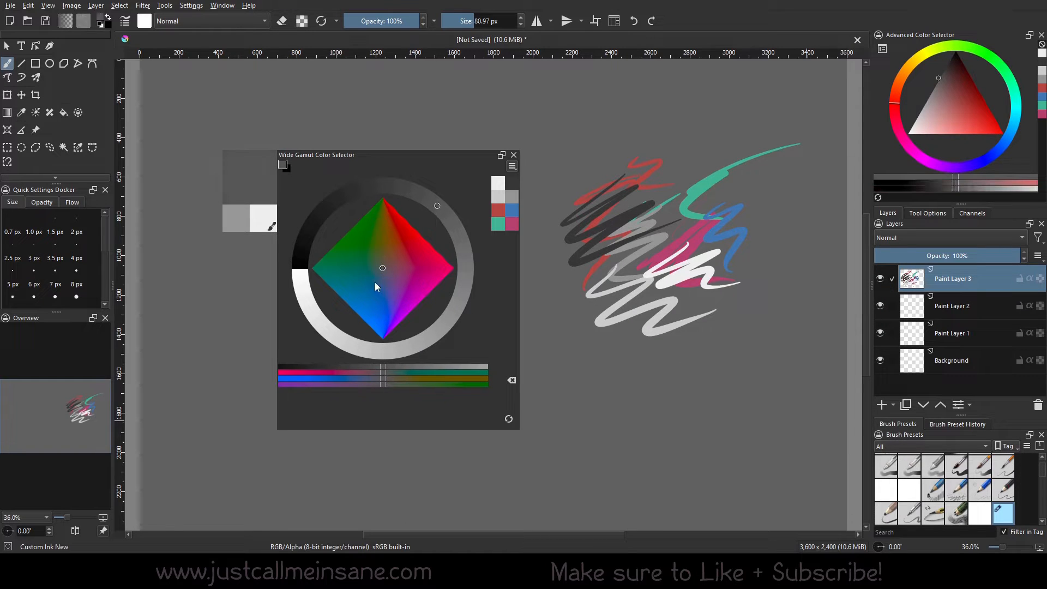
mouse_move(409, 284)
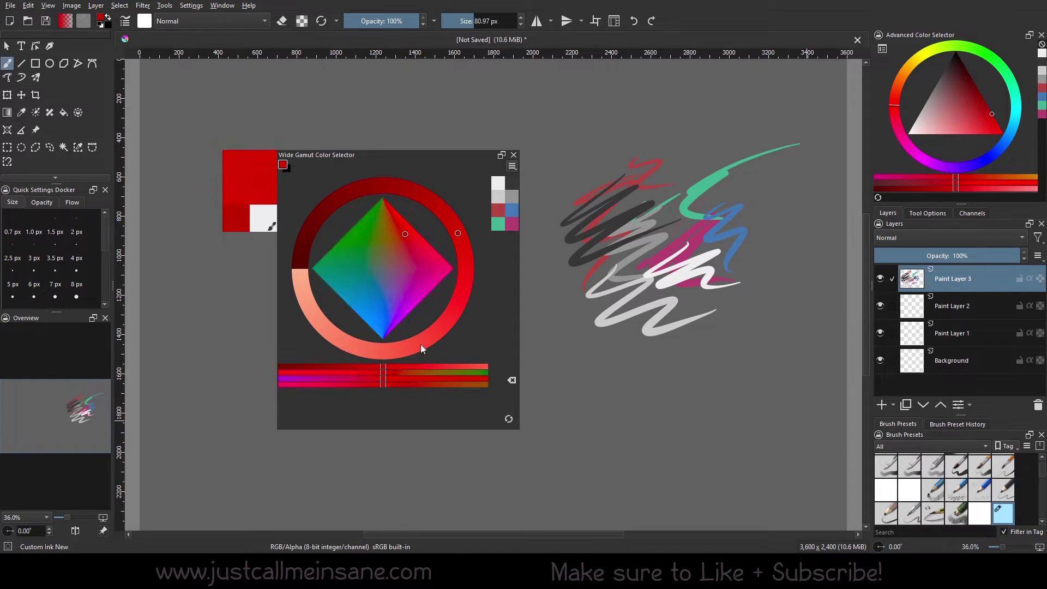
click(512, 166)
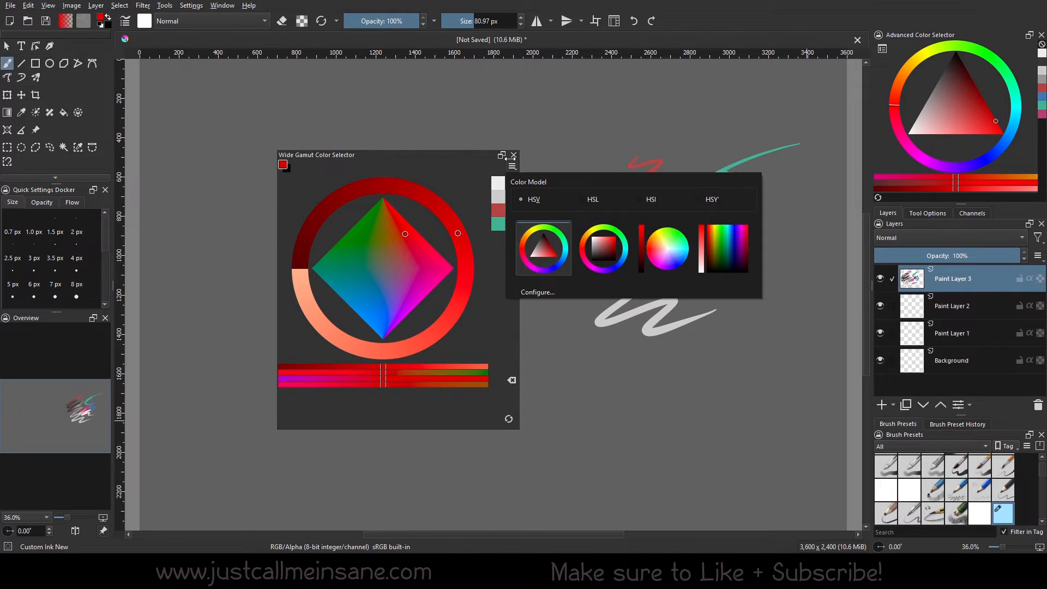
Apply the XYZ/Alpha color model, then reconfigure and apply YCbCr/Alpha.
click(537, 292)
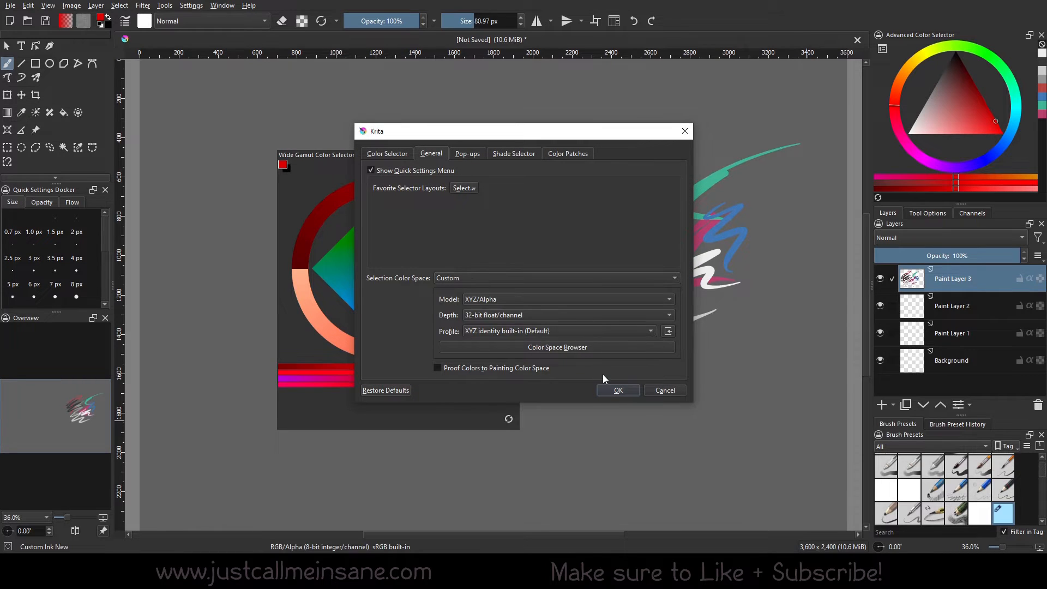
click(618, 390)
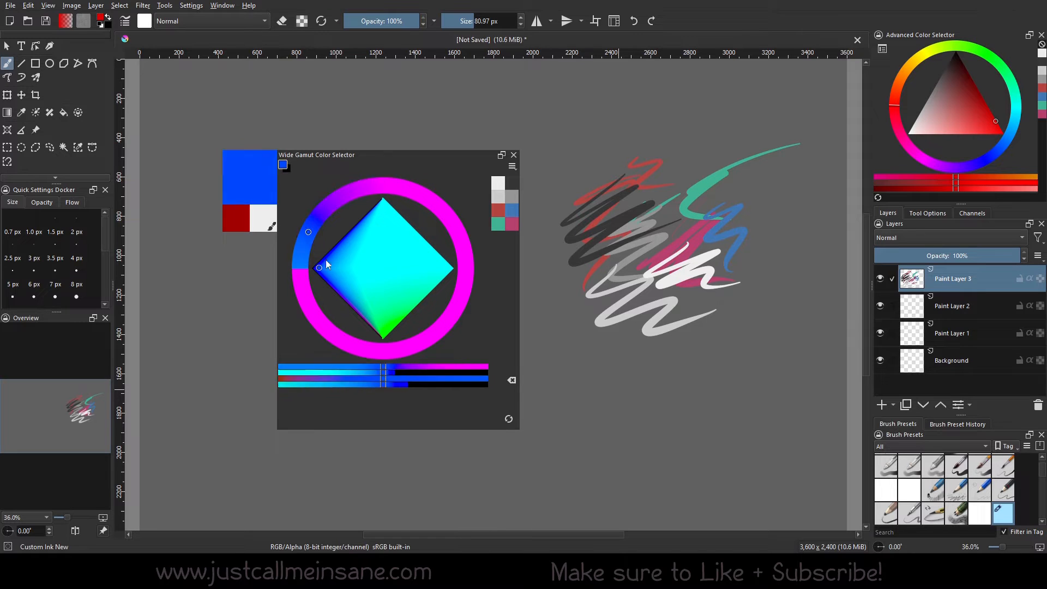
click(365, 254)
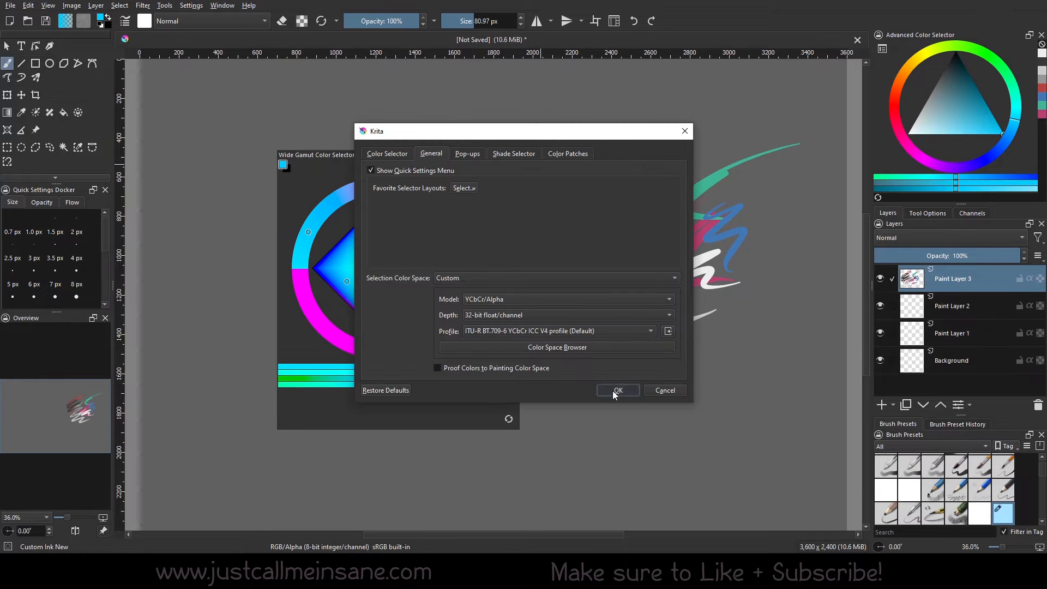
click(618, 390)
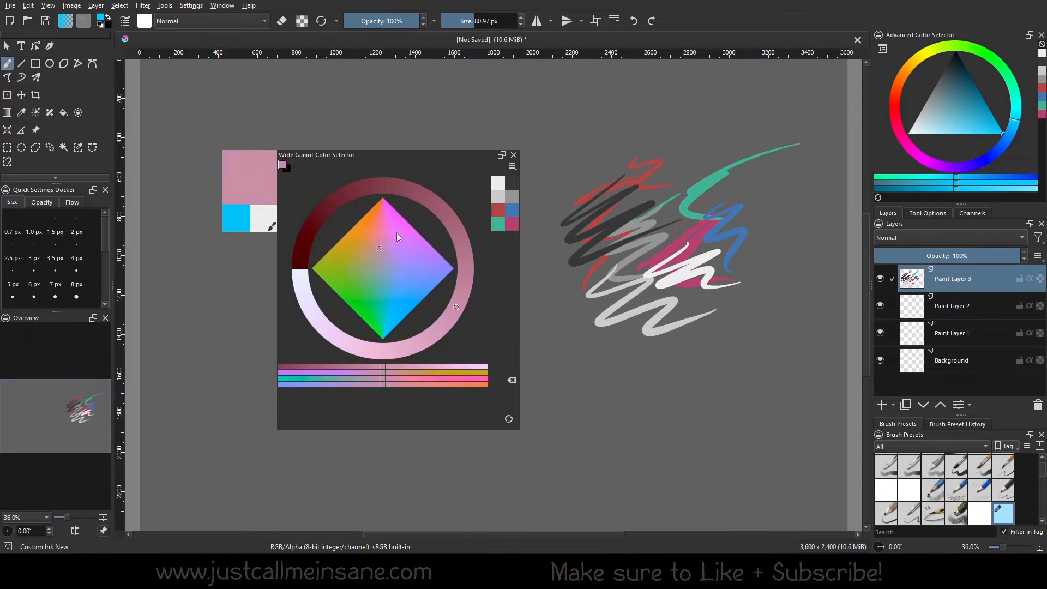
Pick a colour and return the Selection Color Space to Layer/Mask after trying Custom.
click(353, 190)
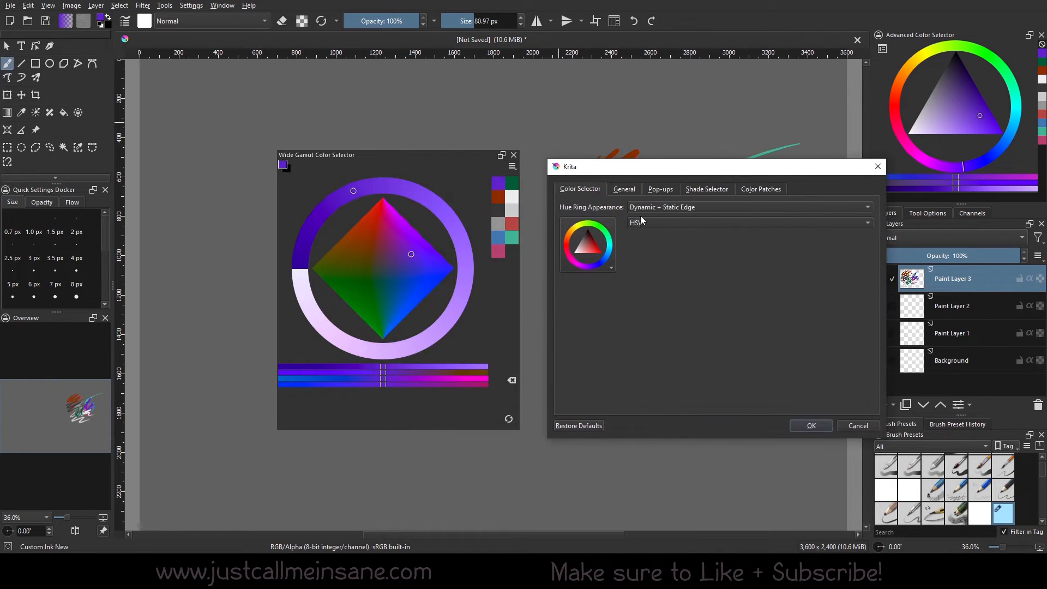
click(624, 189)
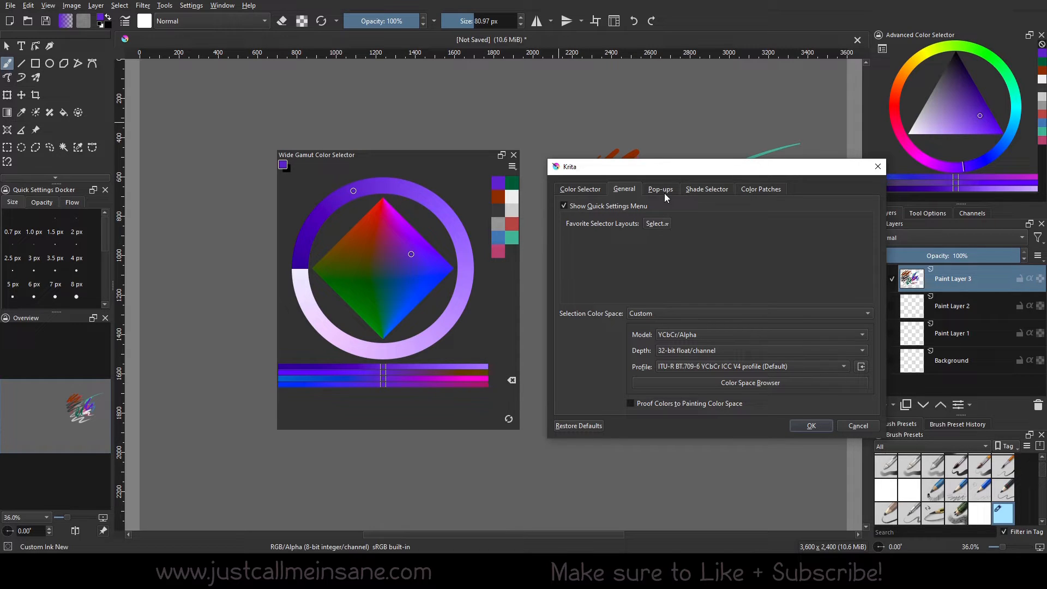
mouse_move(706, 322)
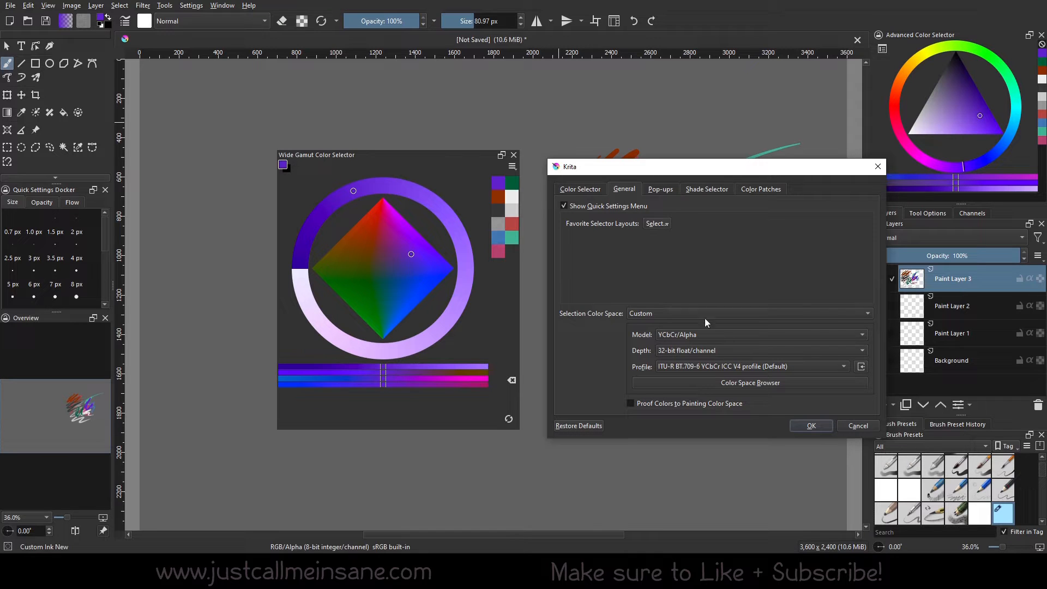
click(760, 334)
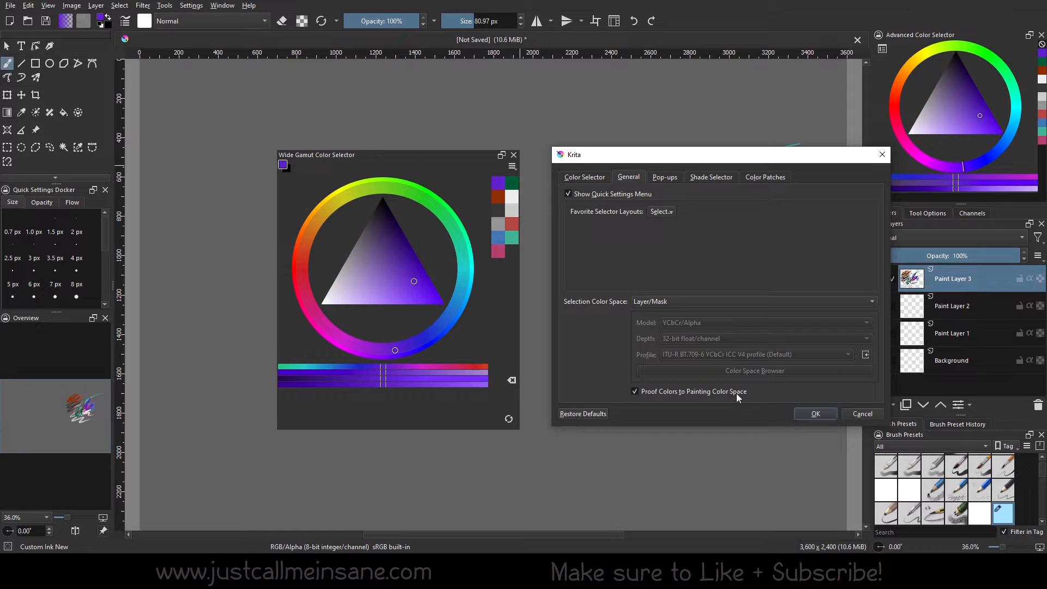
mouse_move(693, 313)
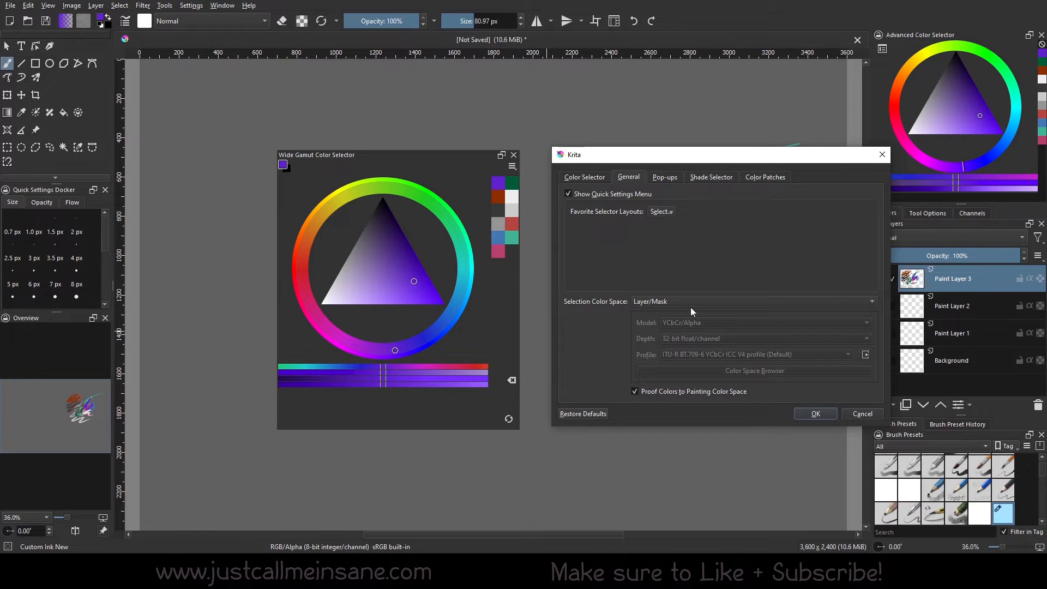
click(755, 302)
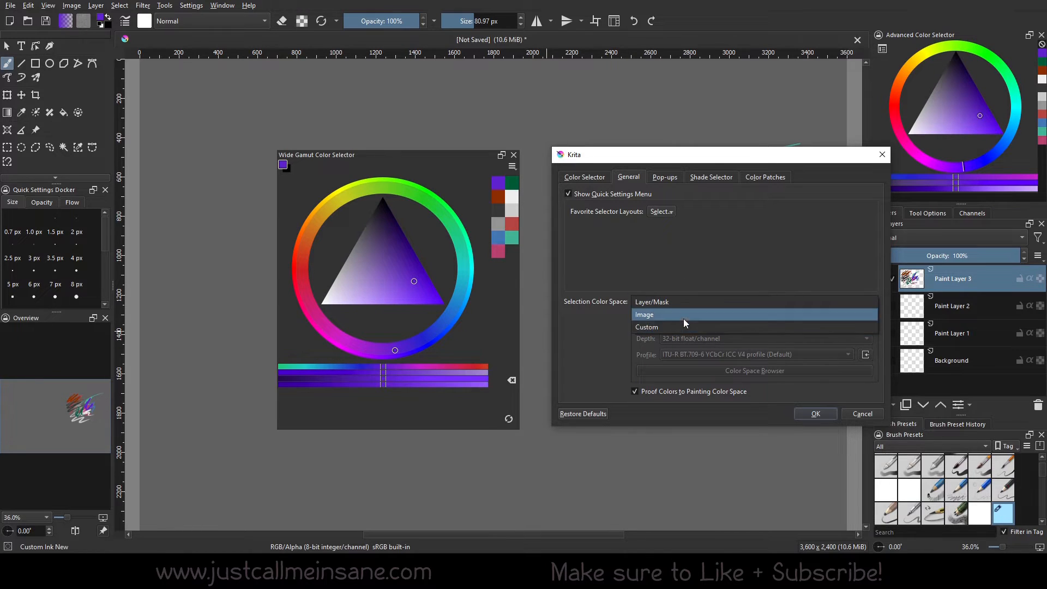
click(647, 326)
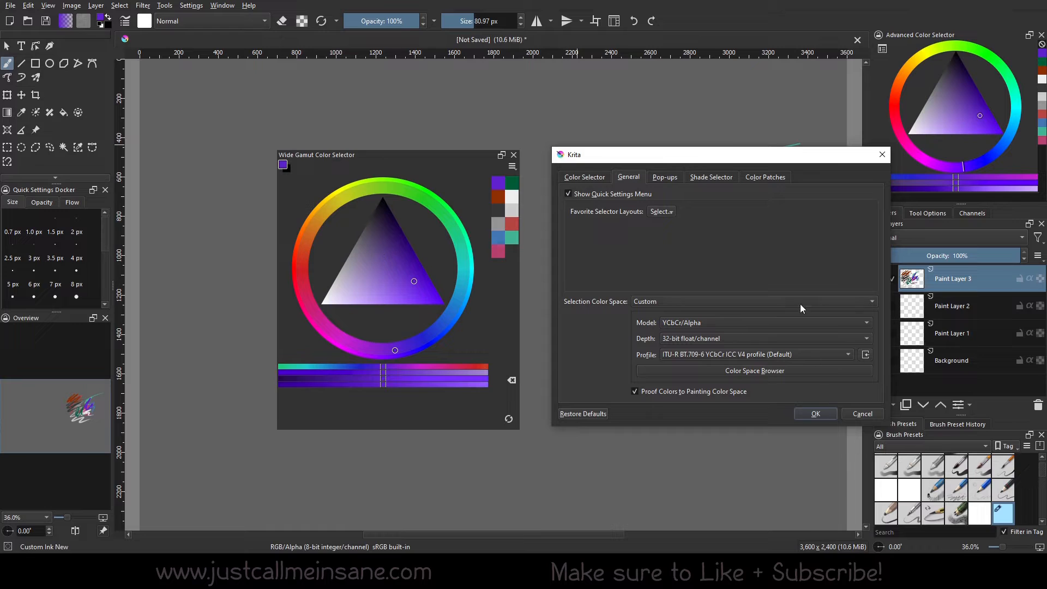
mouse_move(706, 297)
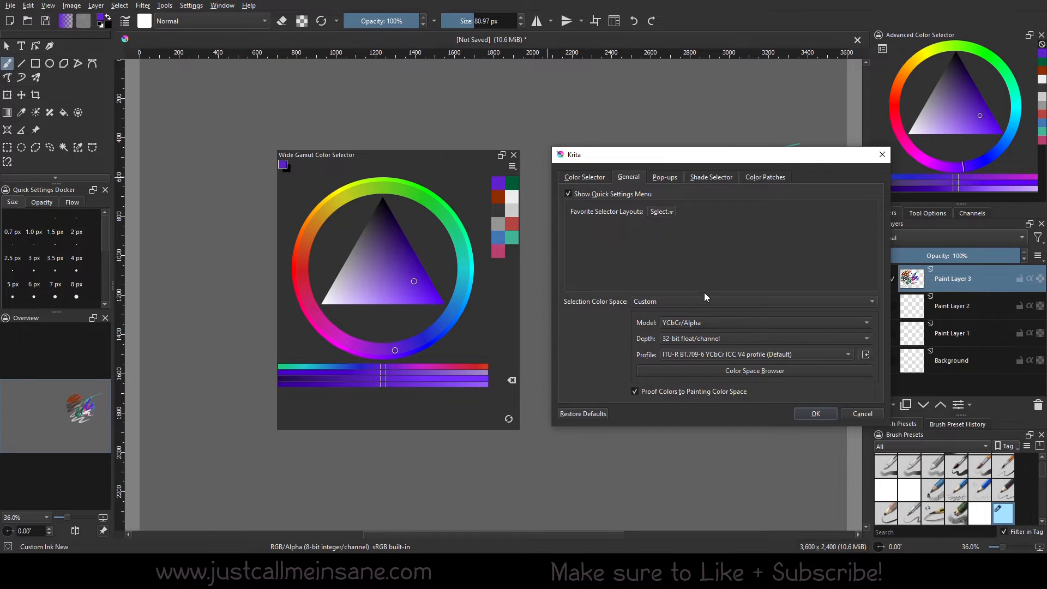
click(754, 301)
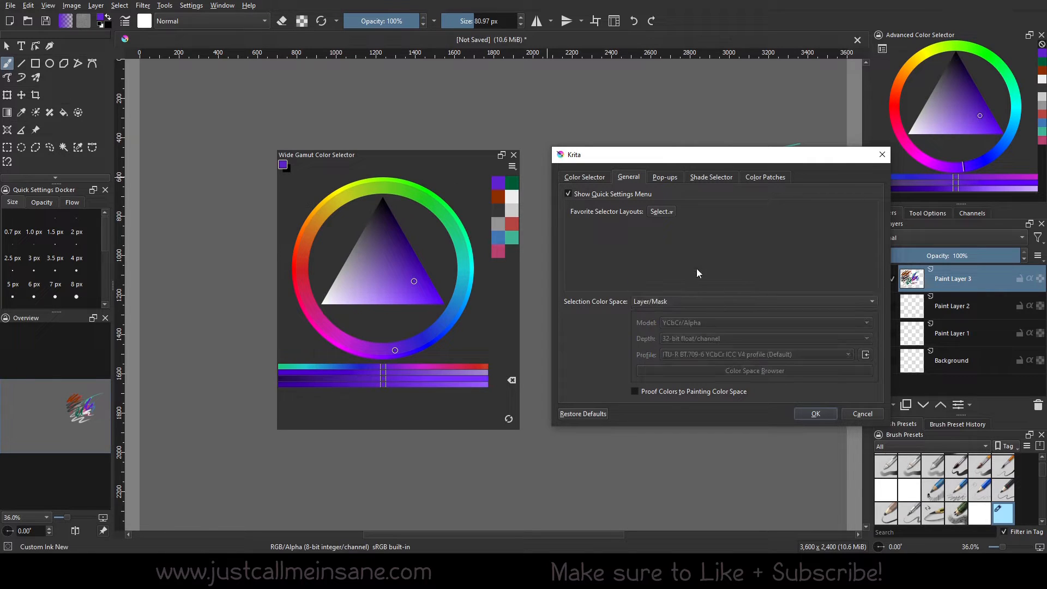
click(665, 177)
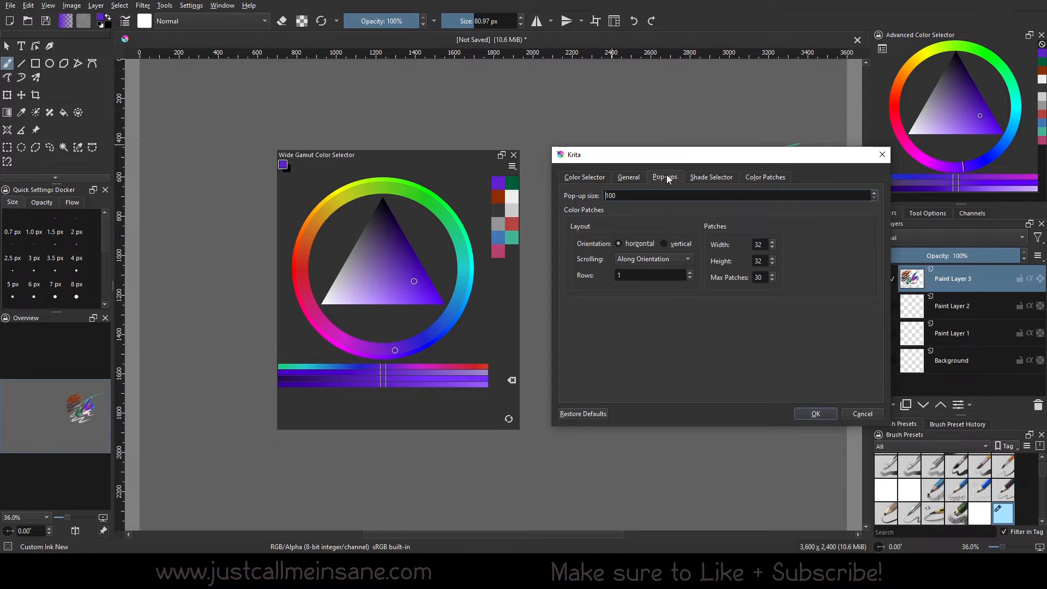
Keep color patches horizontal, set pop-up size to 300, and confirm.
drag(720, 154, 697, 152)
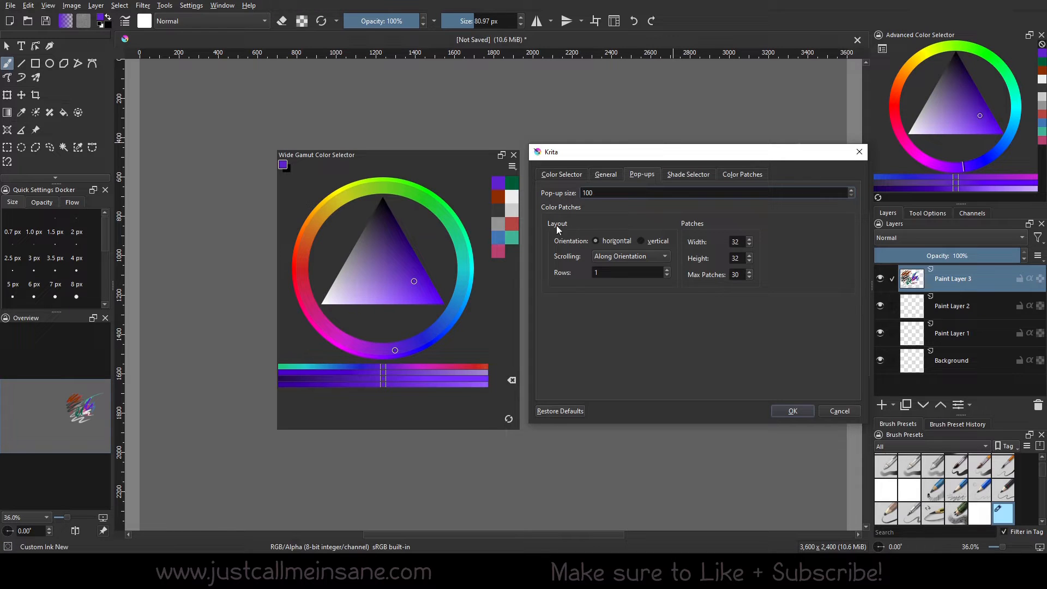
mouse_move(567, 202)
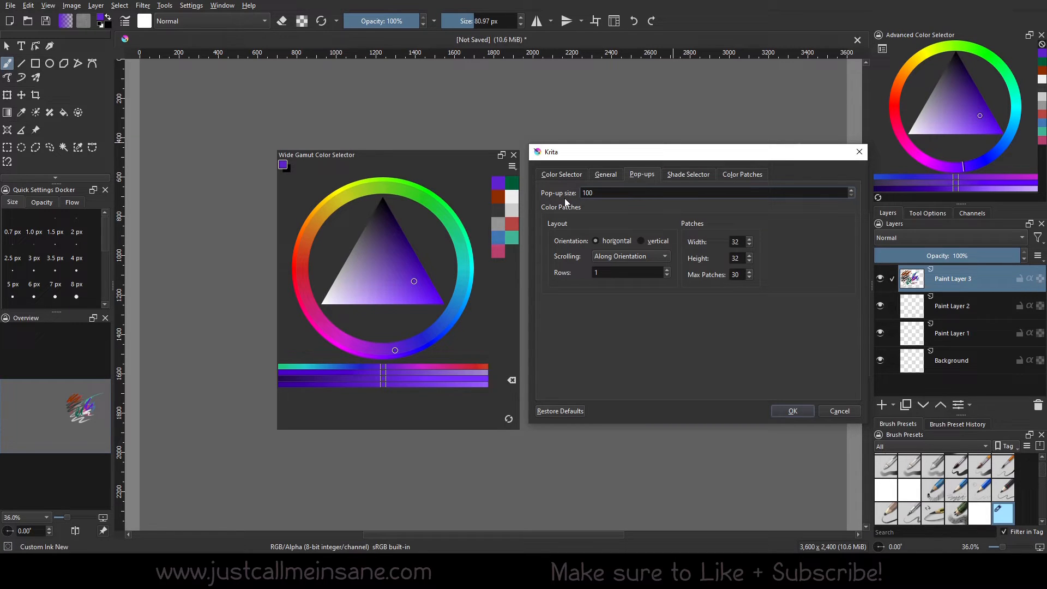
mouse_move(645, 235)
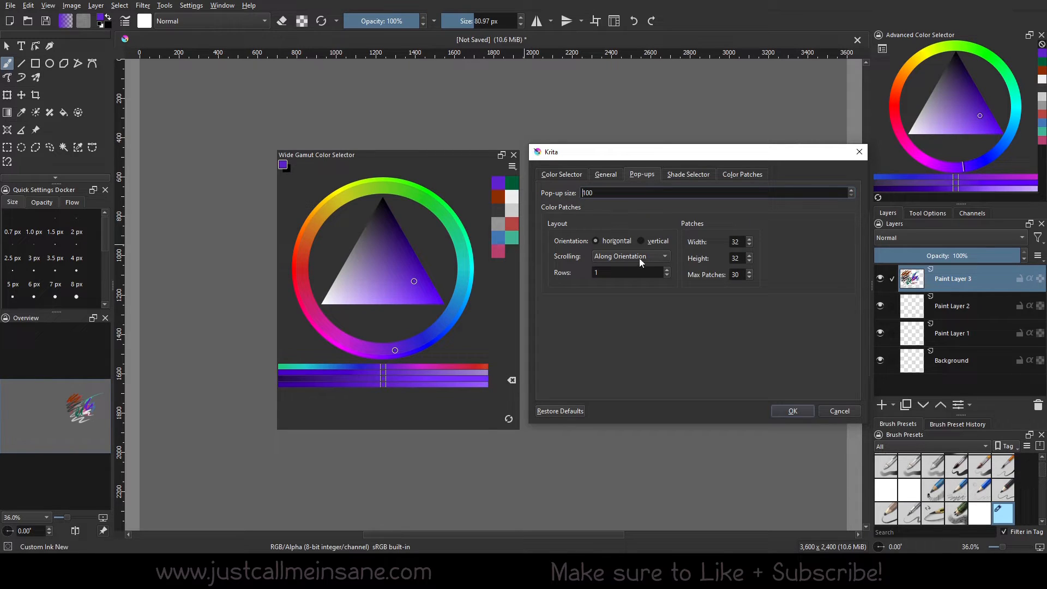
mouse_move(523, 267)
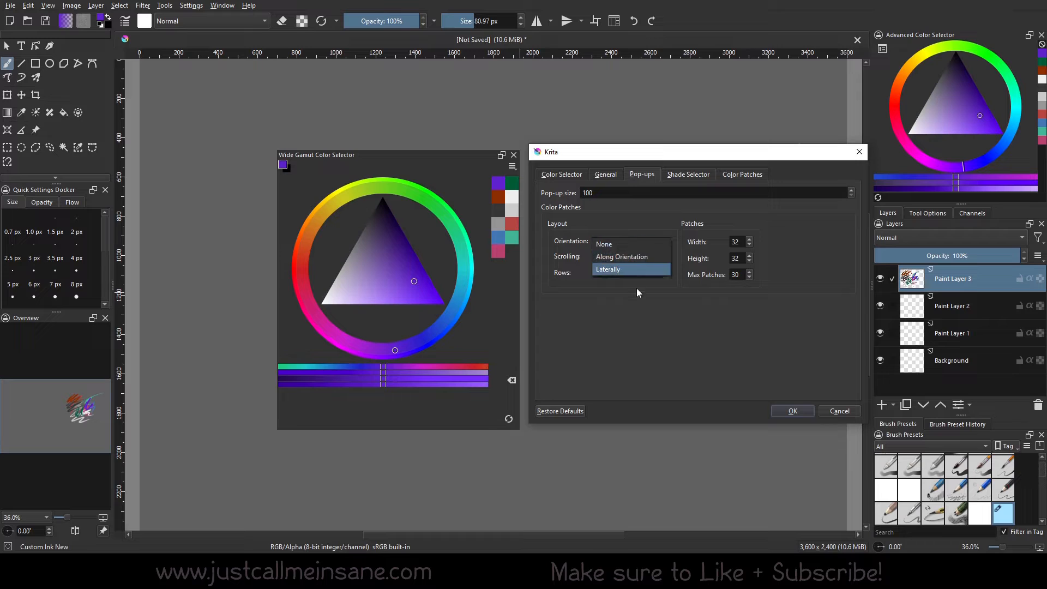
click(608, 269)
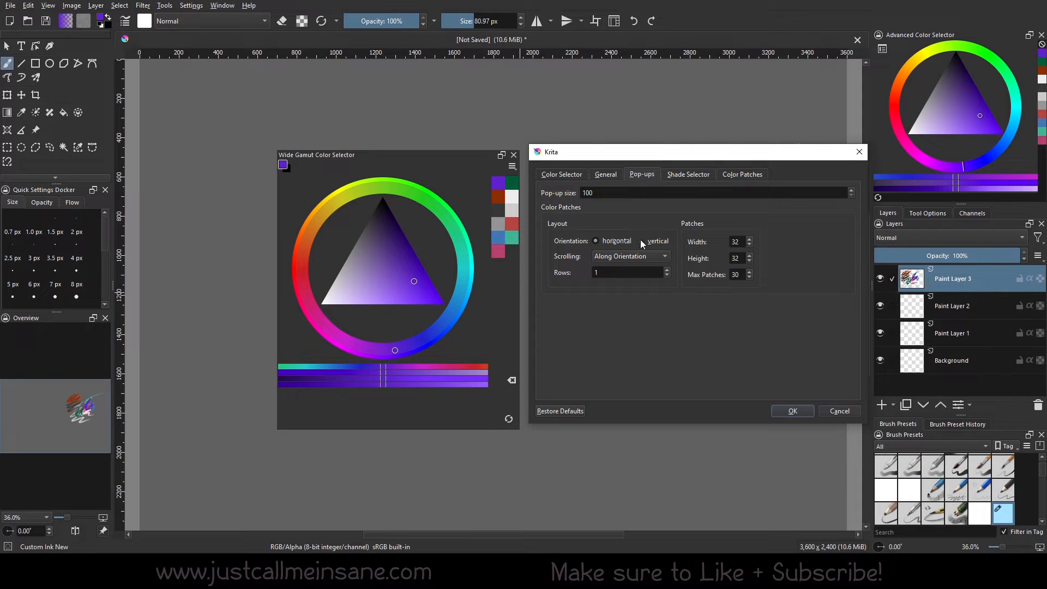
click(641, 240)
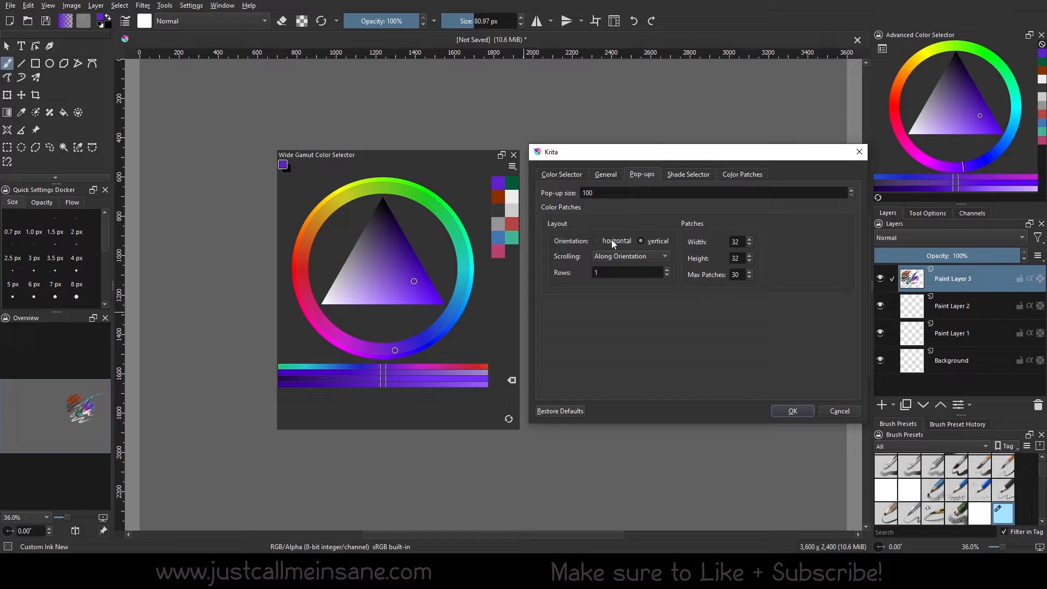
click(596, 240)
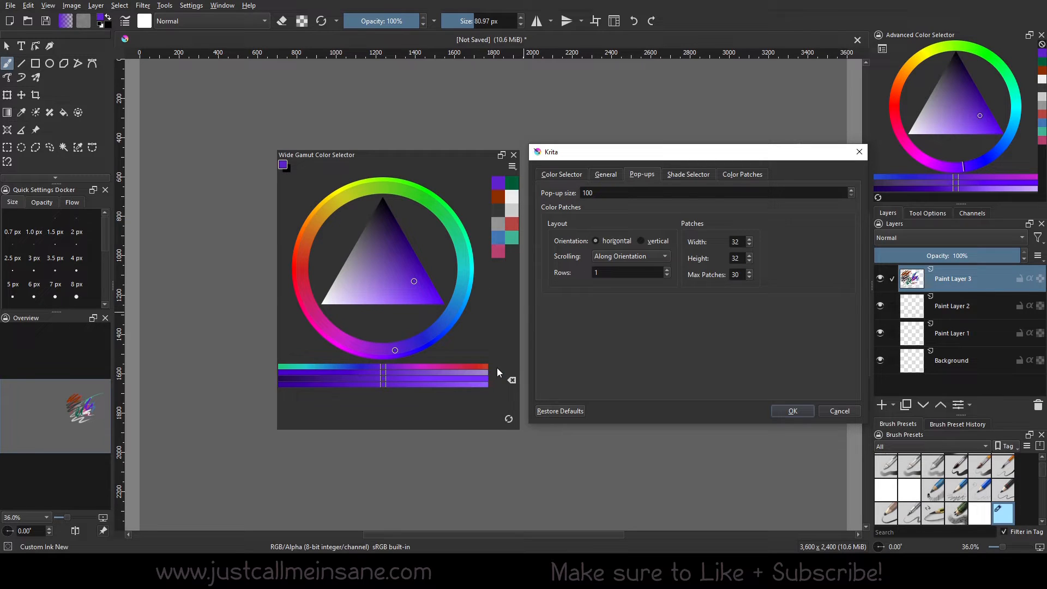
mouse_move(507, 145)
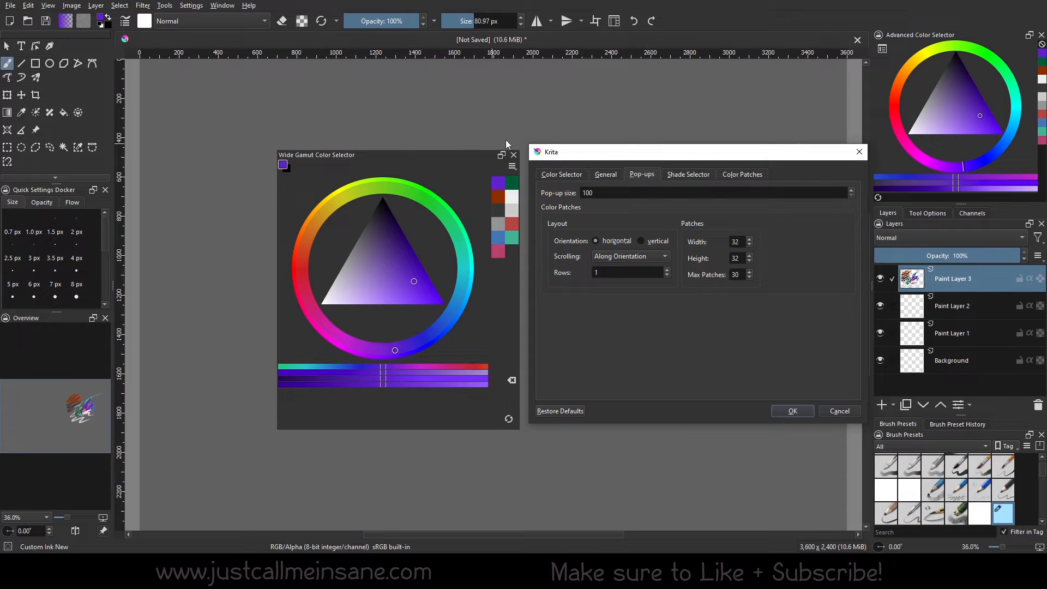
click(656, 193)
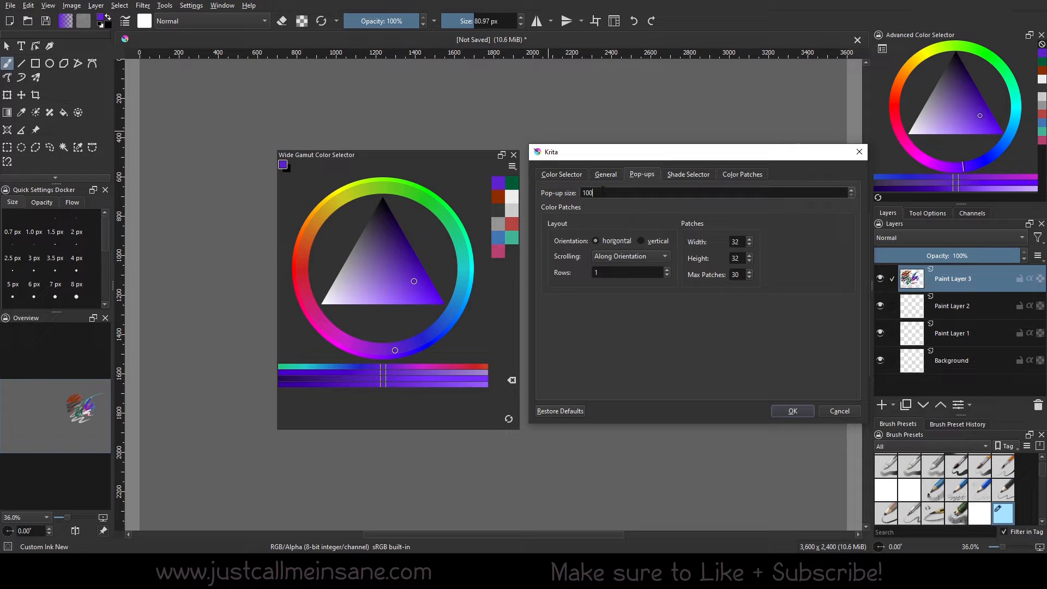
text(300)
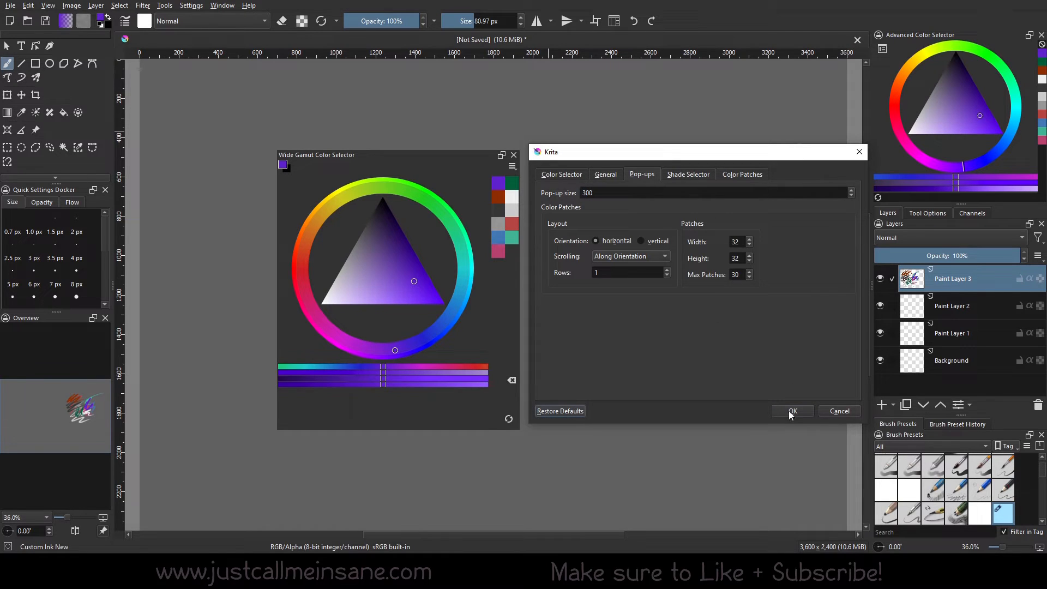
click(792, 411)
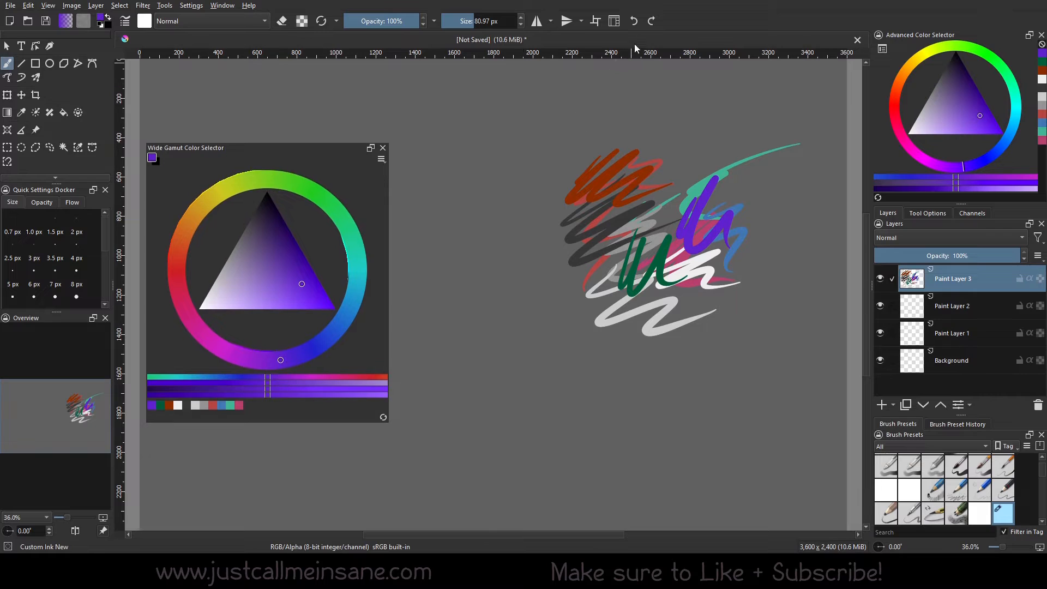
Paint yellow, purple, red and green loops and close the floating color selector.
click(382, 148)
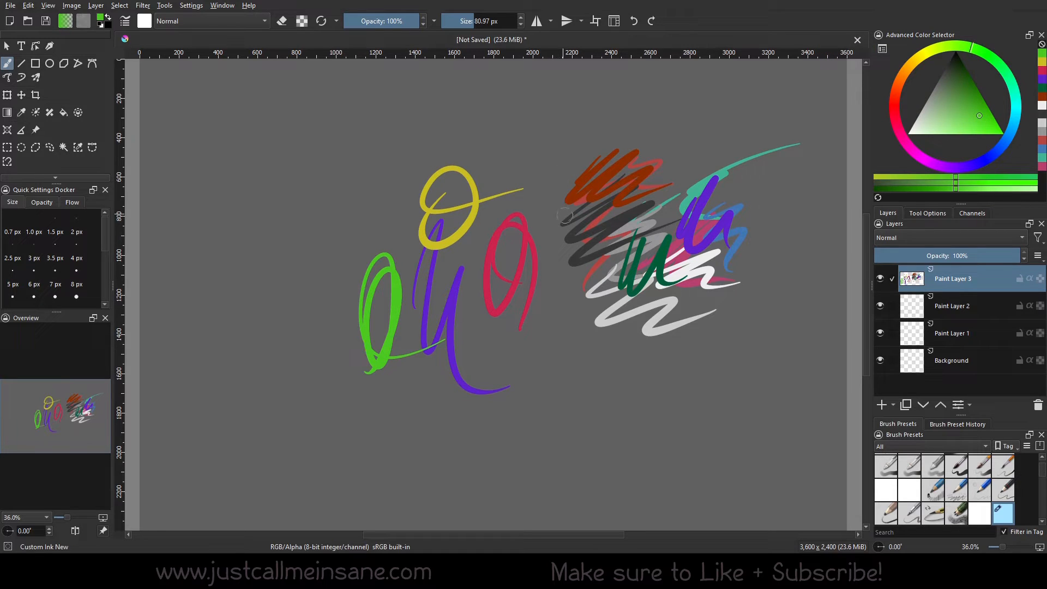
click(613, 20)
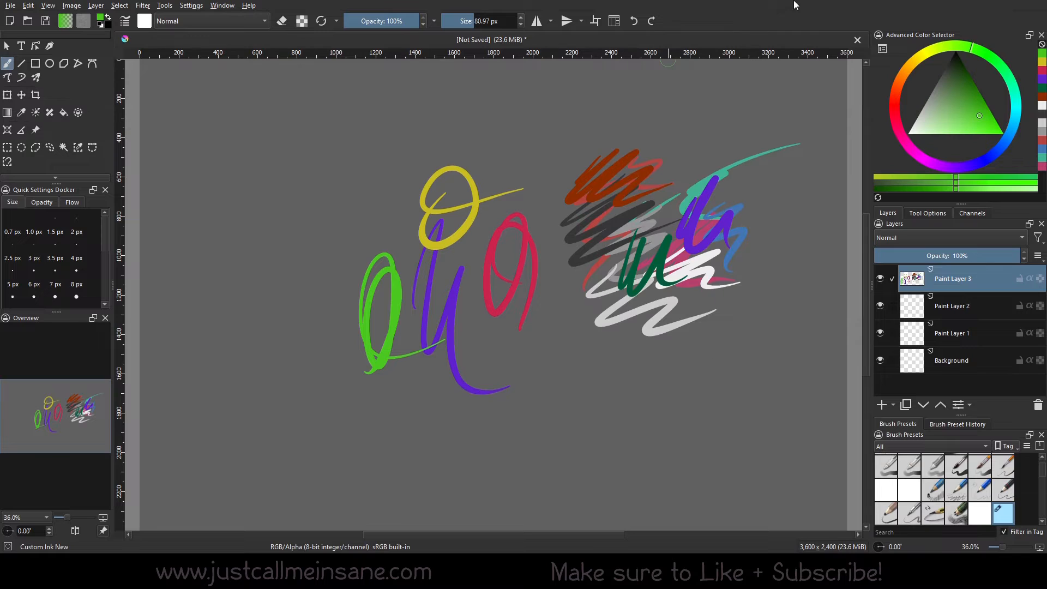
mouse_move(547, 294)
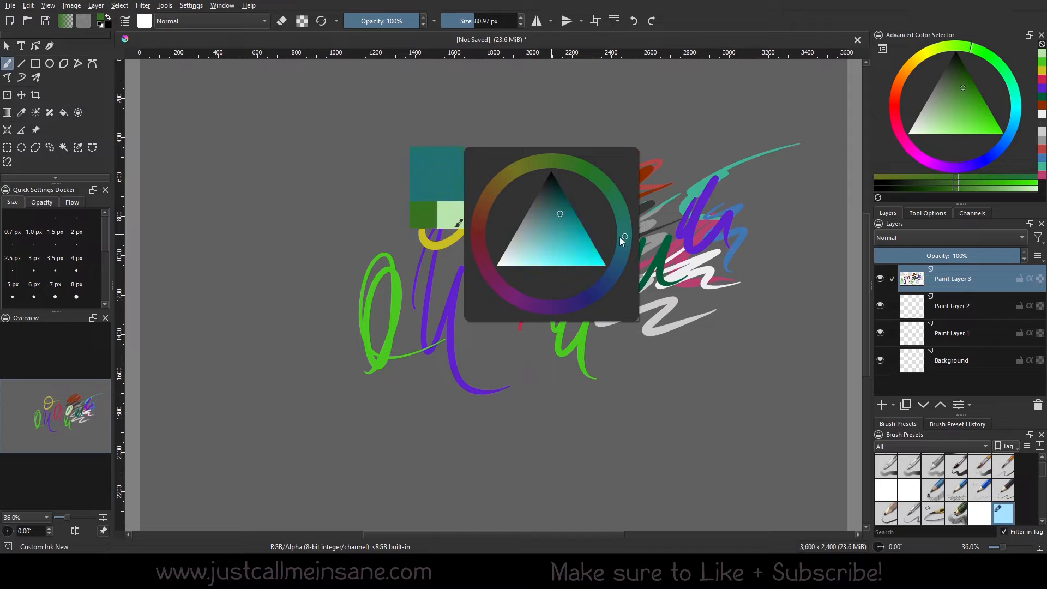
Pick a hue from the on-canvas pop-up colour wheel, then go to the Settings menu.
click(481, 215)
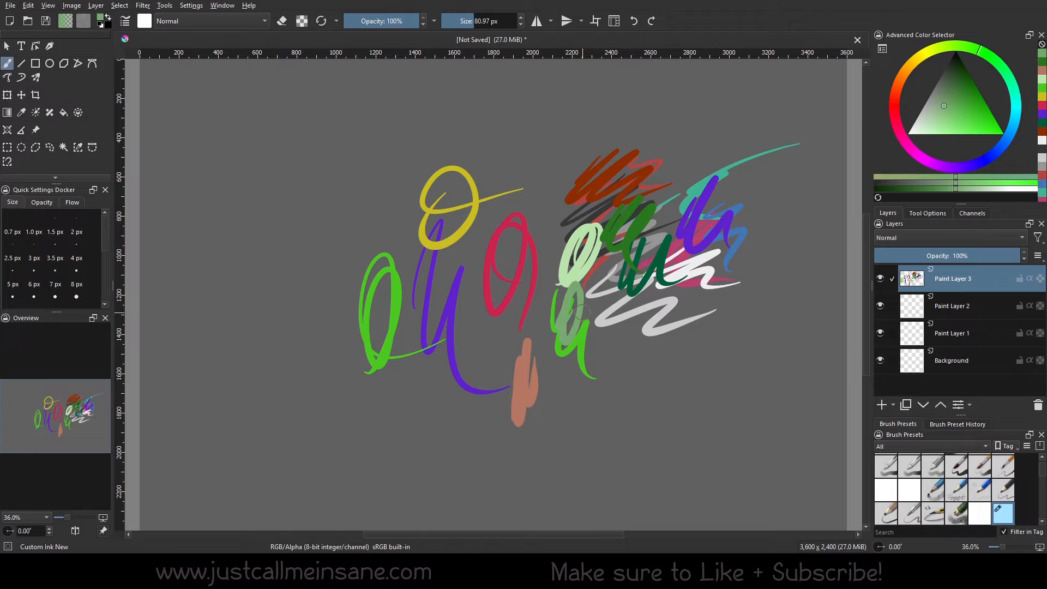
click(191, 5)
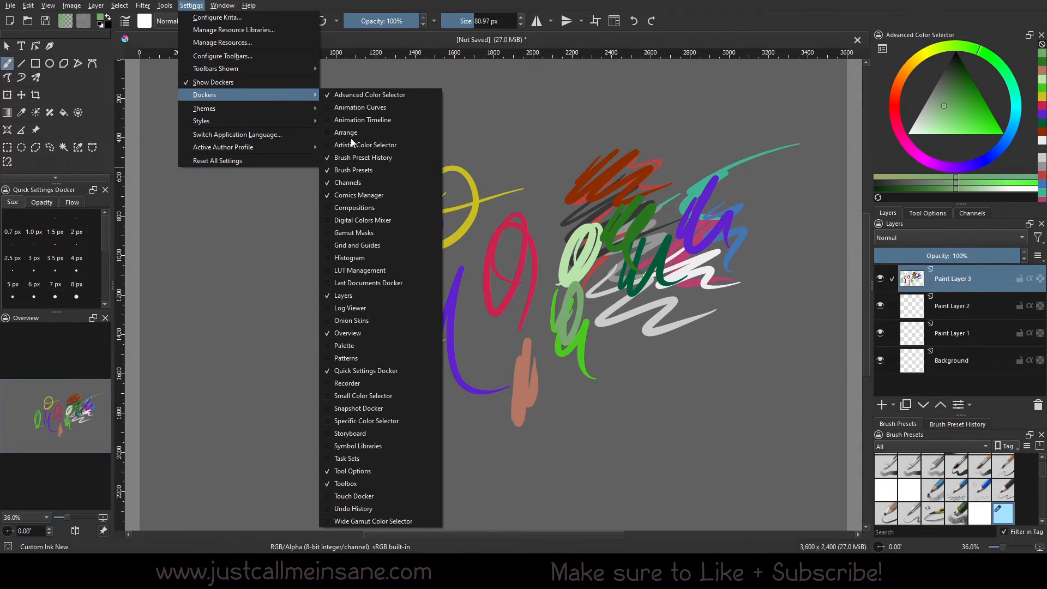
Re-enable the Wide Gamut Color Selector docker and set its pop-up size to 500.
click(373, 521)
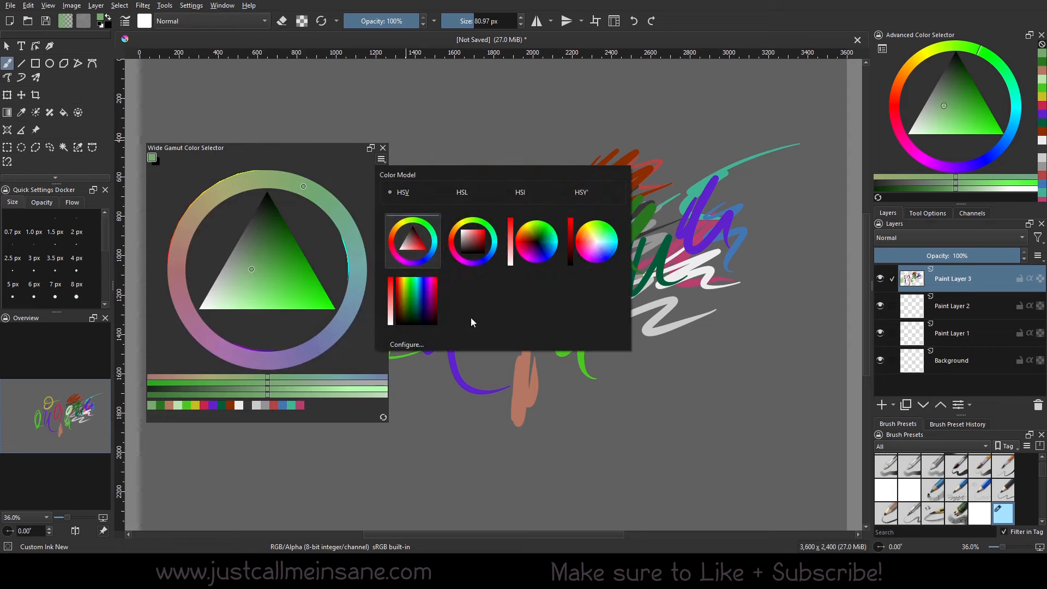
click(407, 344)
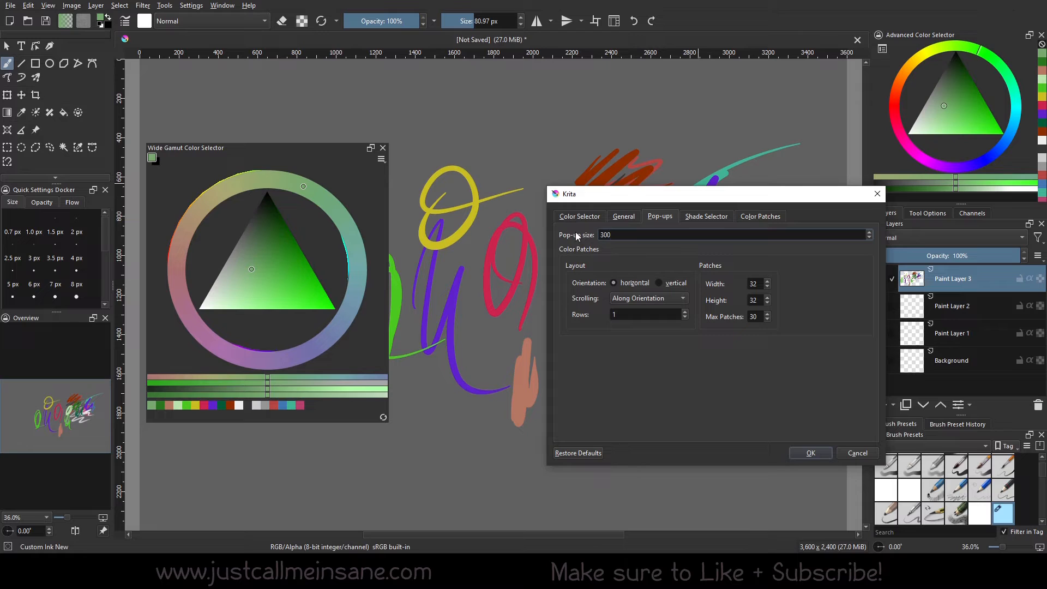
mouse_move(621, 230)
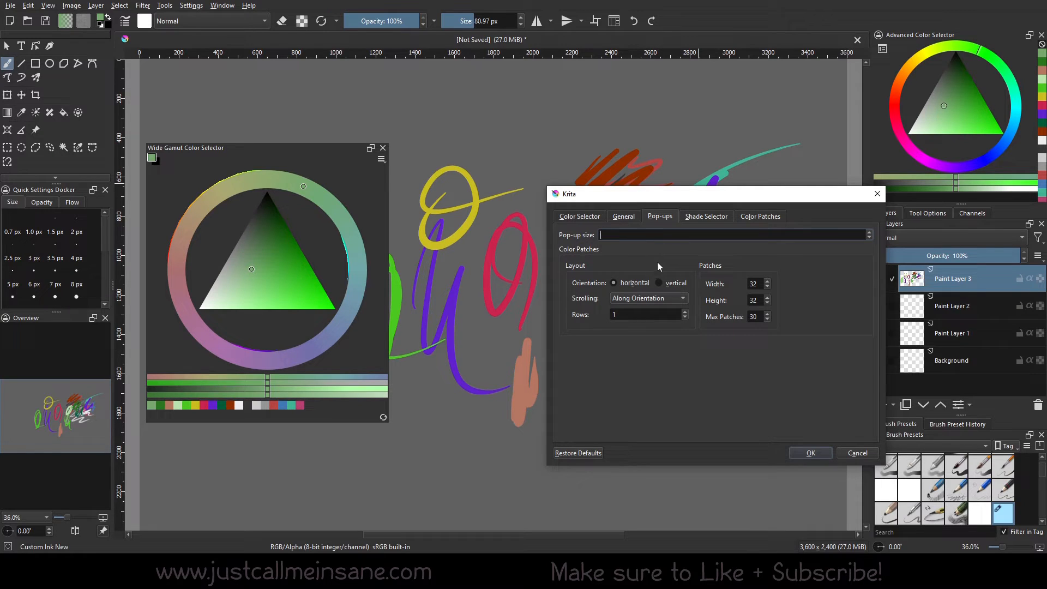
mouse_move(662, 266)
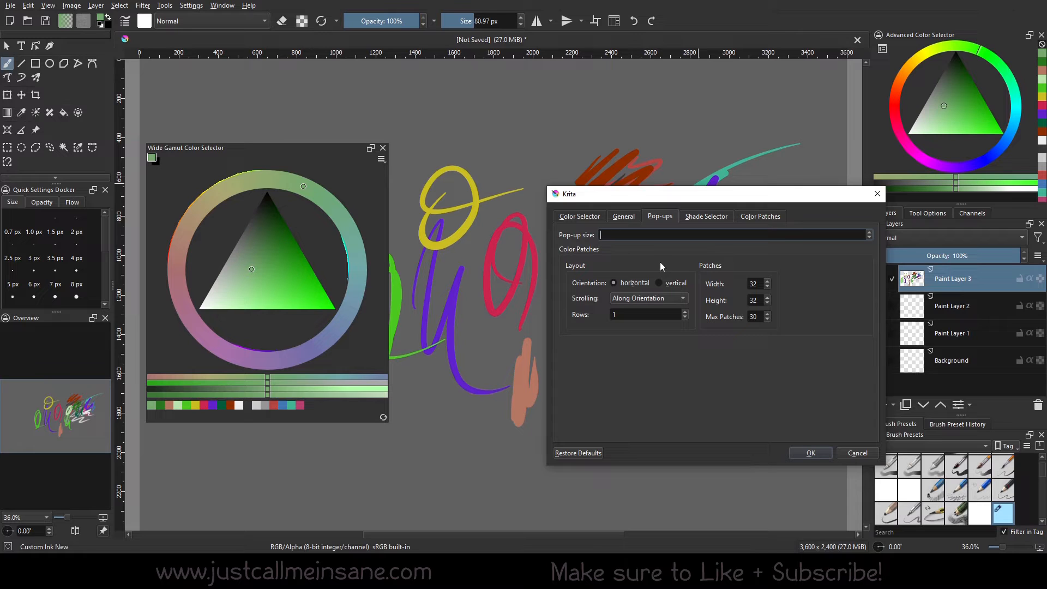
text(500)
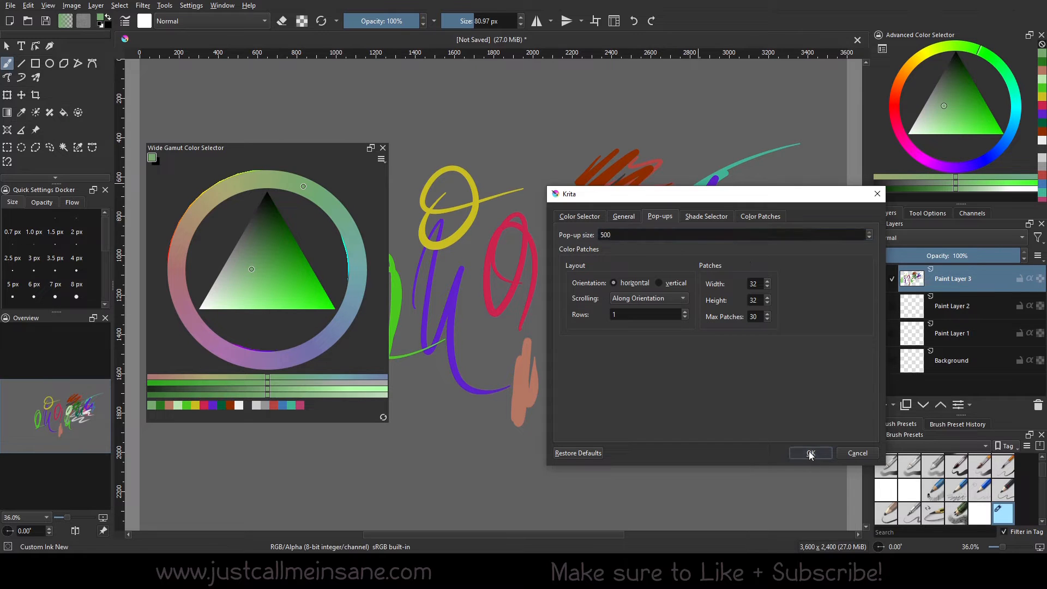
click(810, 453)
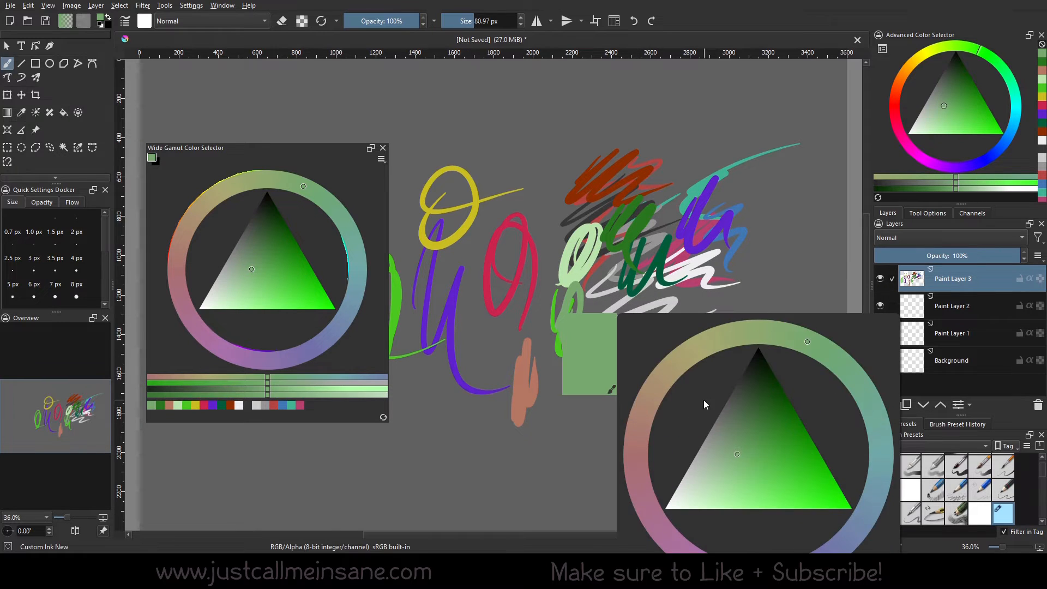
mouse_move(833, 394)
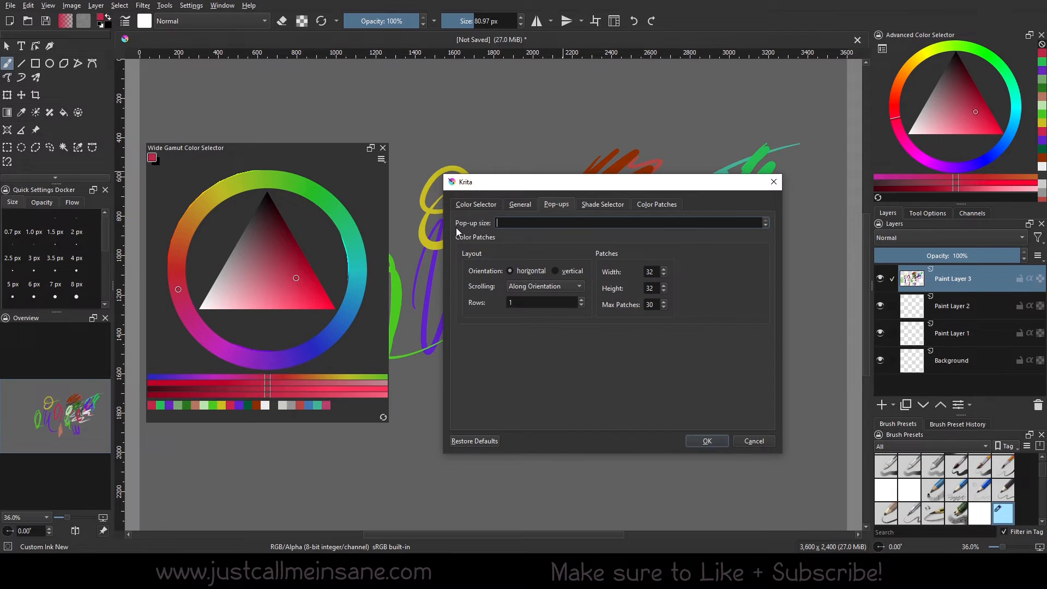
Shrink the pop-up colour selector to size 100 and confirm.
text(100)
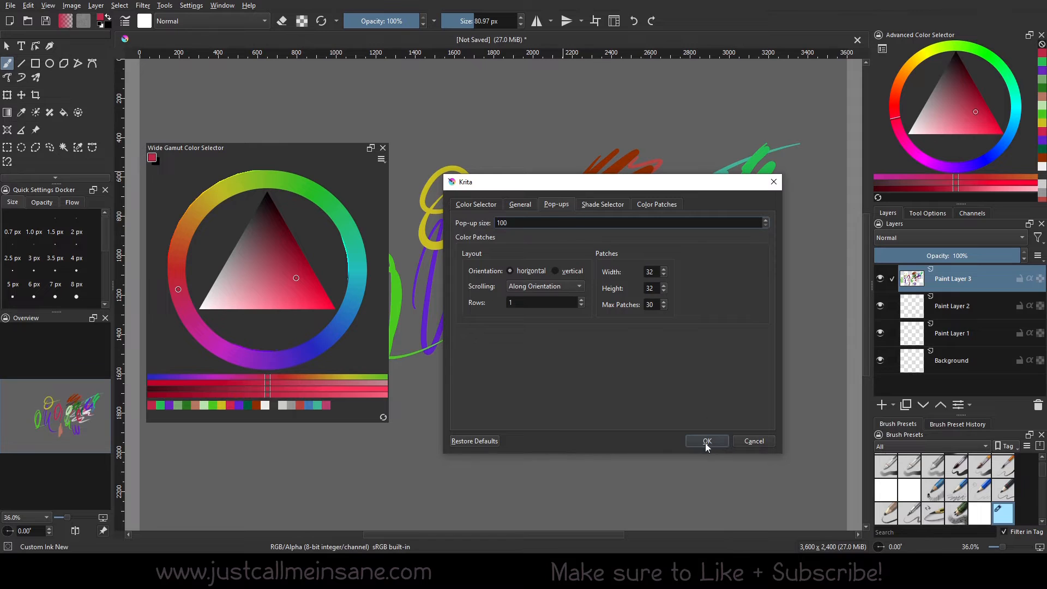
click(707, 441)
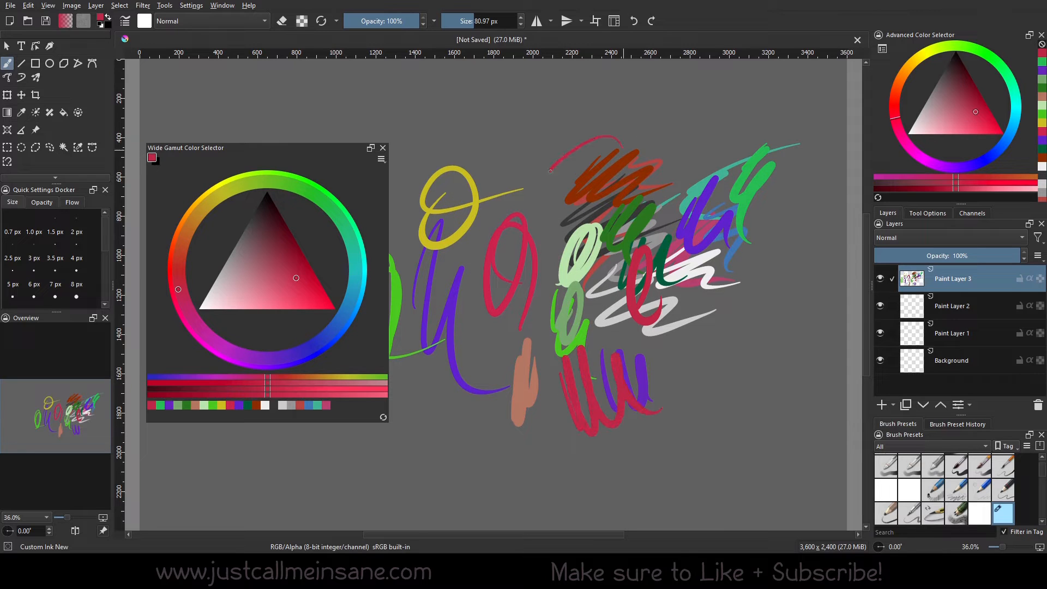
Clear the layer and paint thin strokes in pink, blue and orange-red from the pop-up wheel.
click(262, 273)
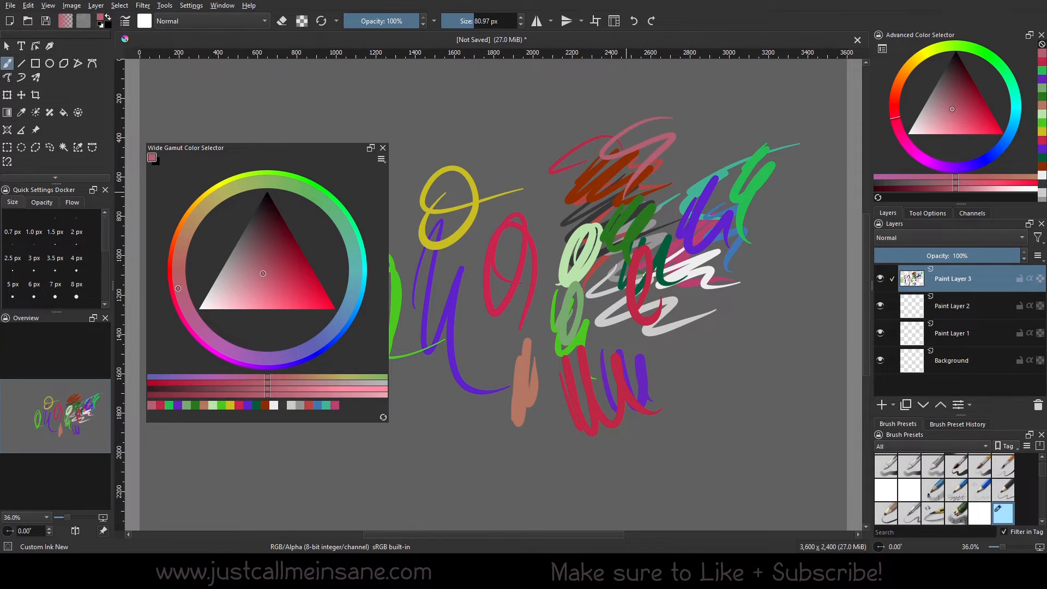
click(886, 464)
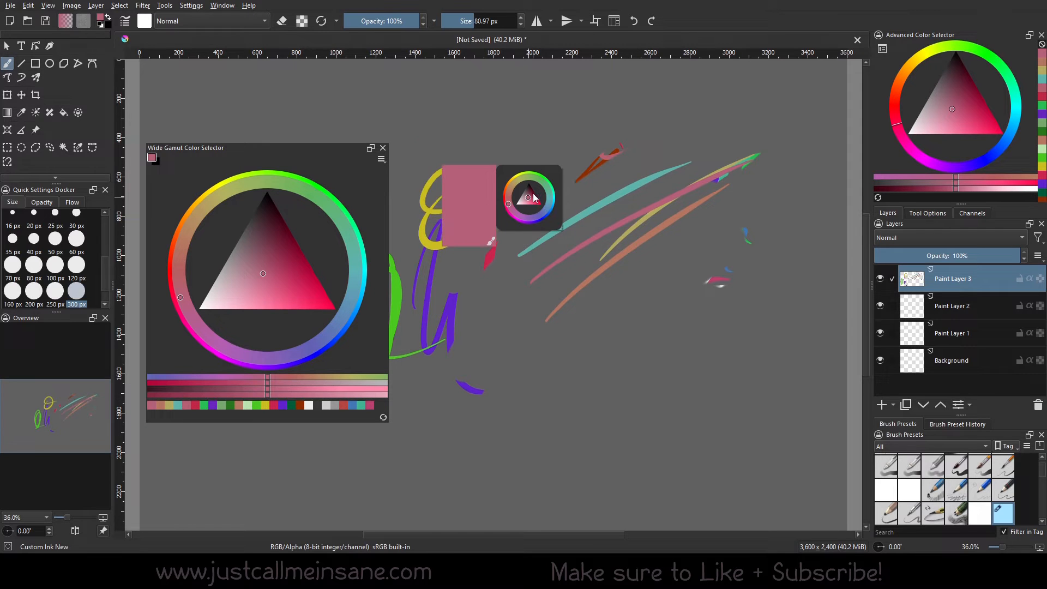
click(545, 210)
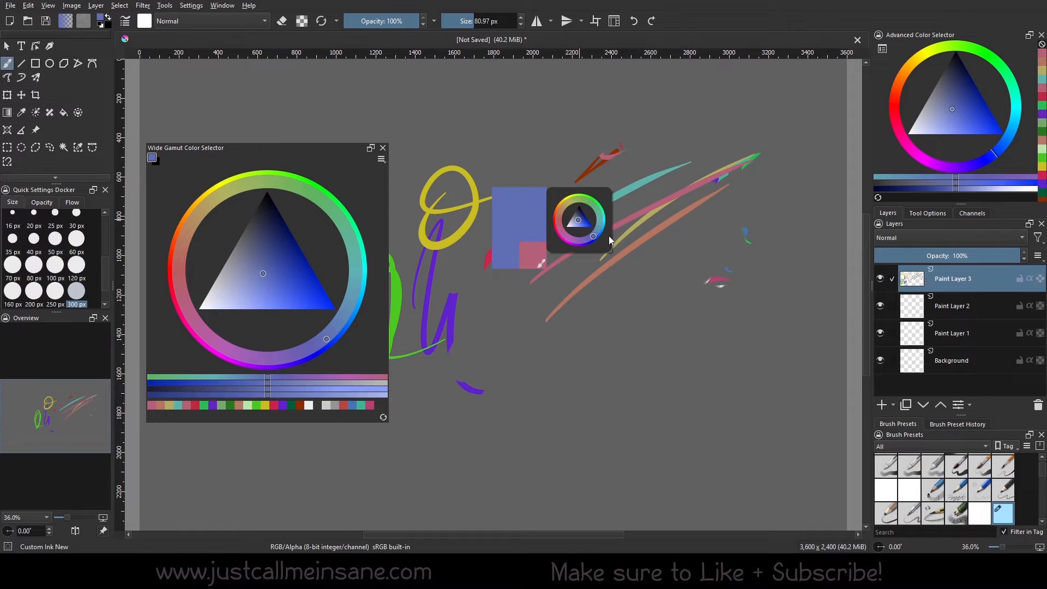
mouse_move(610, 234)
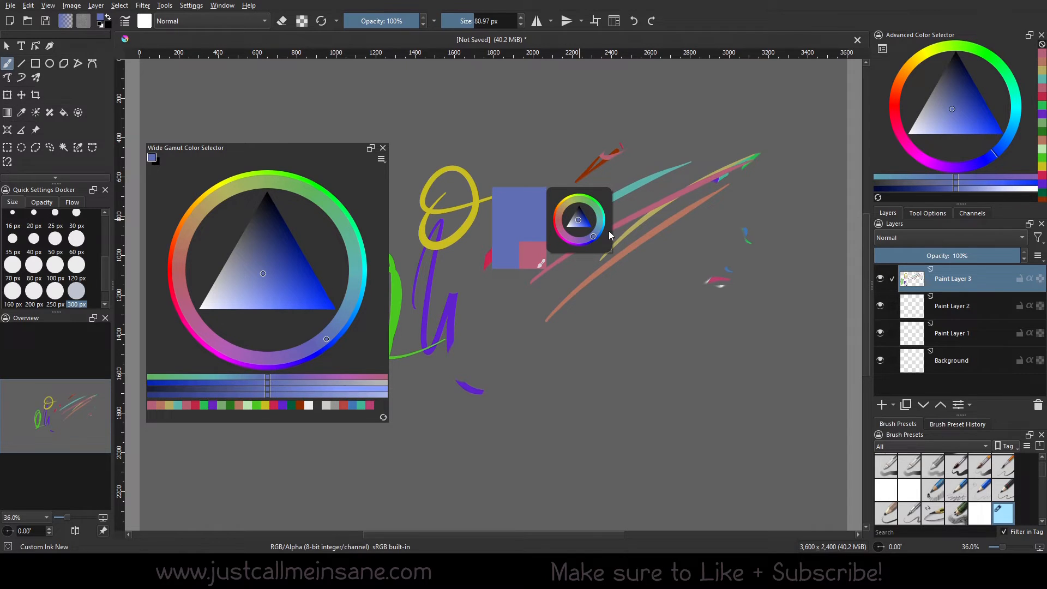
mouse_move(607, 240)
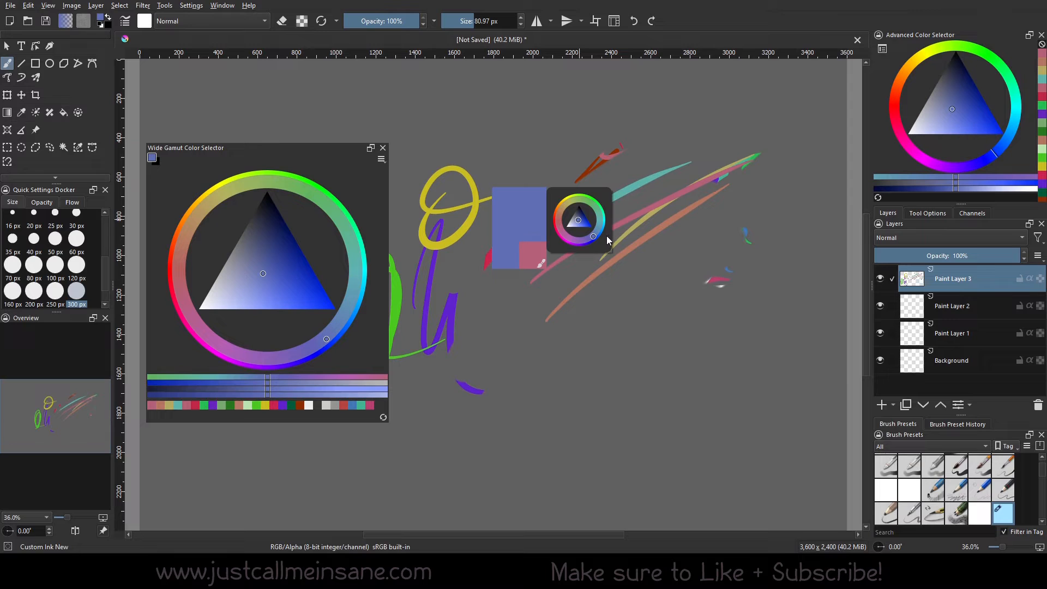
click(589, 203)
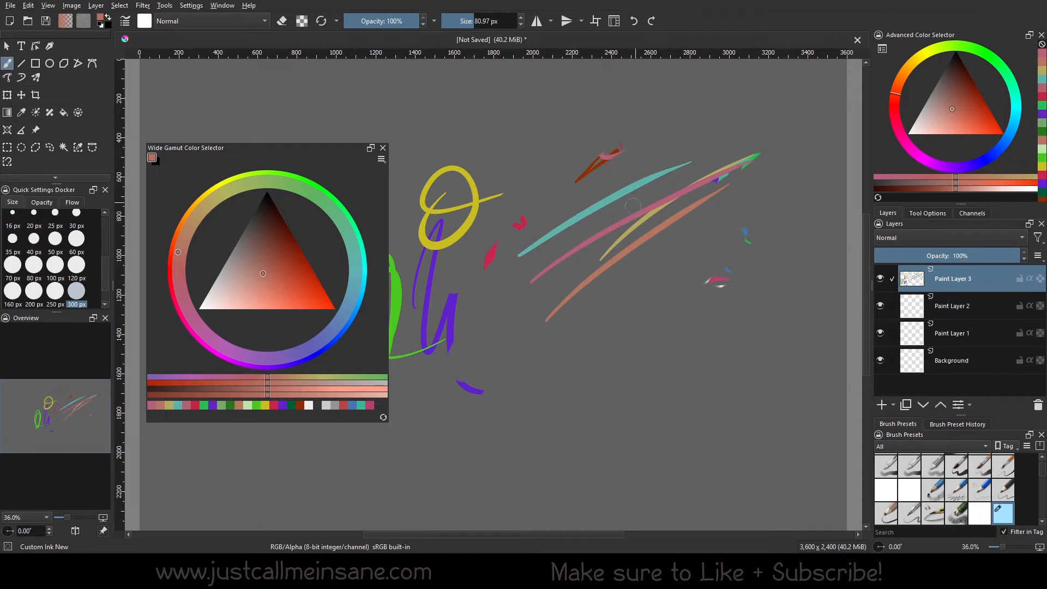
click(191, 5)
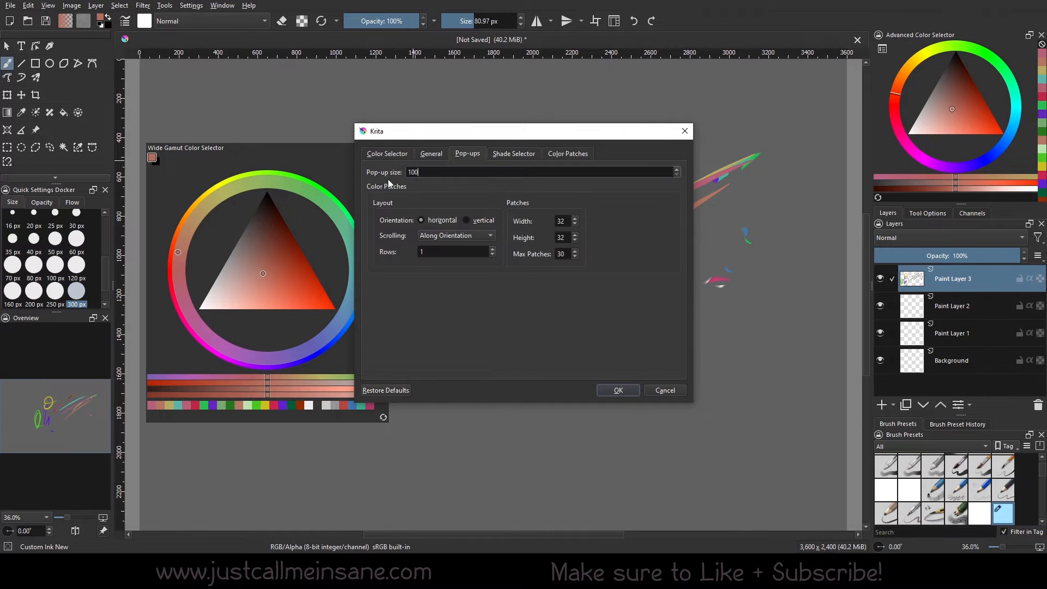
mouse_move(394, 176)
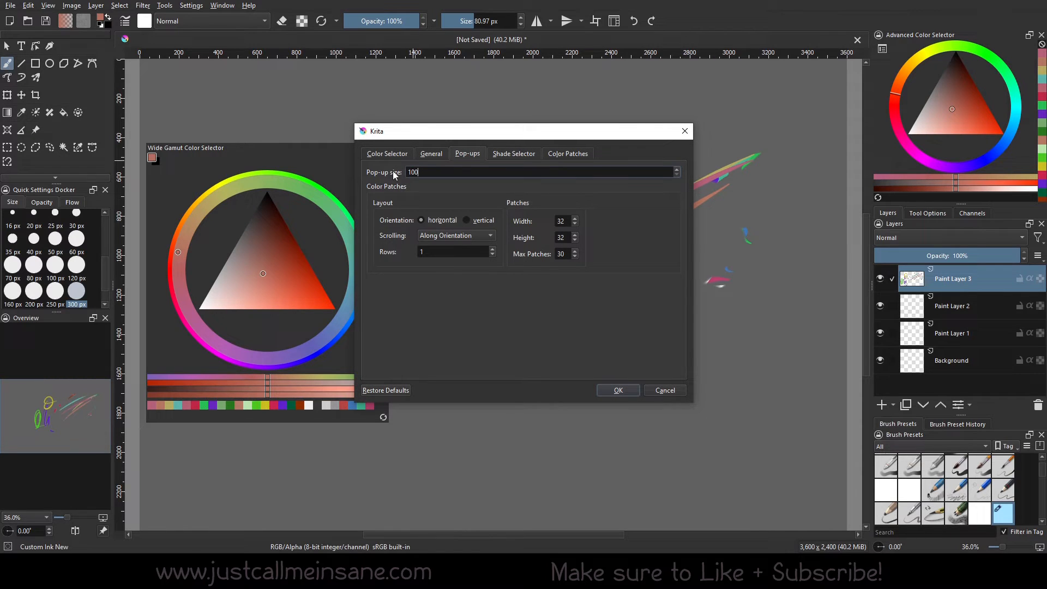
mouse_move(450, 183)
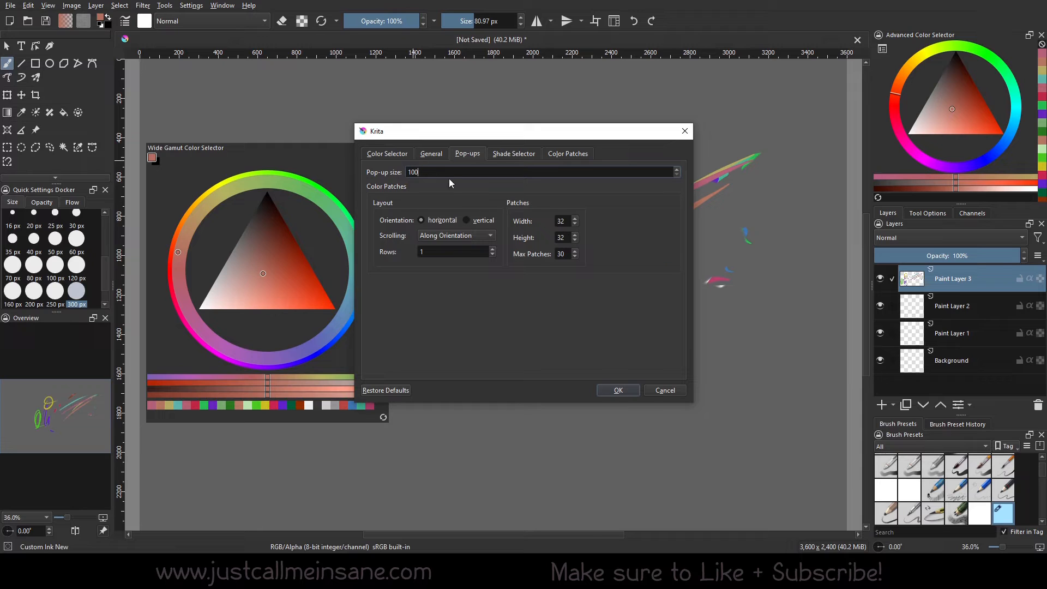
Replace the Pop-up size value with 4 and apply it.
text(4)
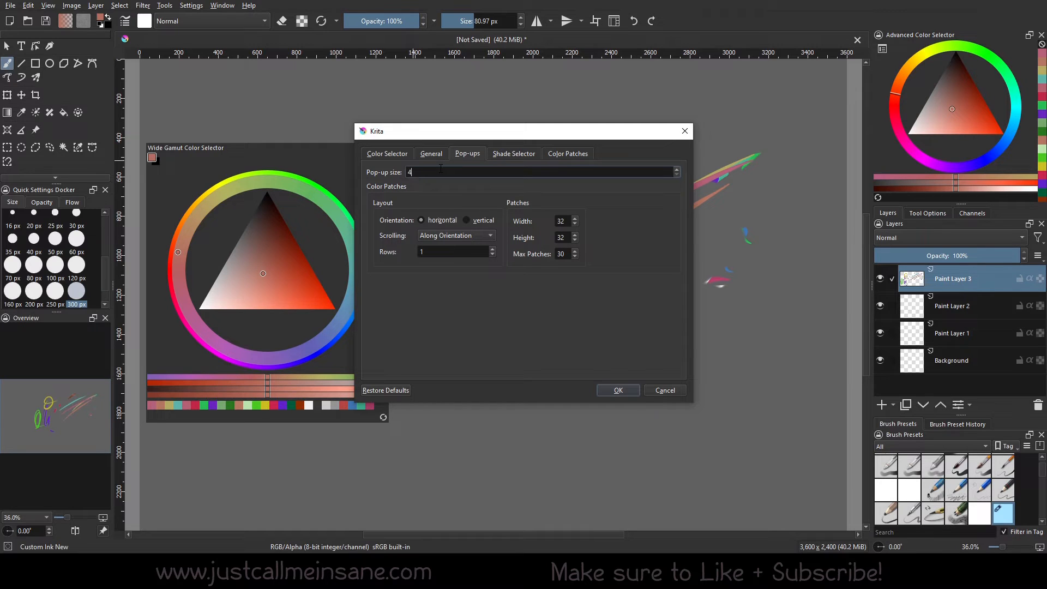
click(618, 390)
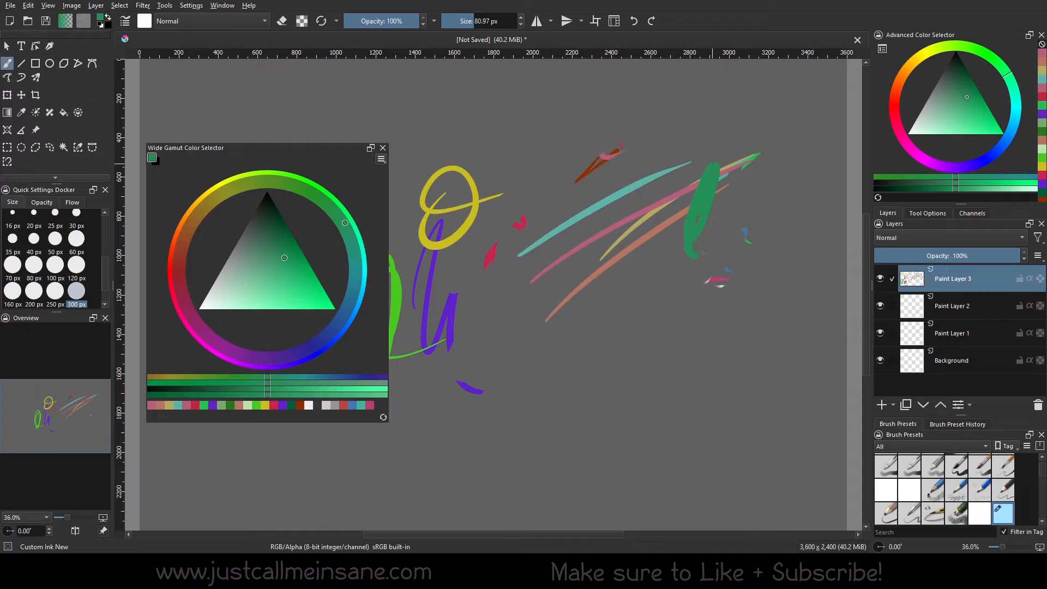
Pick a teal colour in the Wide Gamut Color Selector docker for the strokes.
click(184, 307)
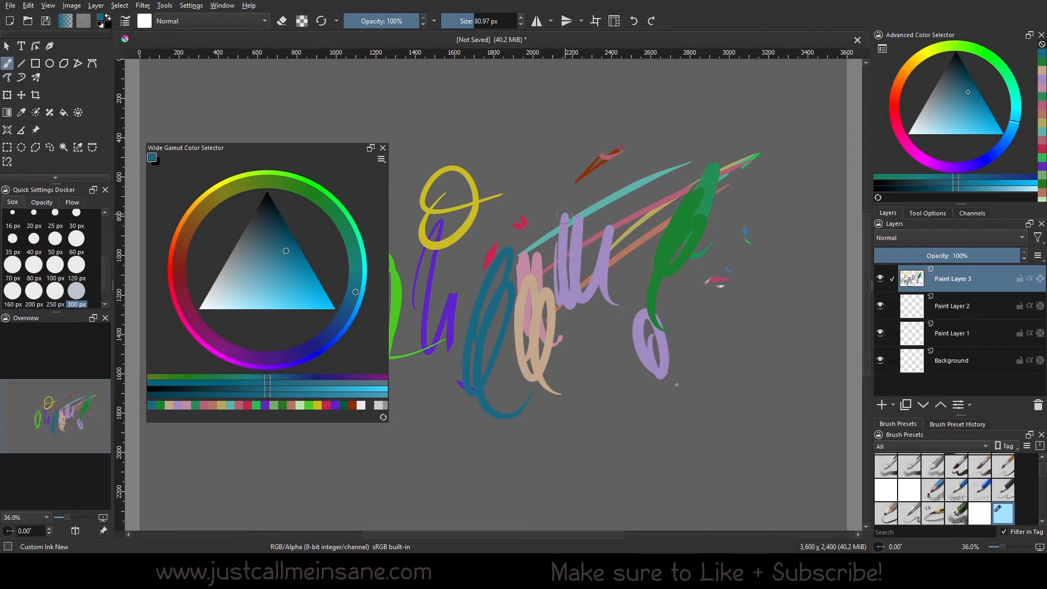
mouse_move(365, 228)
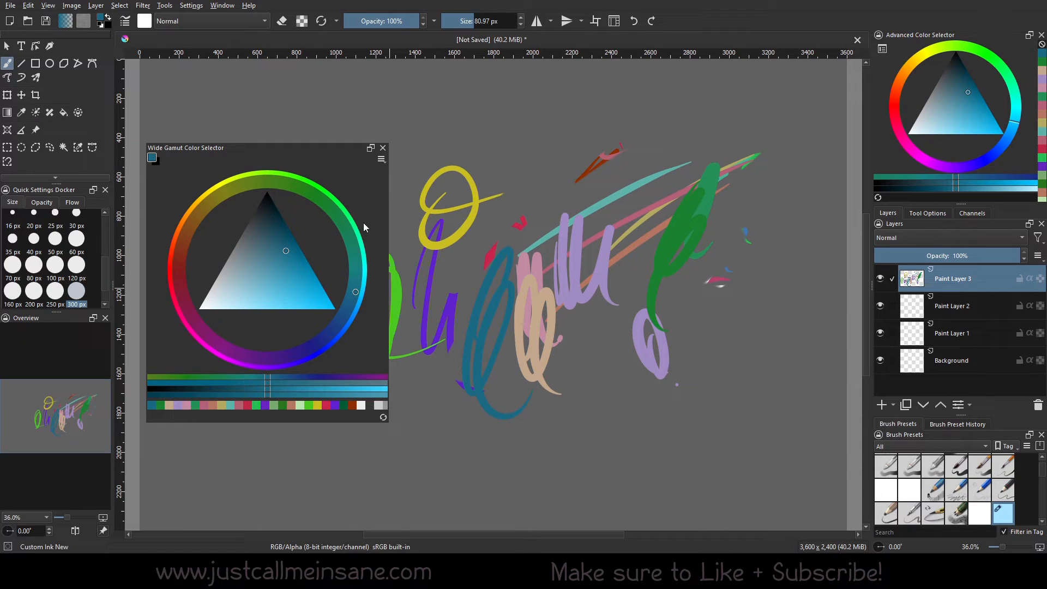
Open Settings > Configure Krita to reach the Keyboard Shortcuts page.
click(191, 6)
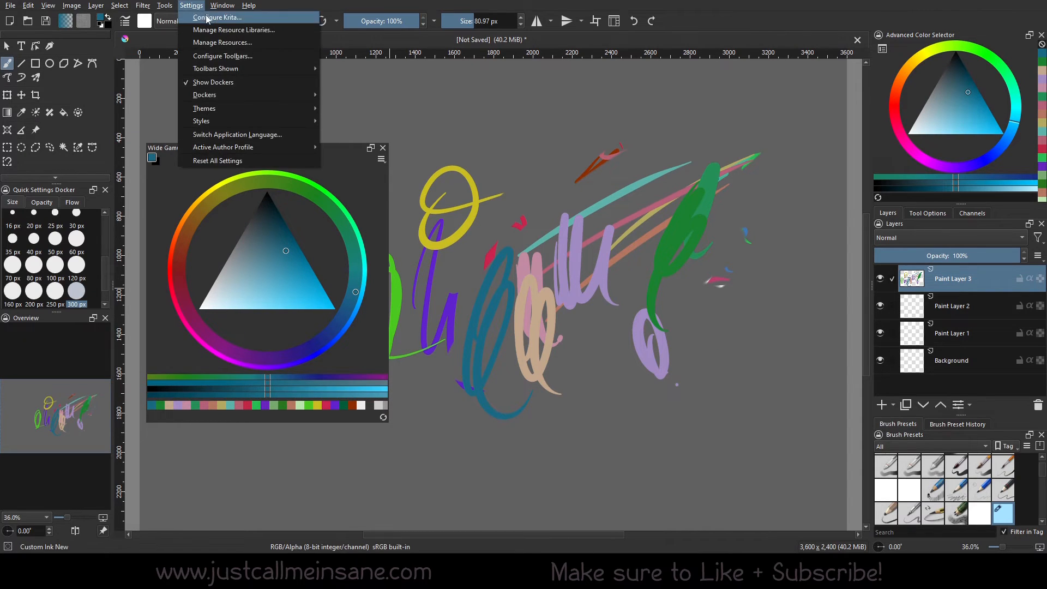
click(215, 18)
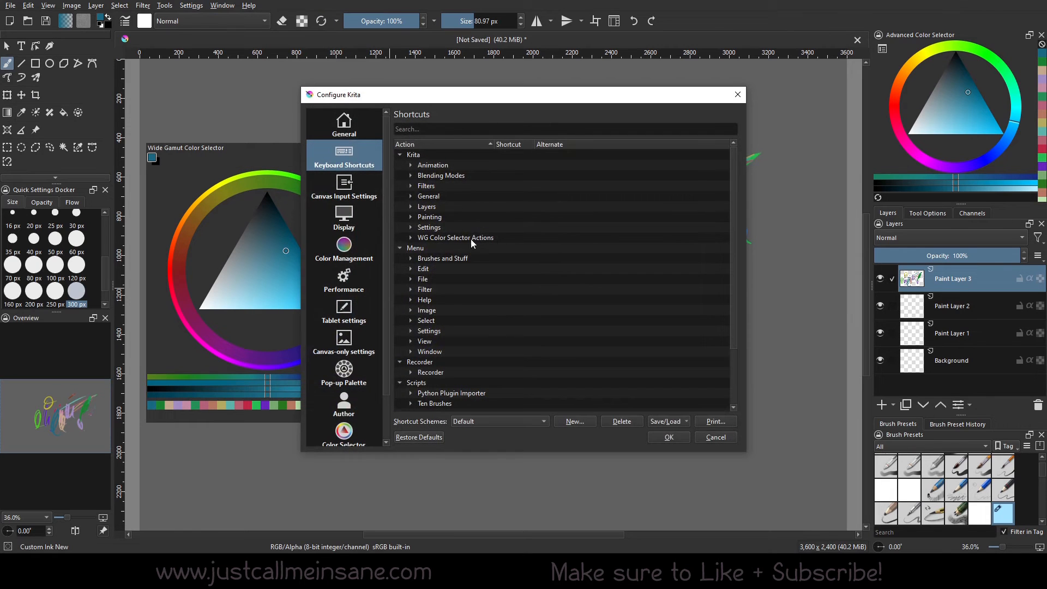
mouse_move(466, 240)
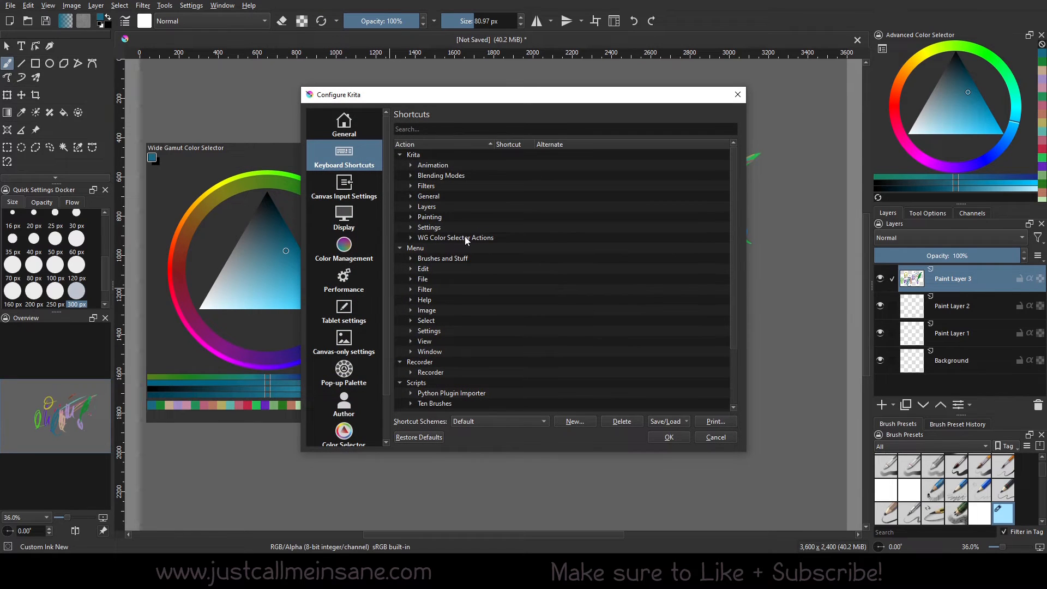
mouse_move(420, 244)
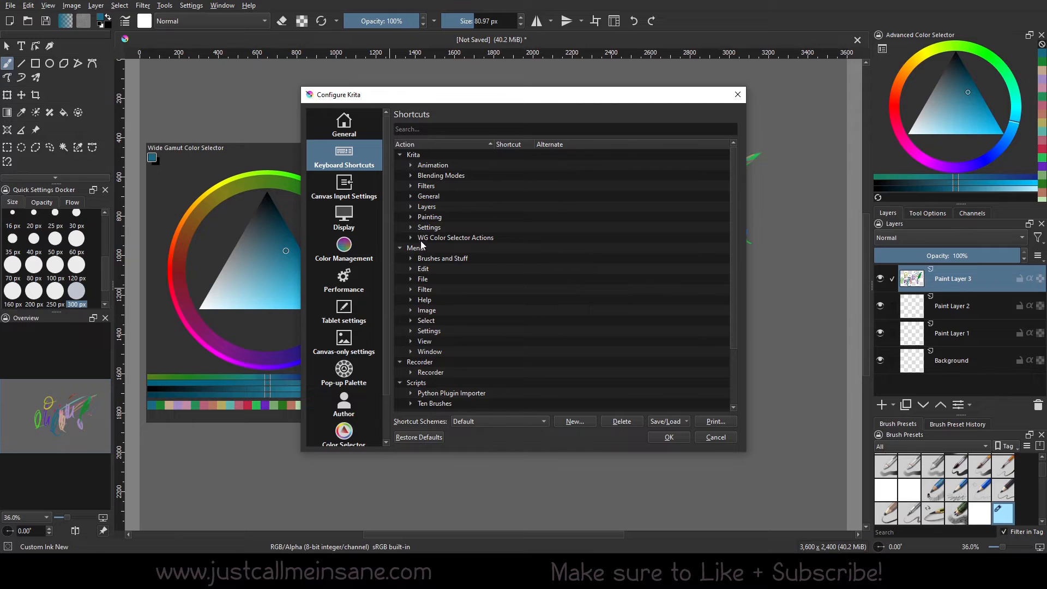
mouse_move(444, 240)
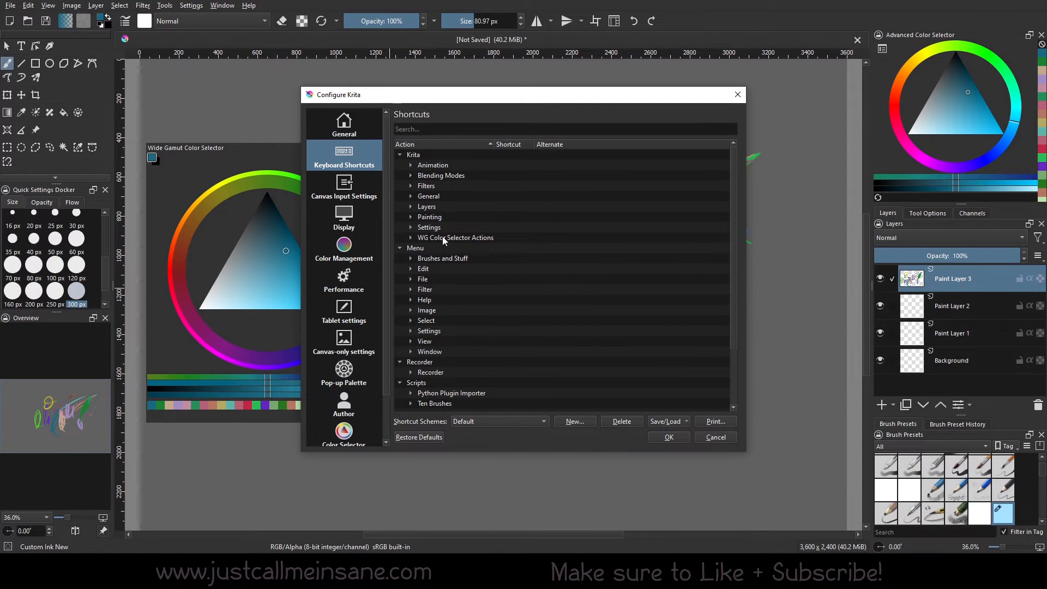
Expand WG Color Selector Actions and move the preferences window into view.
click(411, 238)
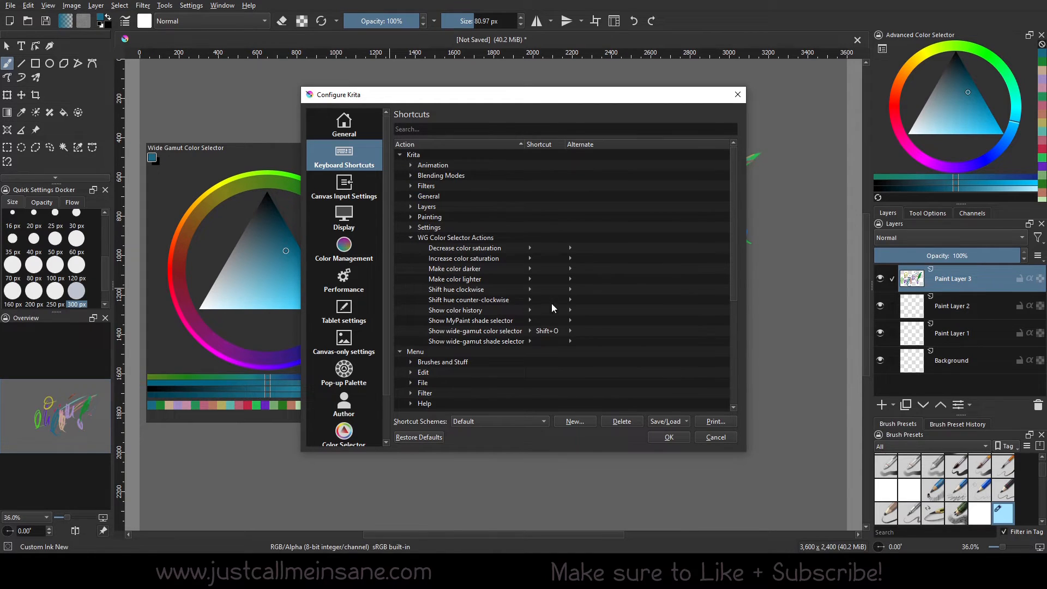
mouse_move(516, 248)
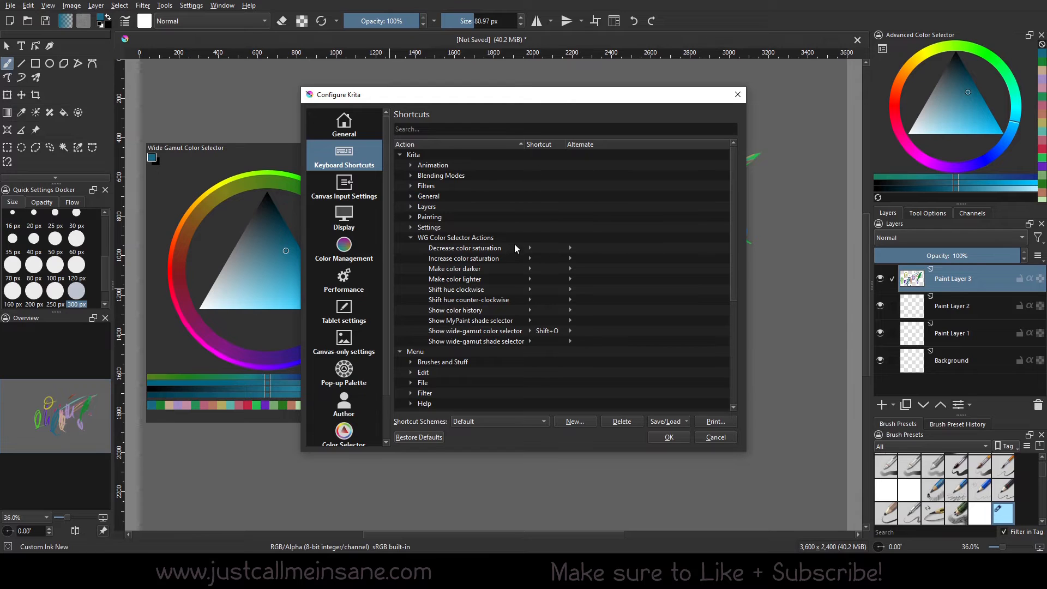
mouse_move(541, 257)
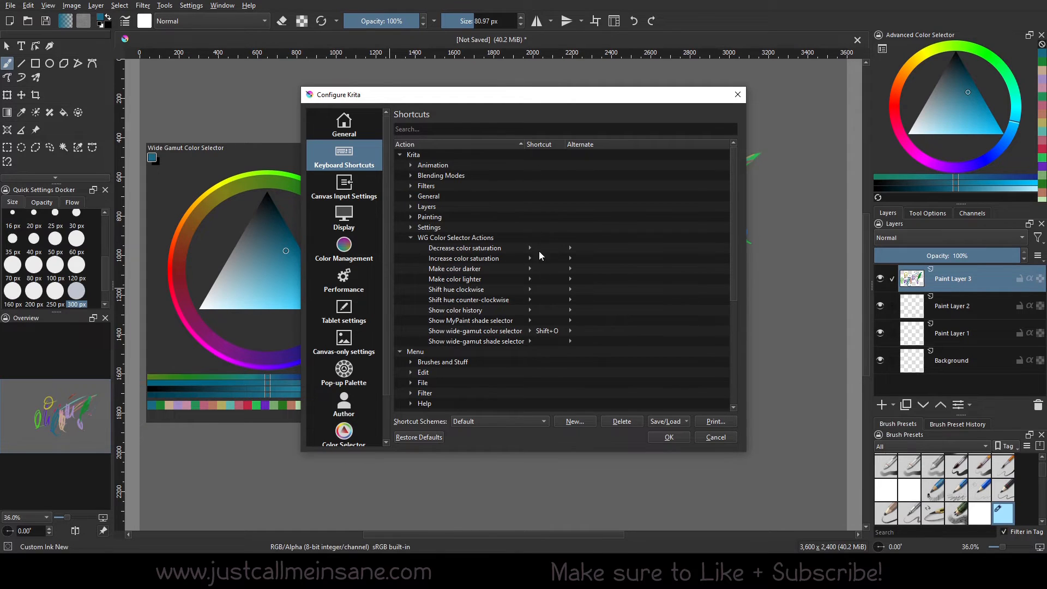
mouse_move(541, 303)
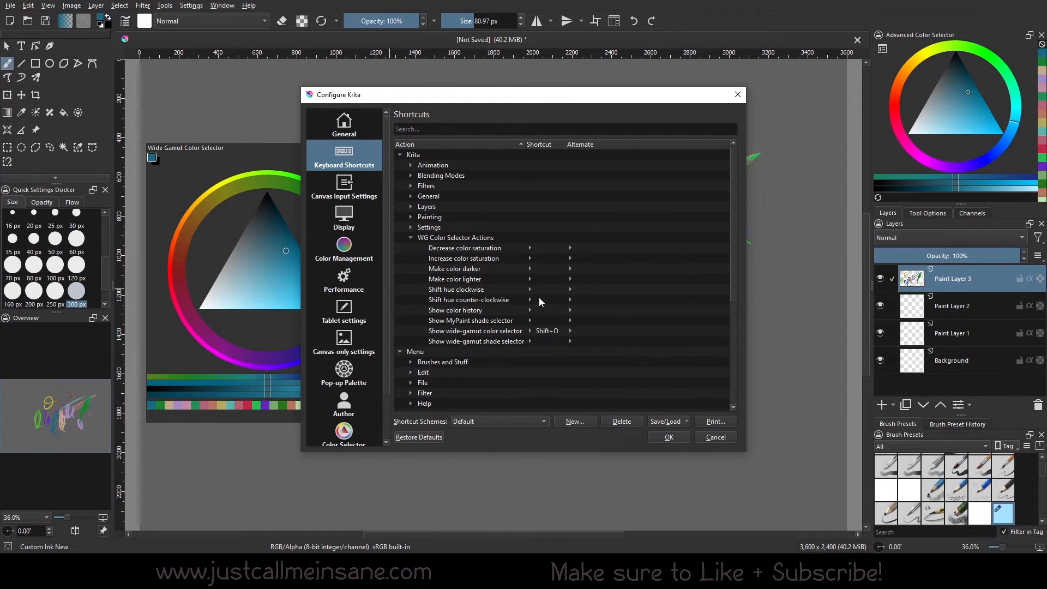
mouse_move(541, 260)
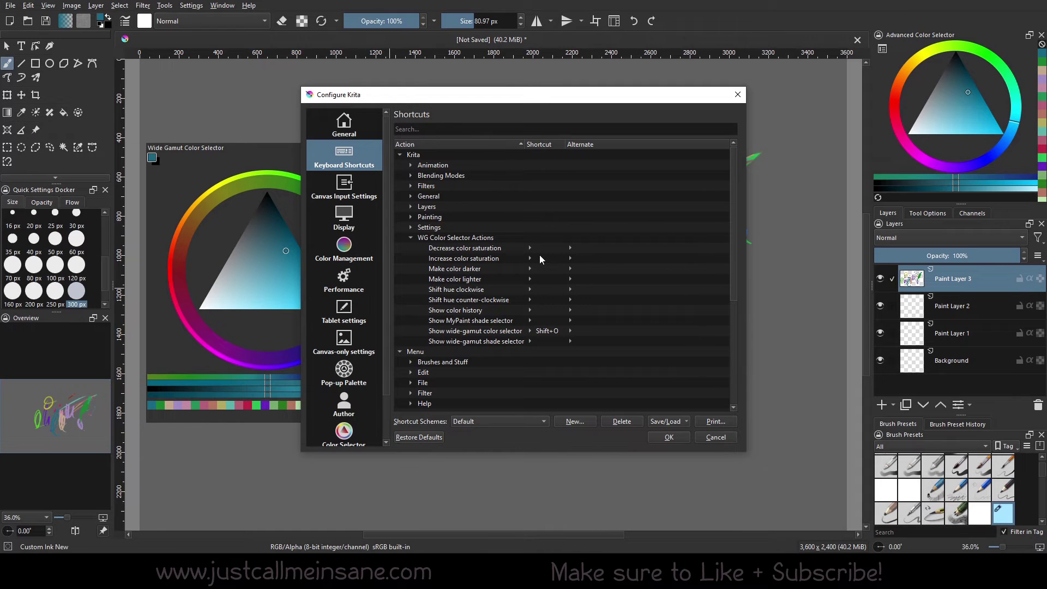
mouse_move(517, 333)
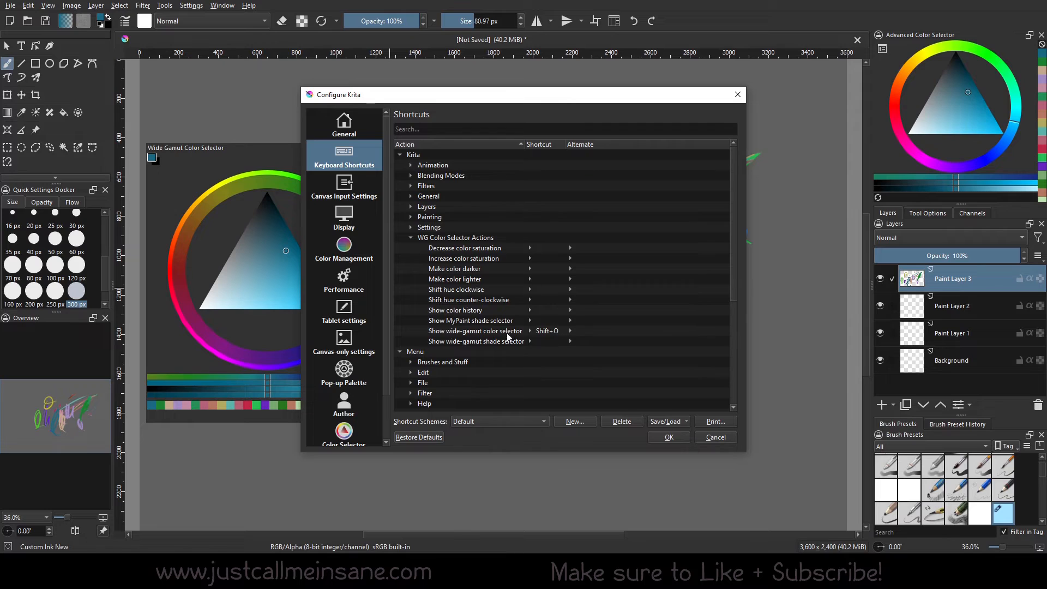
mouse_move(527, 350)
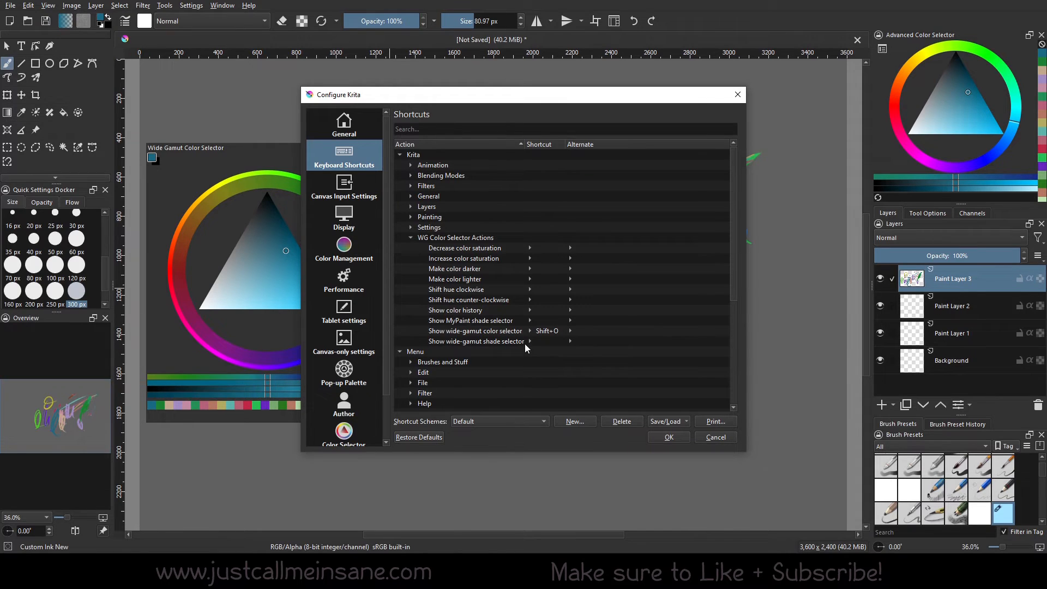
mouse_move(183, 375)
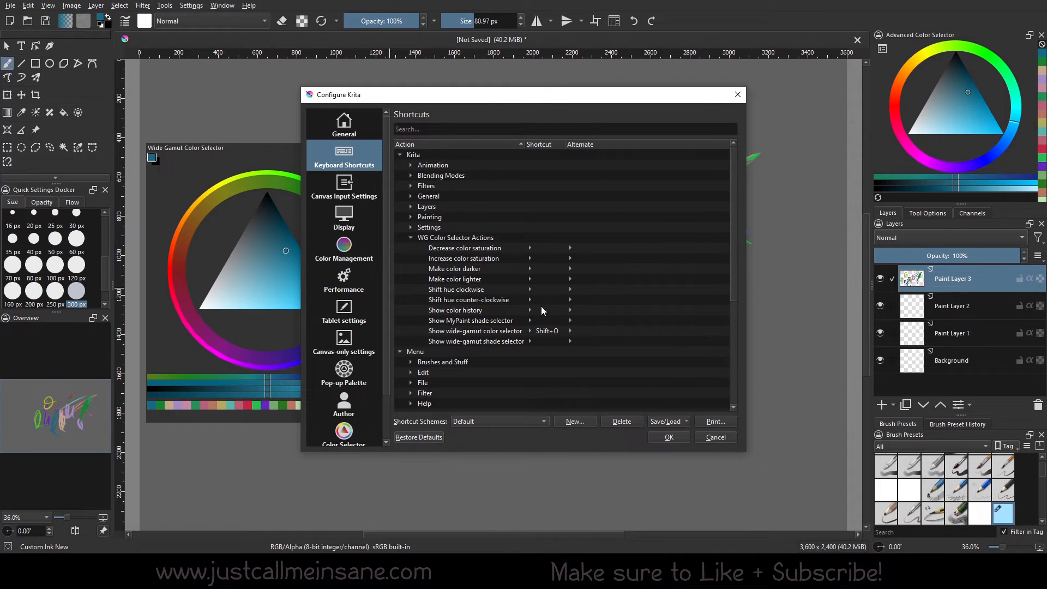
mouse_move(543, 326)
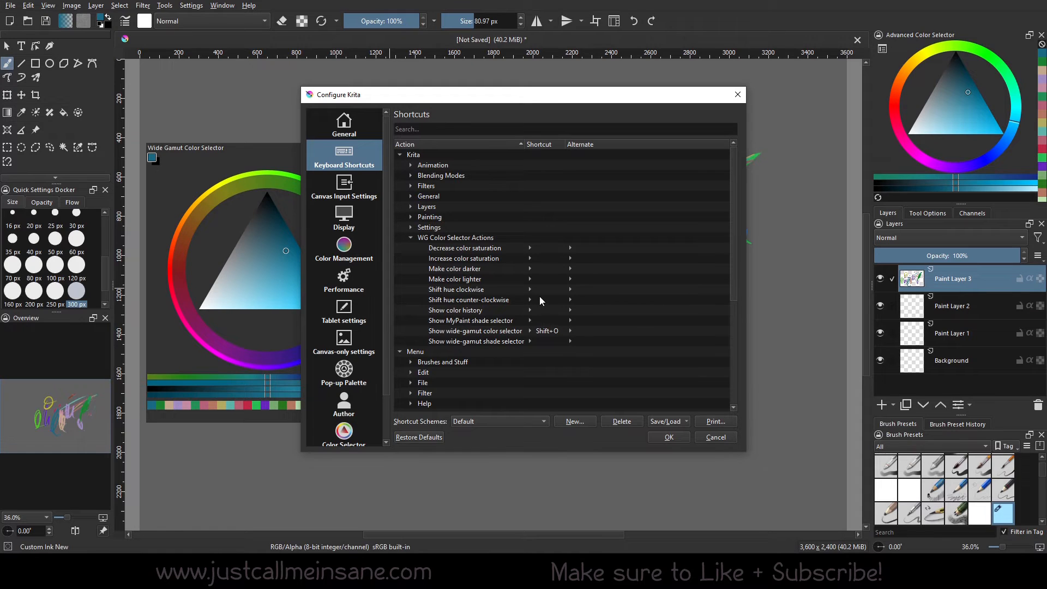
mouse_move(542, 276)
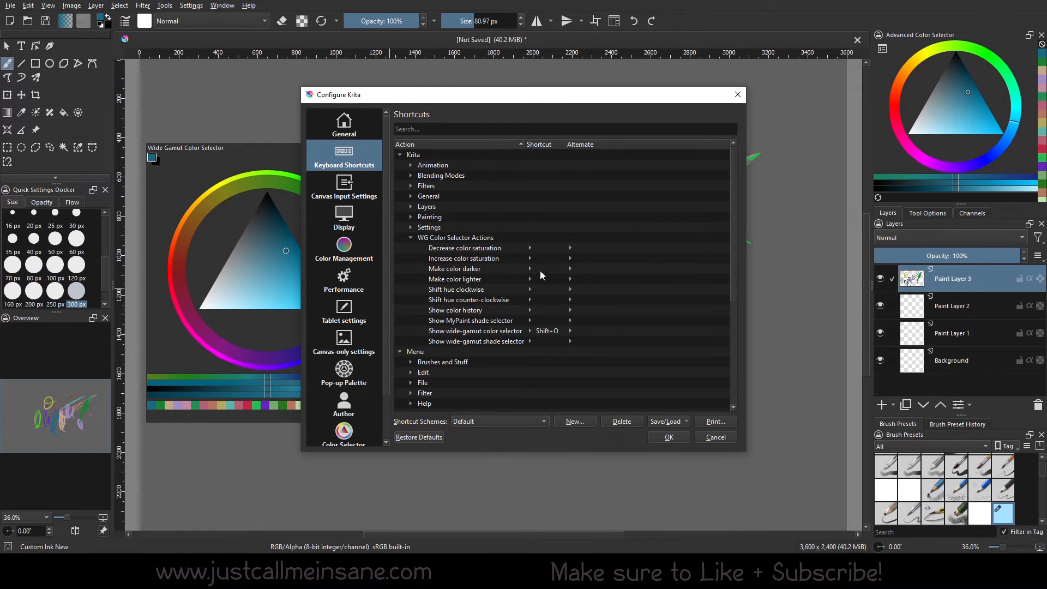
mouse_move(544, 279)
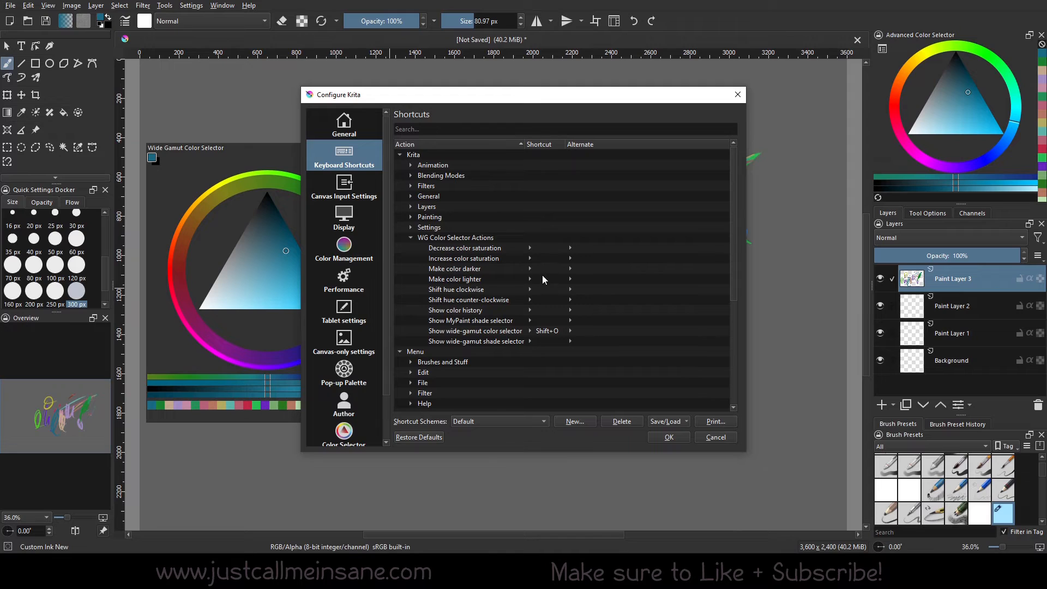
mouse_move(542, 286)
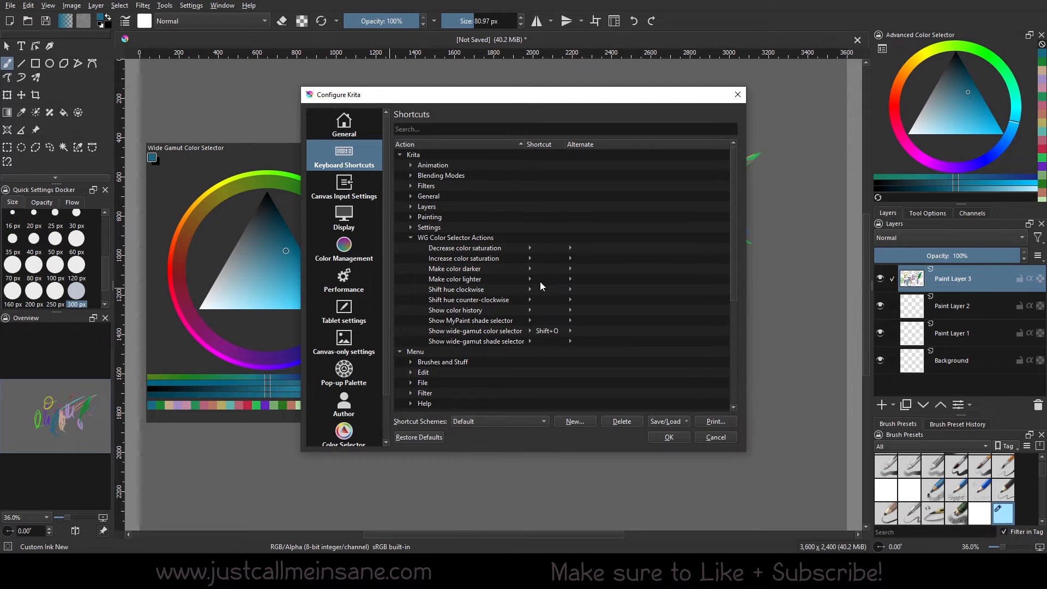
mouse_move(544, 279)
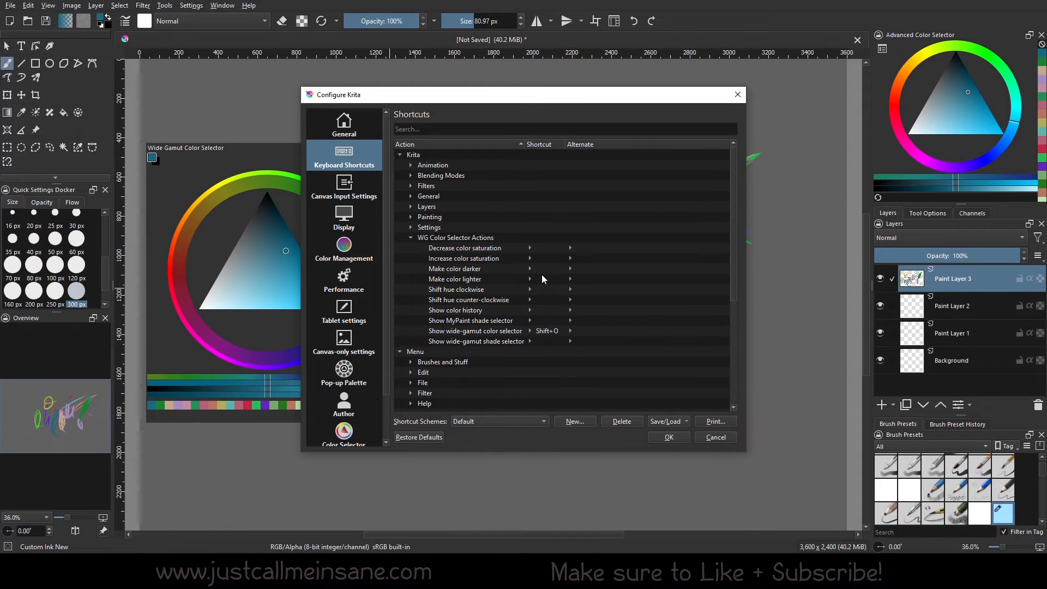
mouse_move(610, 281)
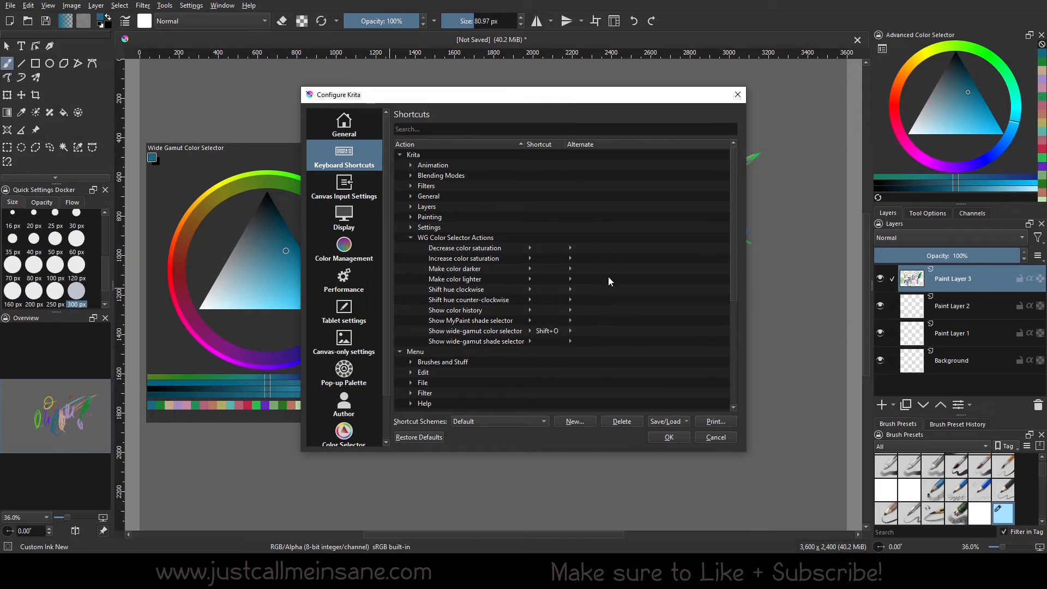
mouse_move(514, 230)
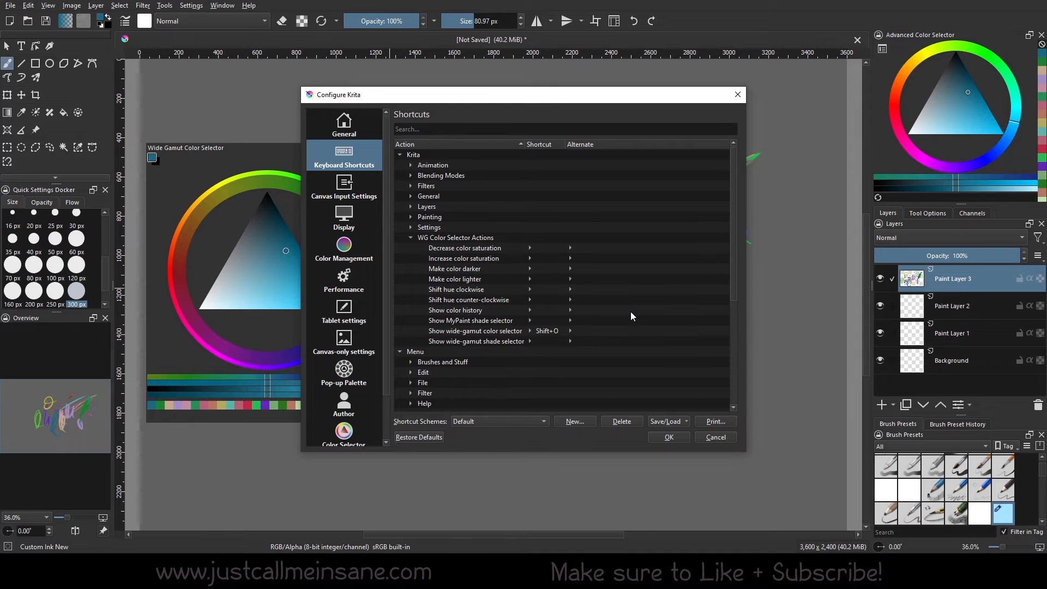
drag(523, 94, 694, 118)
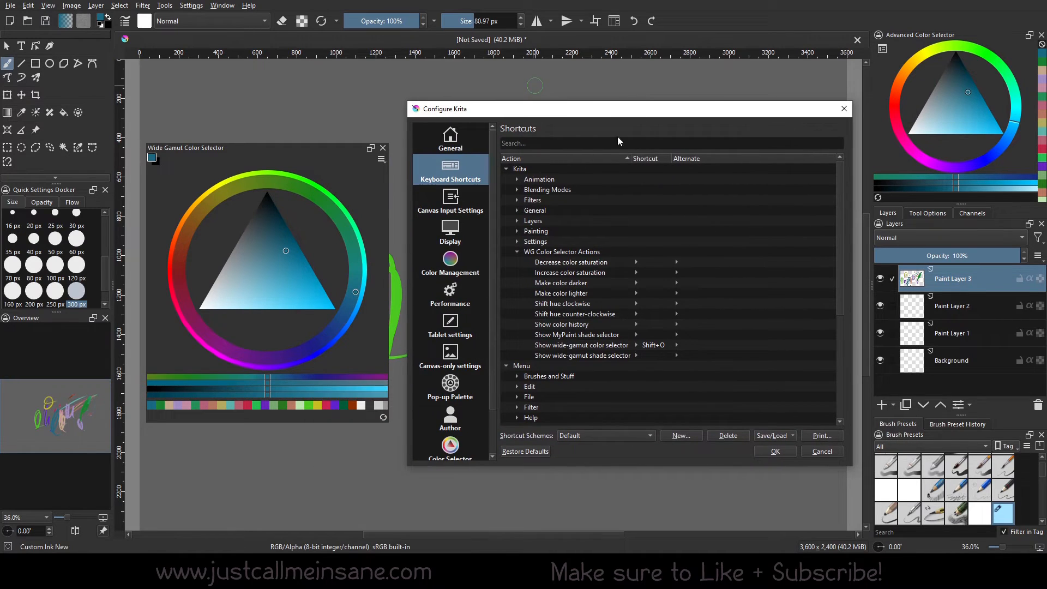
drag(617, 108, 559, 110)
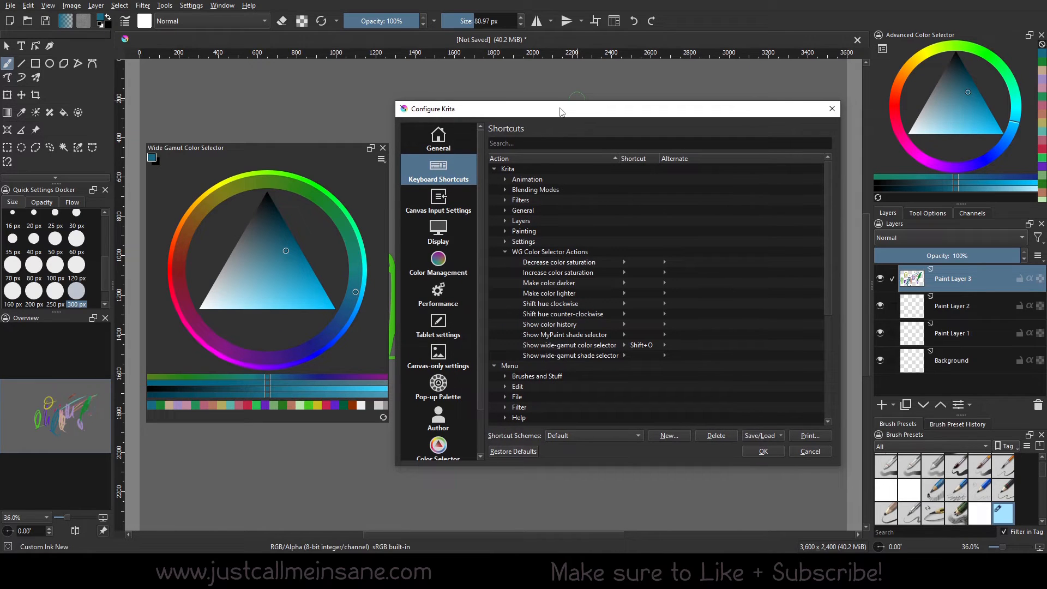
mouse_move(757, 407)
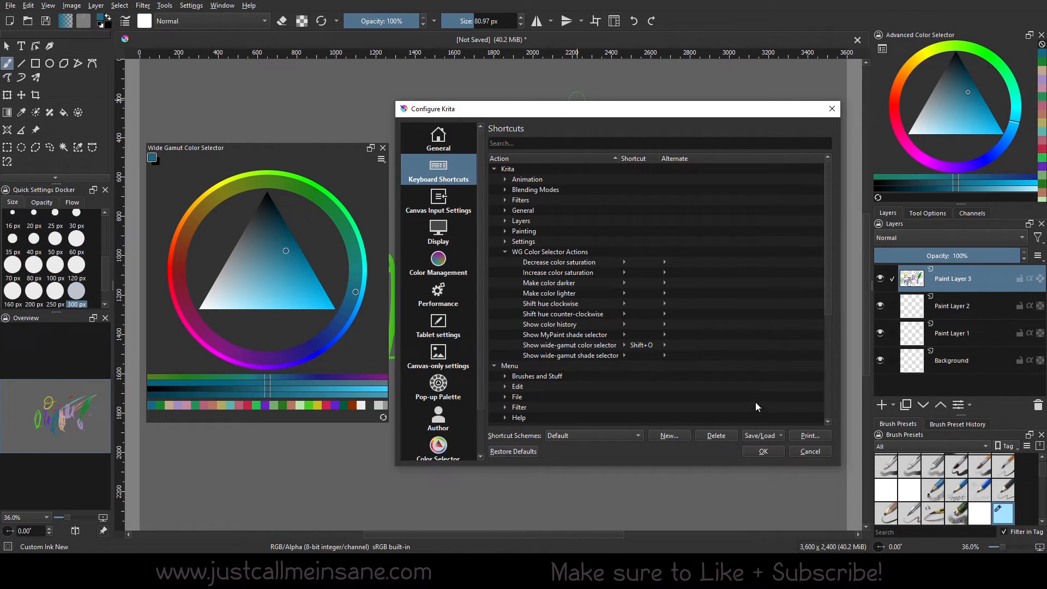
mouse_move(468, 396)
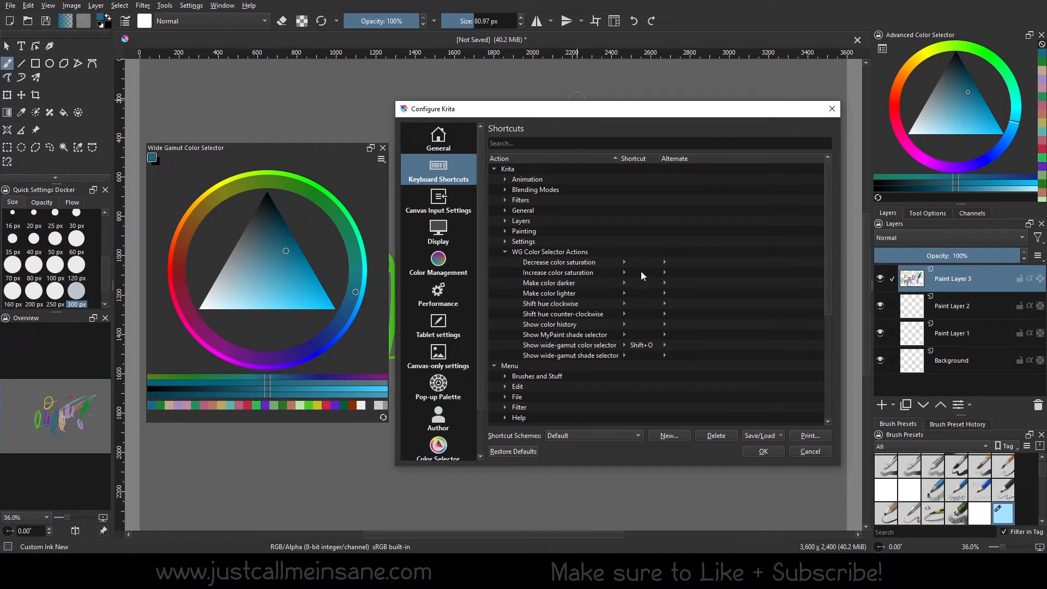
mouse_move(642, 360)
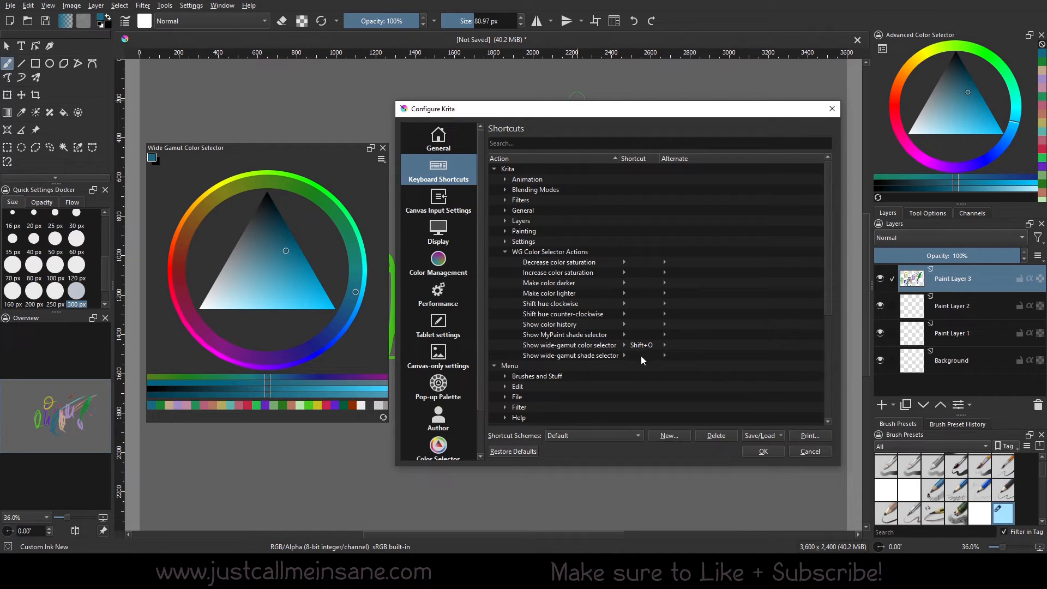
mouse_move(647, 347)
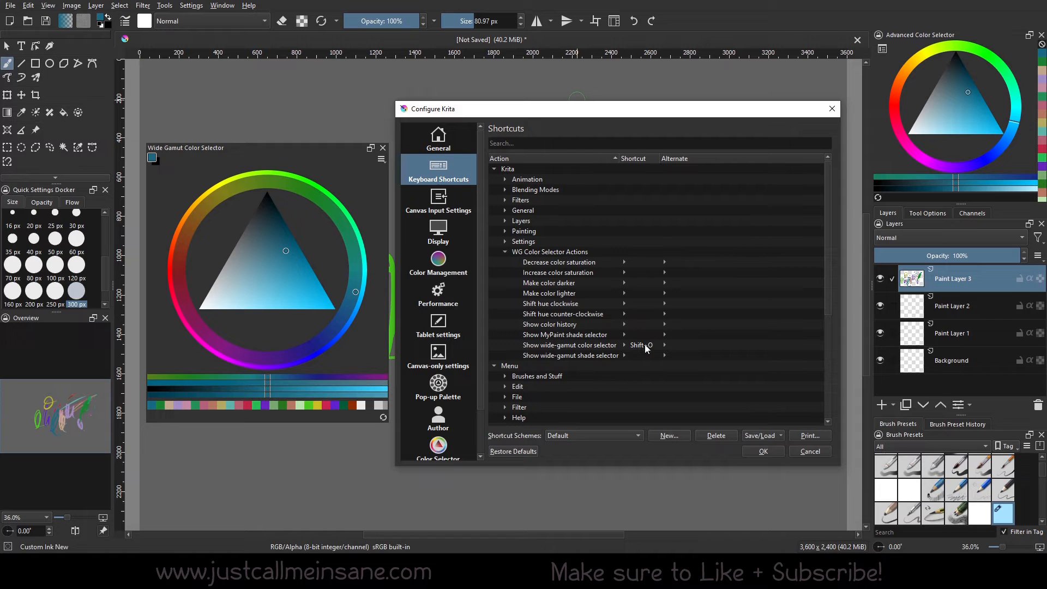
Try a custom shortcut for showing the wide-gamut selector, then cancel the conflict.
click(570, 345)
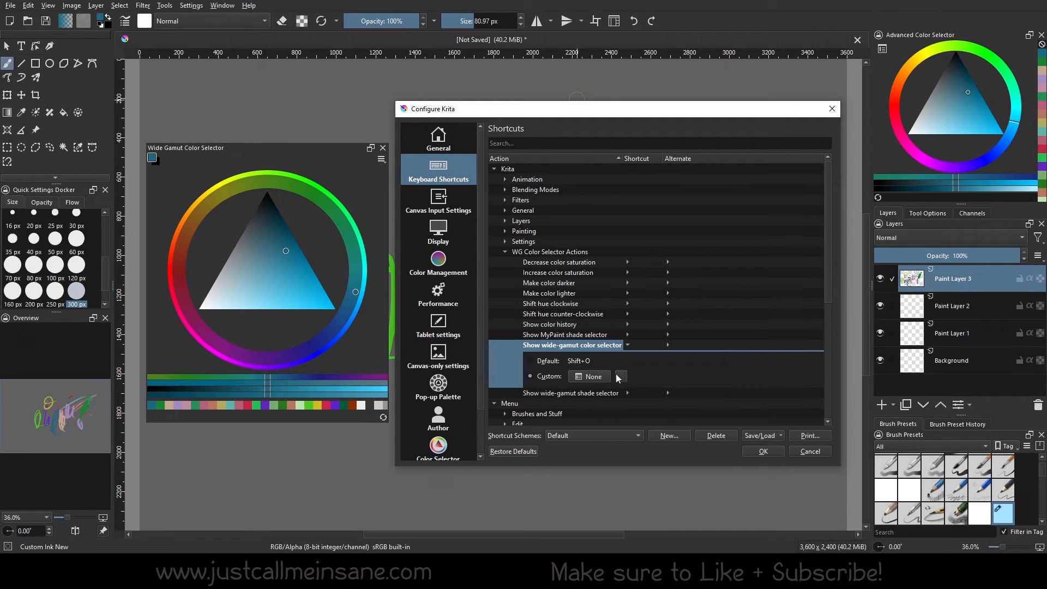
click(590, 377)
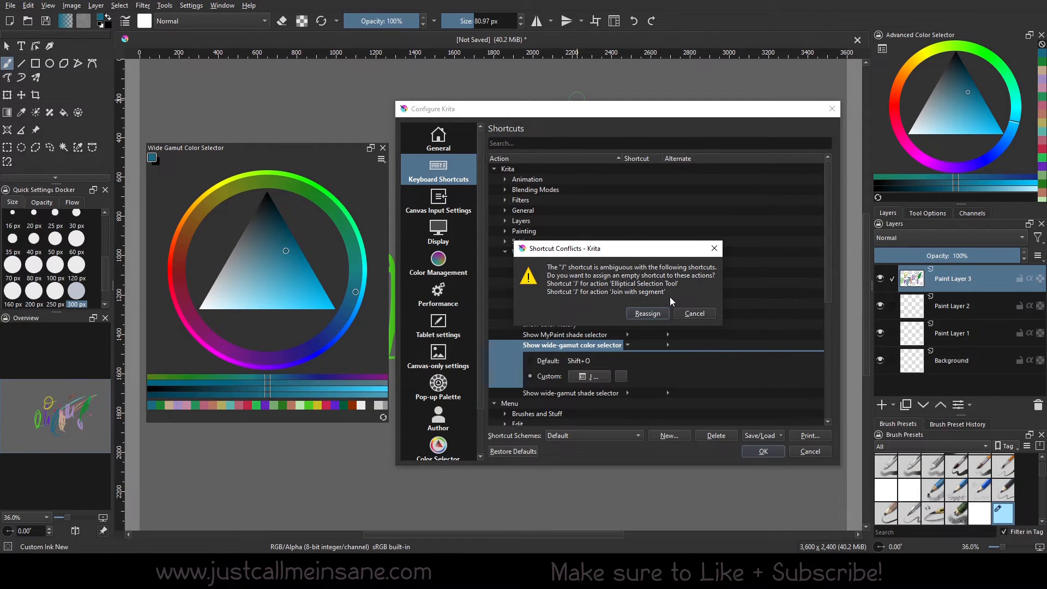
click(647, 313)
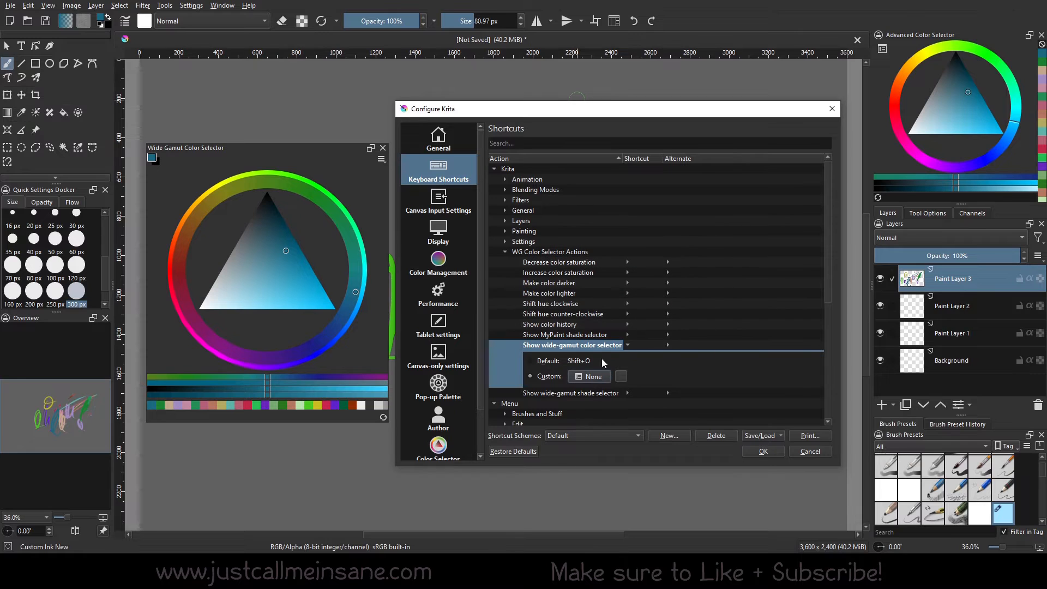
click(531, 361)
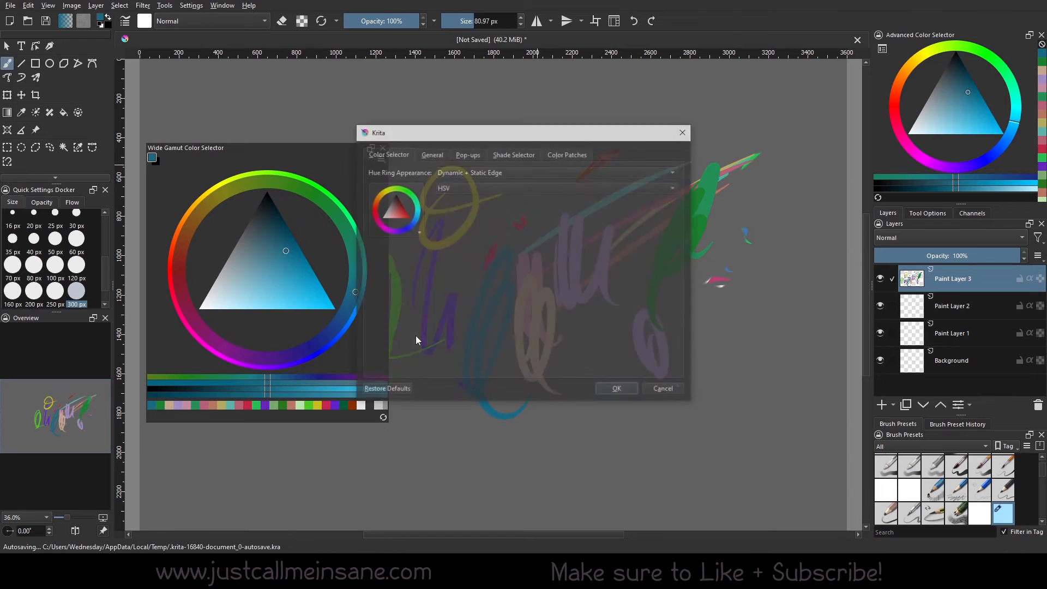
Raise the Shade Selector Line Count with the spin arrows and apply.
click(514, 155)
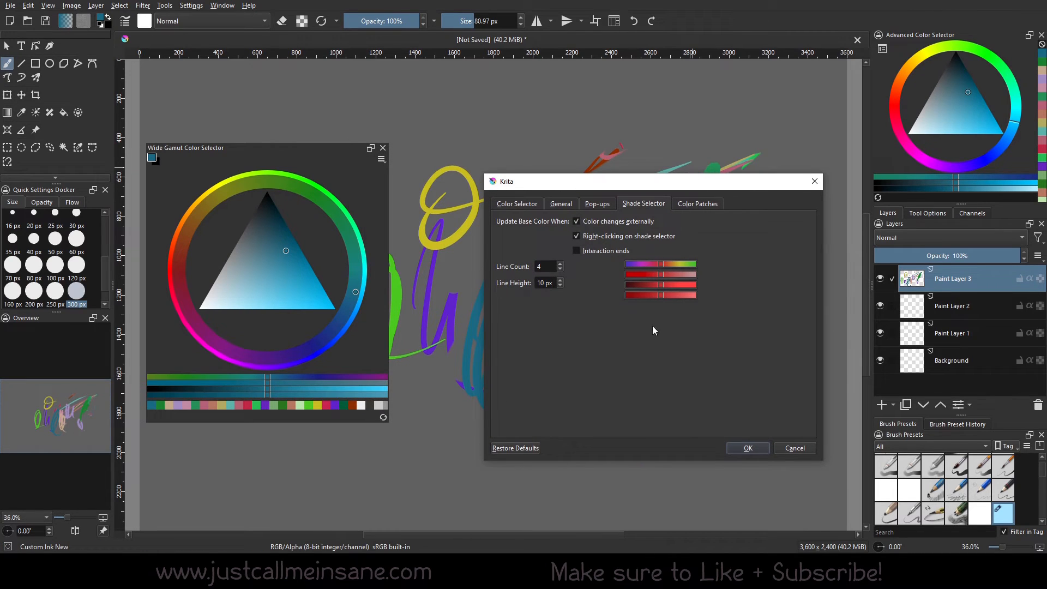
mouse_move(214, 386)
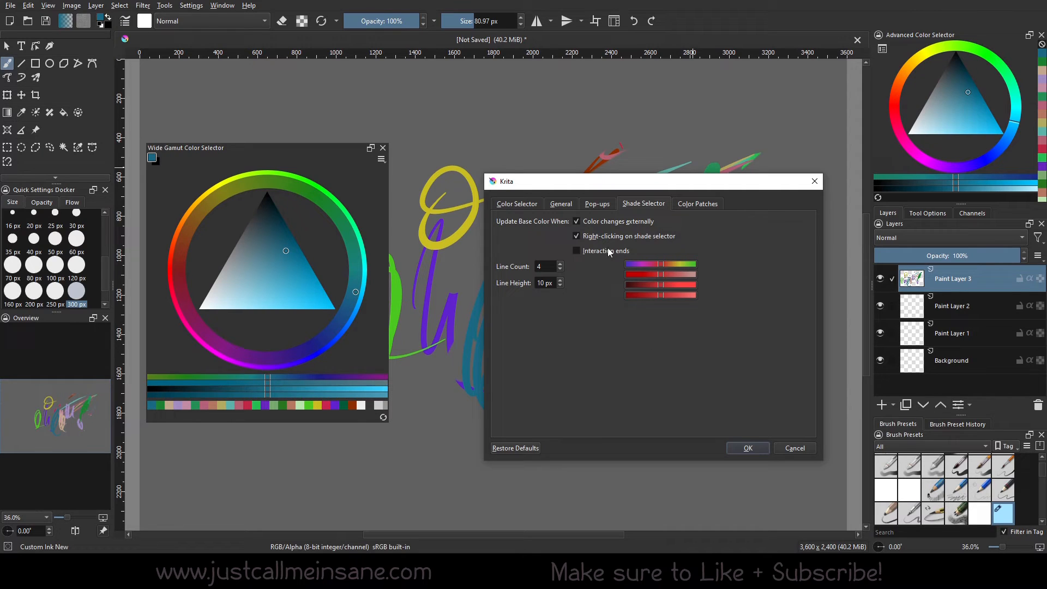
click(560, 264)
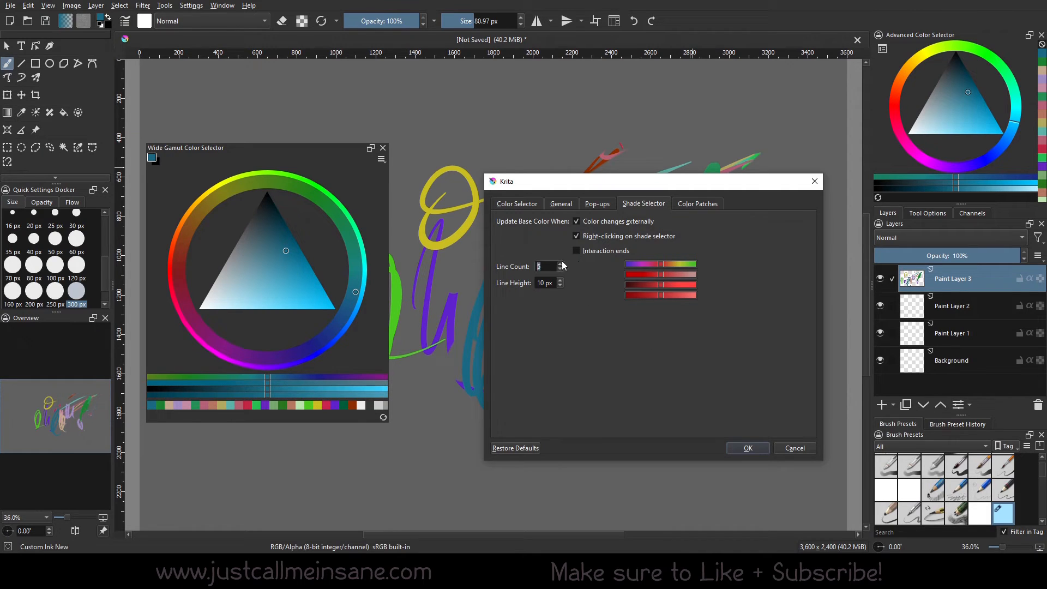
click(559, 264)
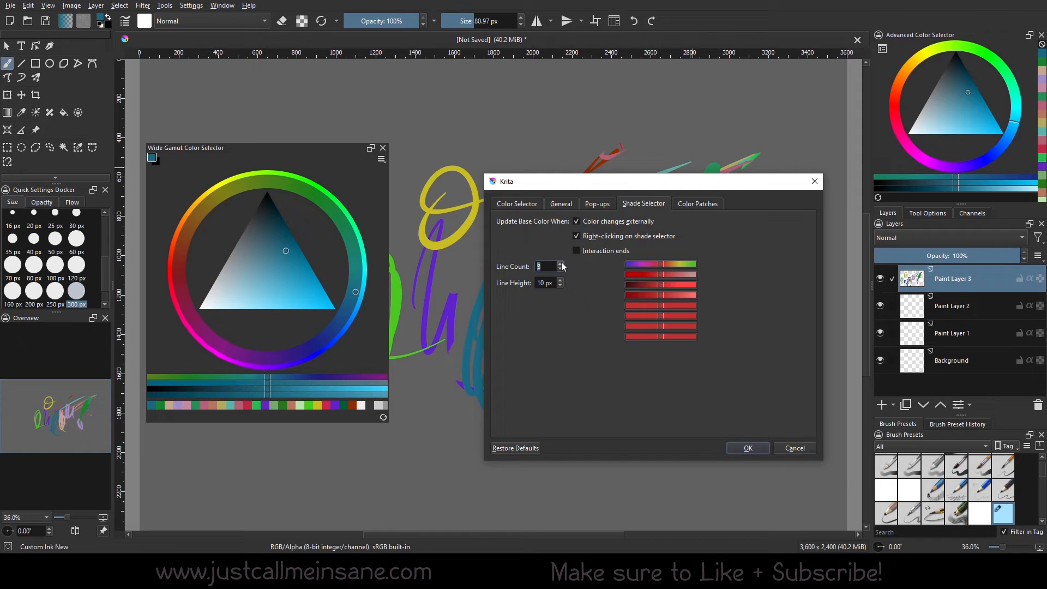
click(748, 447)
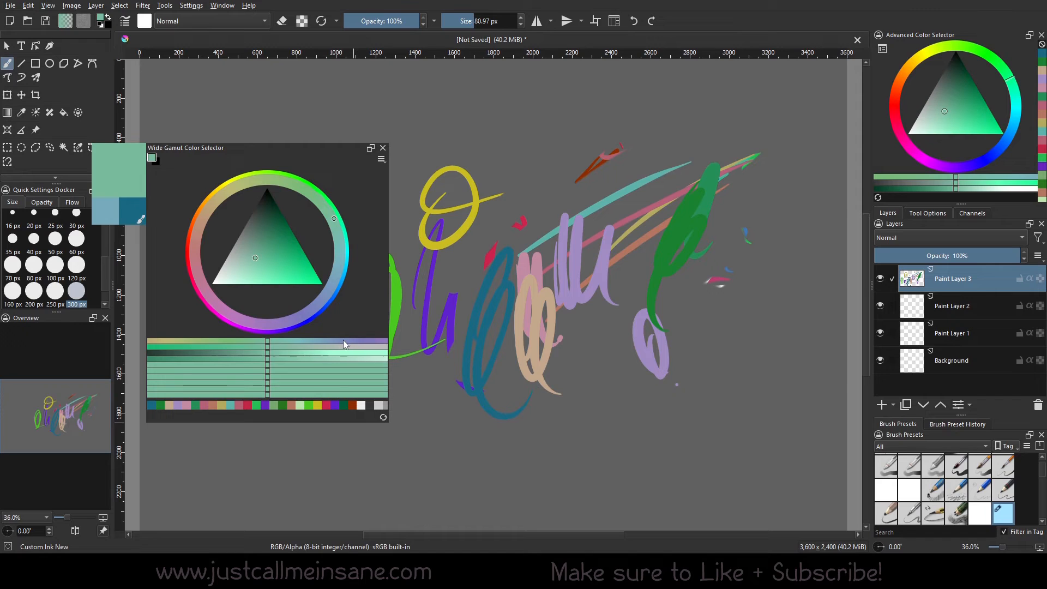
mouse_move(338, 351)
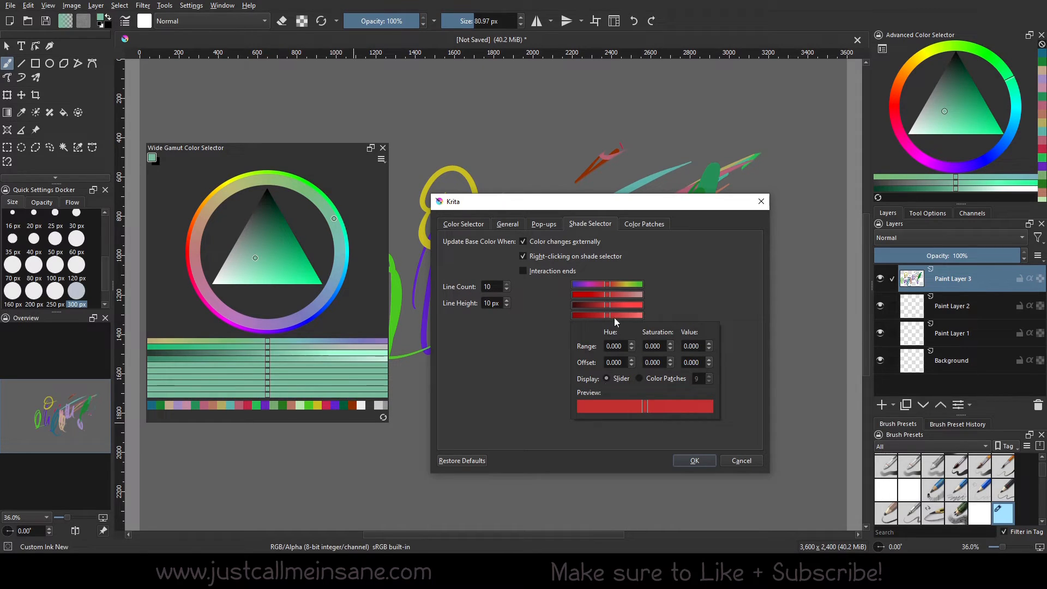
Give one shade line a 0.150 hue range and 0.500 saturation range, then apply.
click(615, 346)
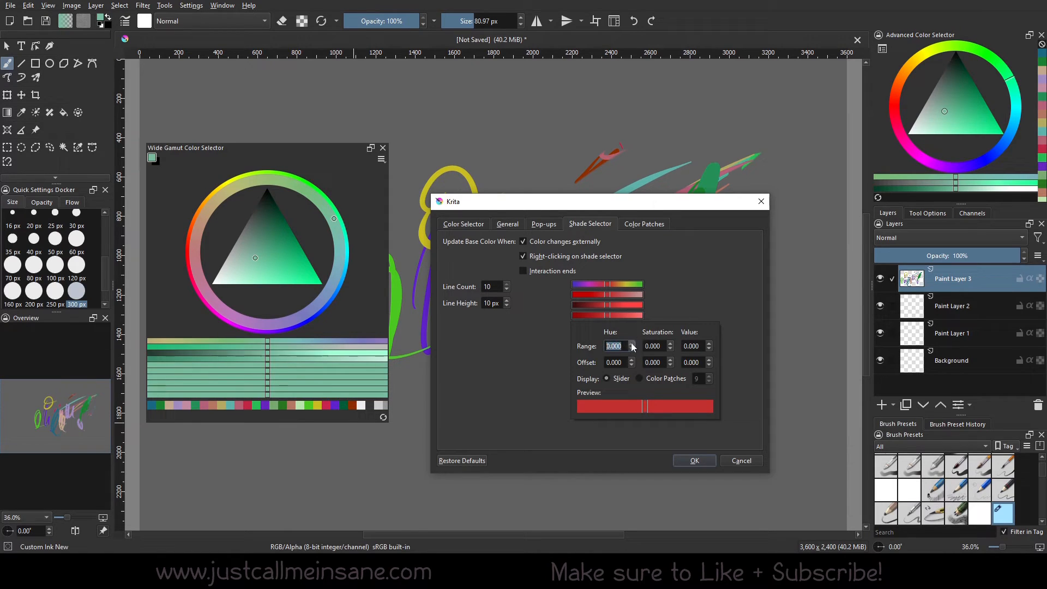
click(632, 343)
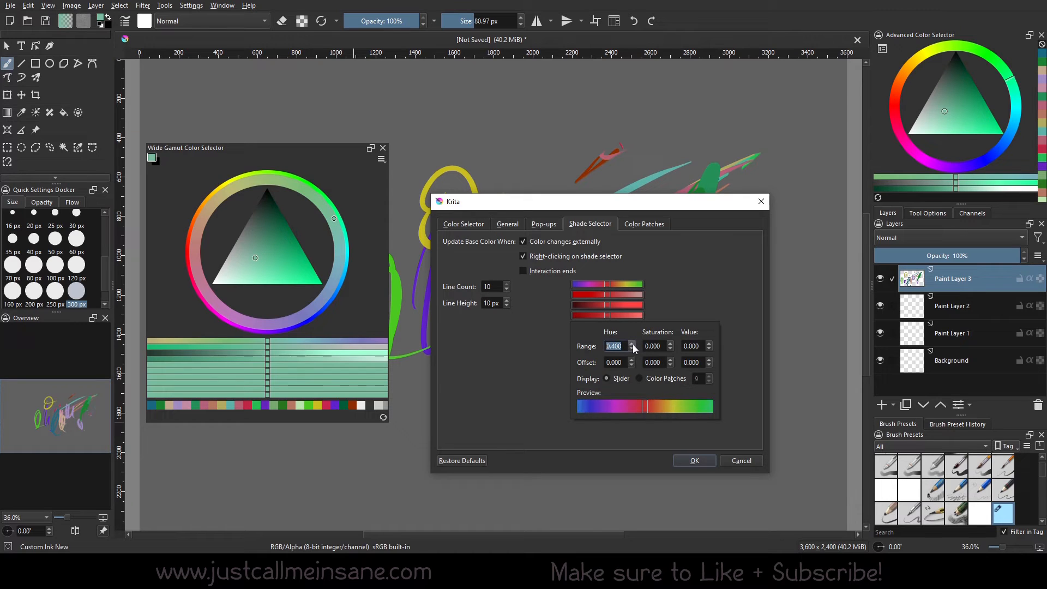
click(632, 348)
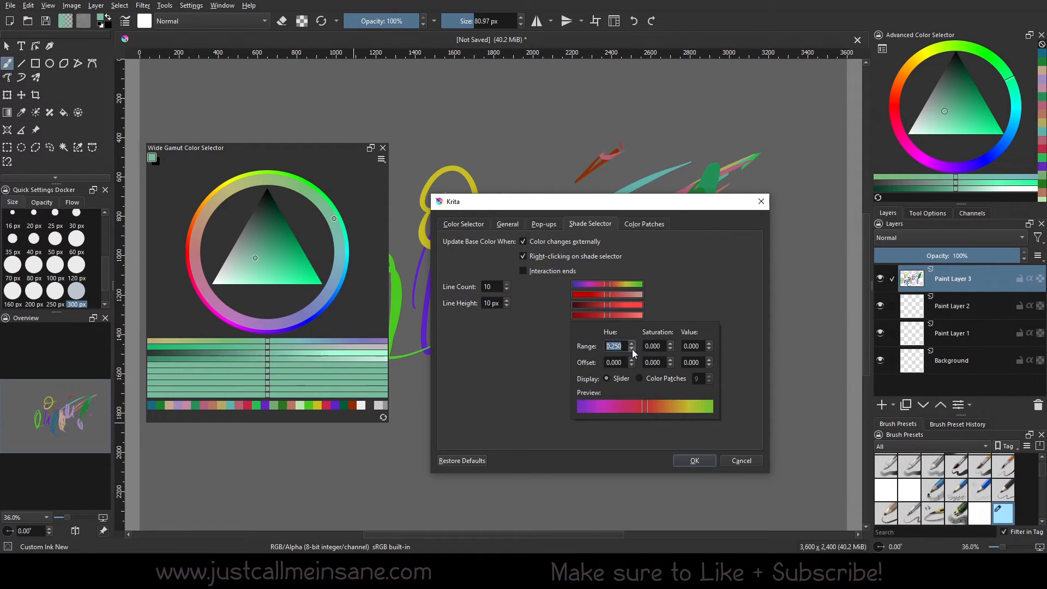
click(632, 349)
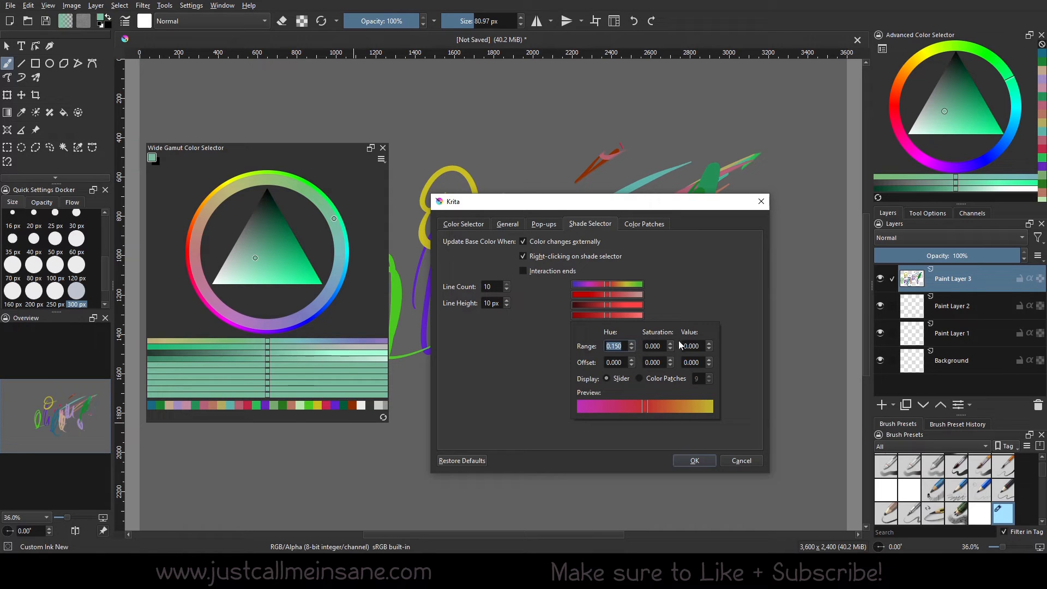
mouse_move(659, 393)
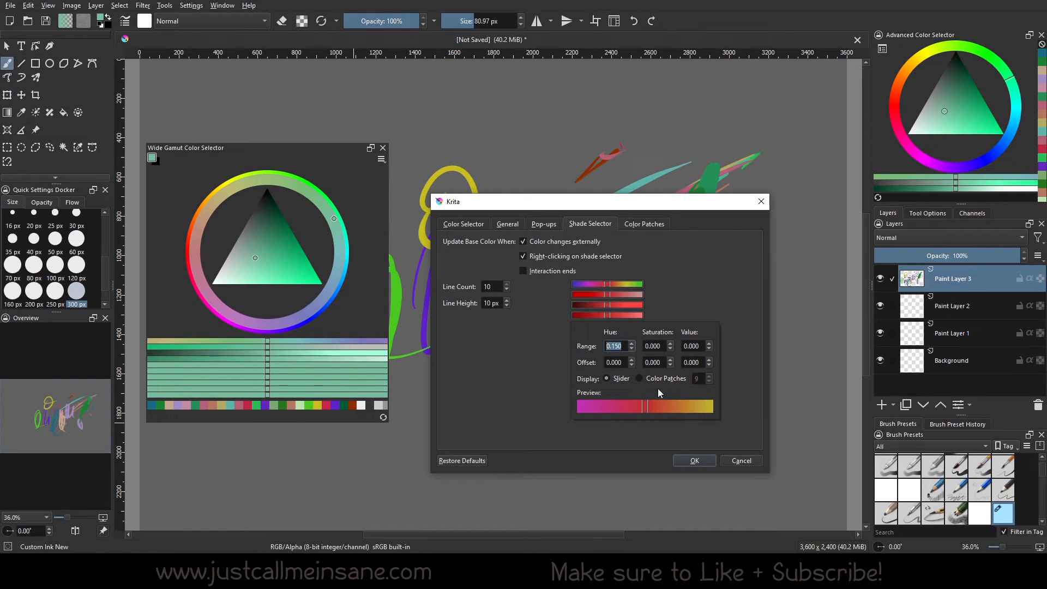
click(670, 343)
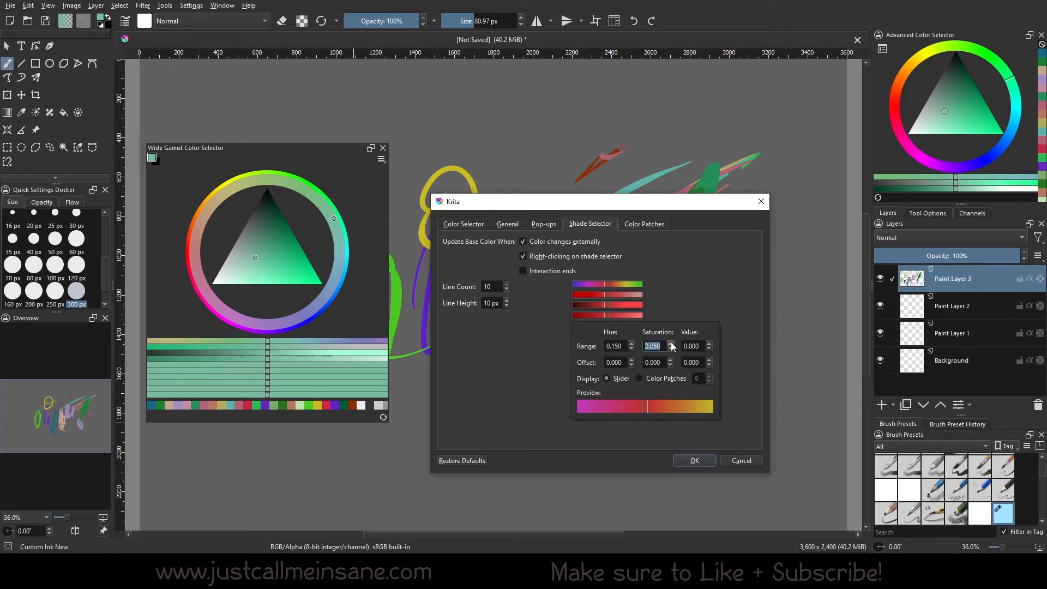
click(670, 343)
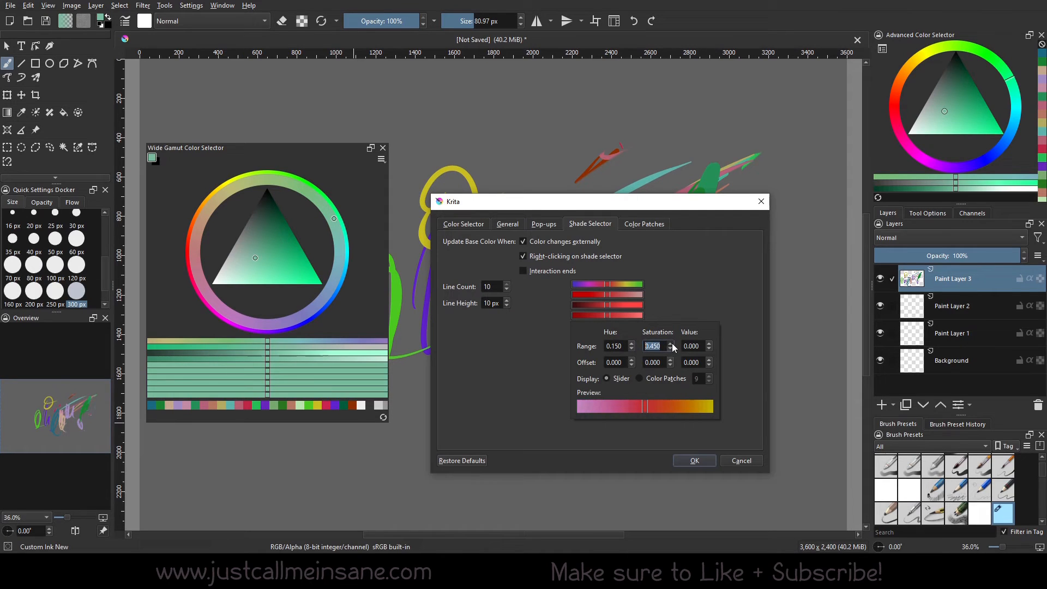
click(671, 343)
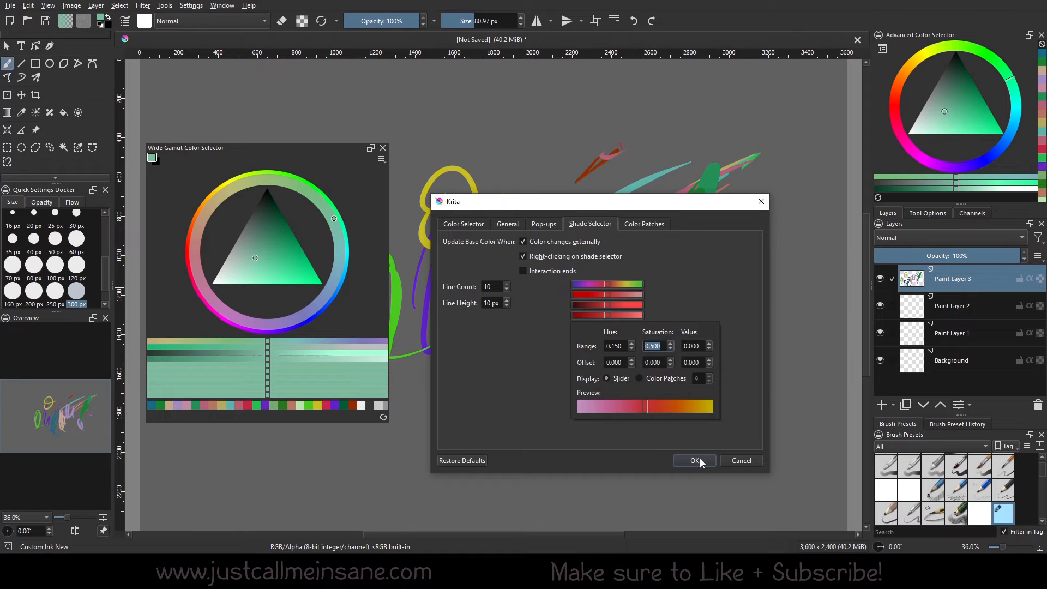
click(694, 460)
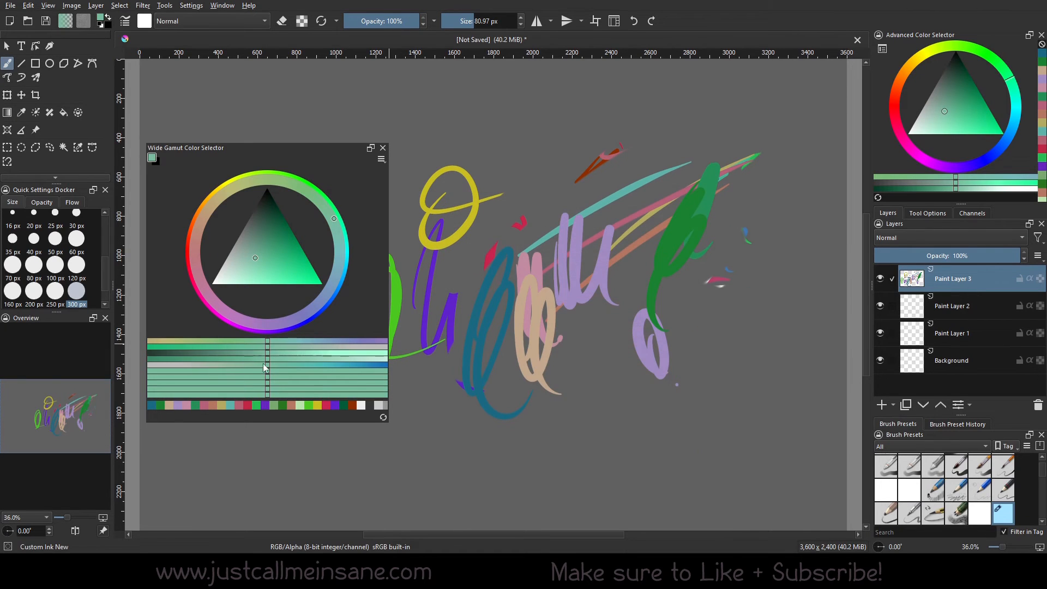
Pick lavender, orange and yellow-green from the shade rows and reopen the selector settings.
click(311, 313)
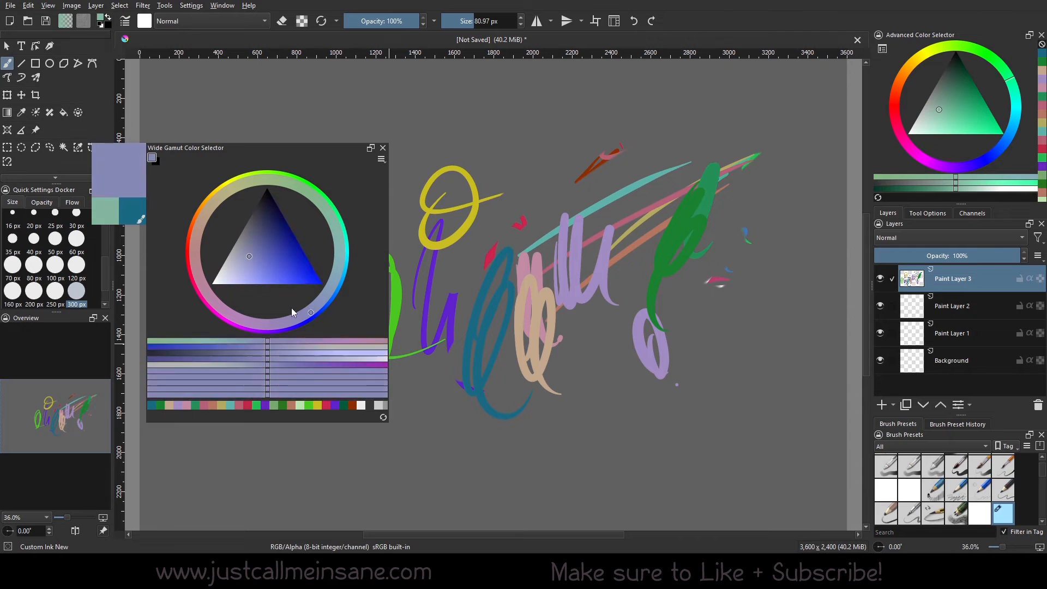
click(192, 254)
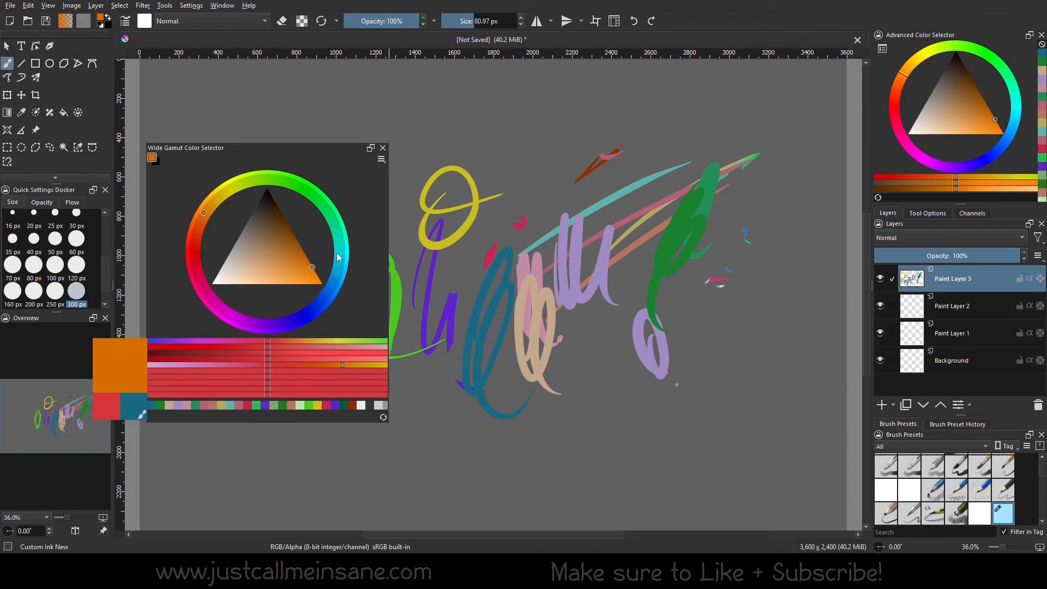
click(289, 177)
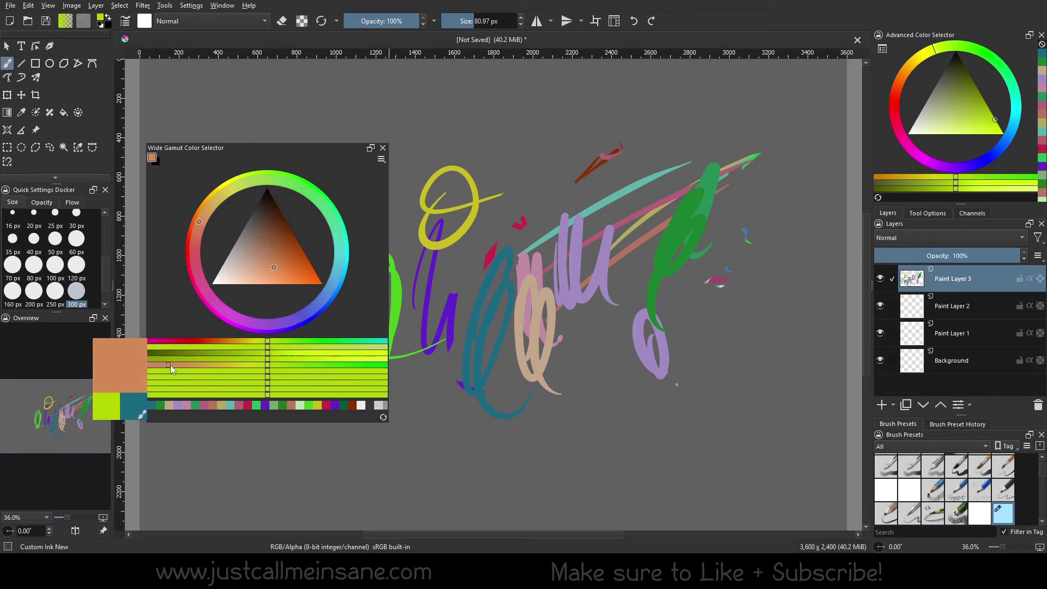
click(214, 364)
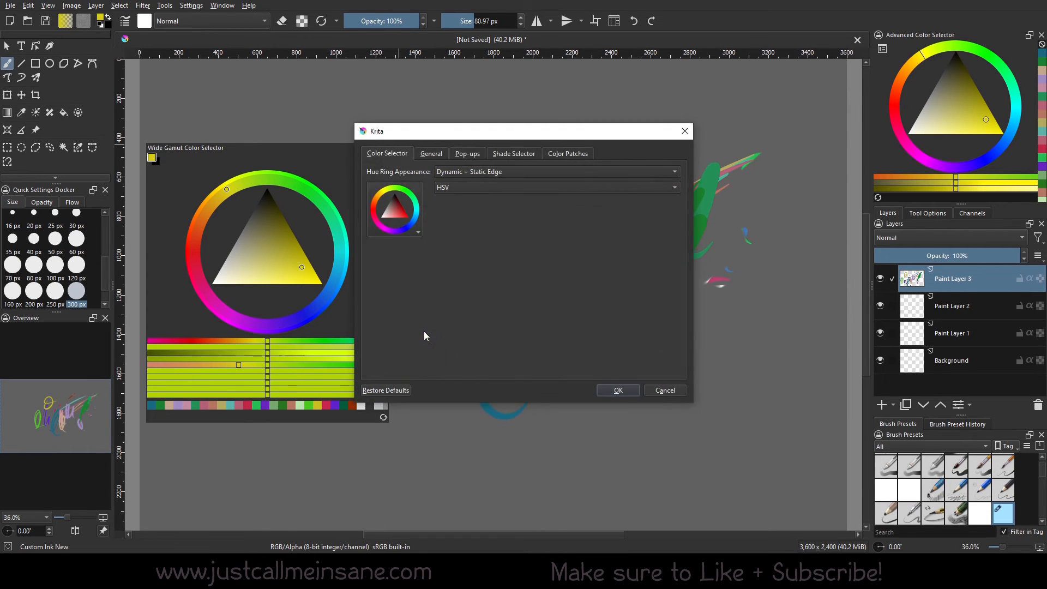
Raise the Shade Selector Line Height from 10 px to 20 px and apply it.
click(514, 154)
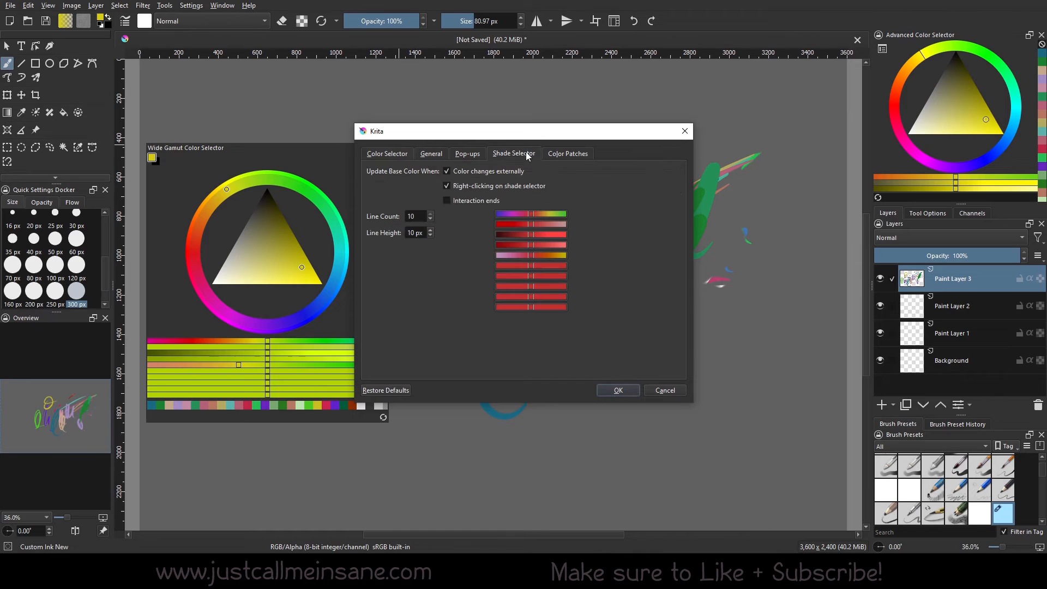
mouse_move(537, 143)
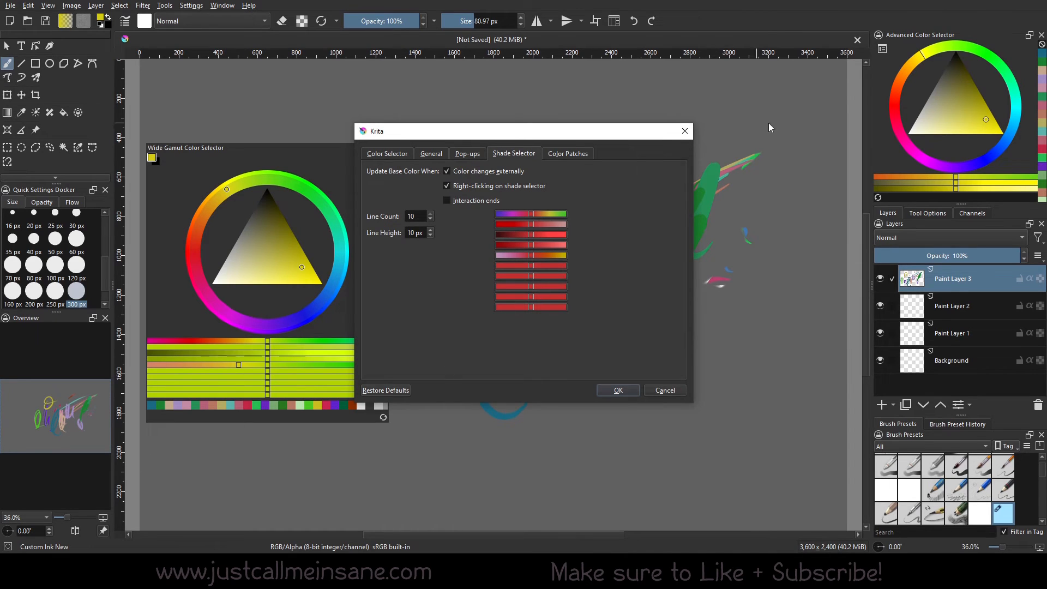
click(430, 230)
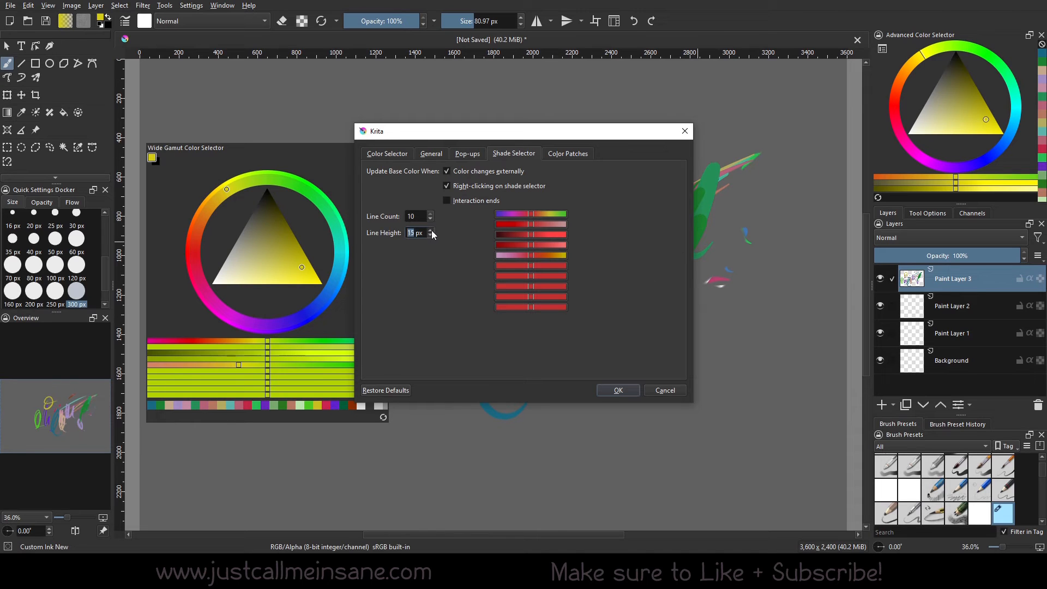
click(430, 230)
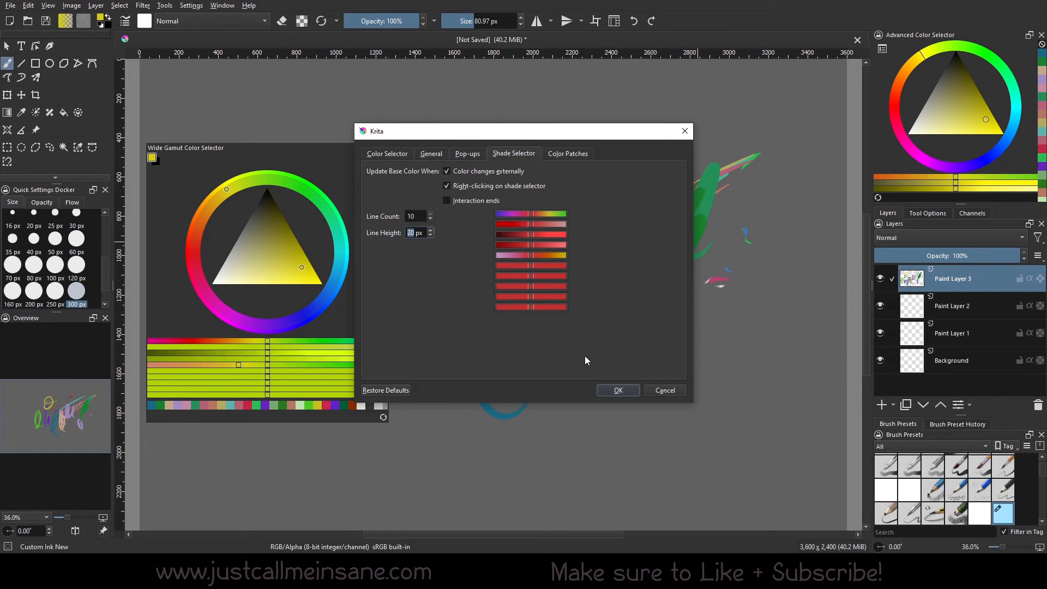
click(618, 390)
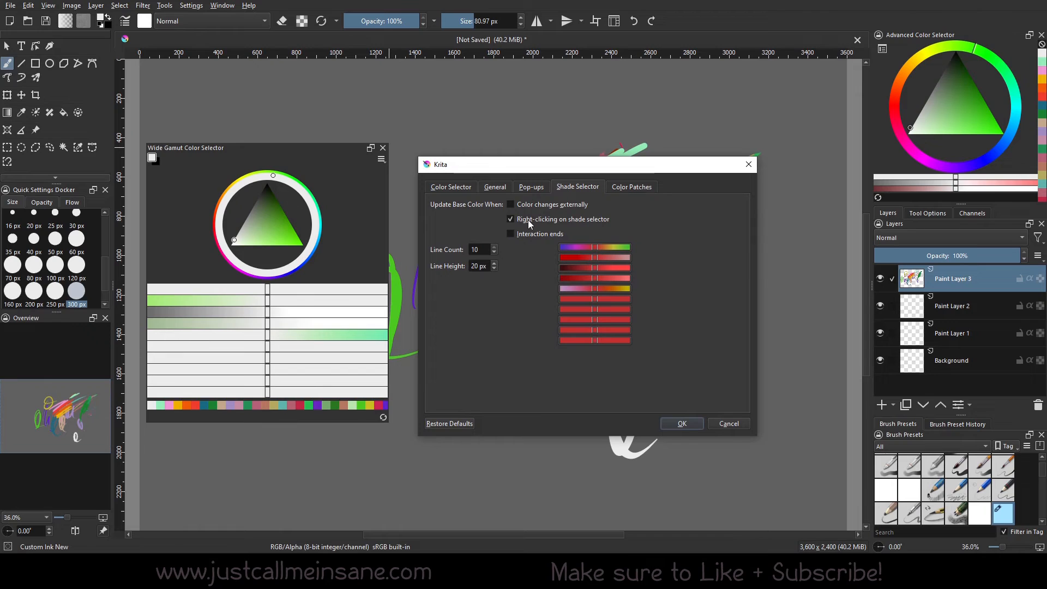
Turn off 'Right-clicking on shade selector' updating and apply the change.
click(510, 220)
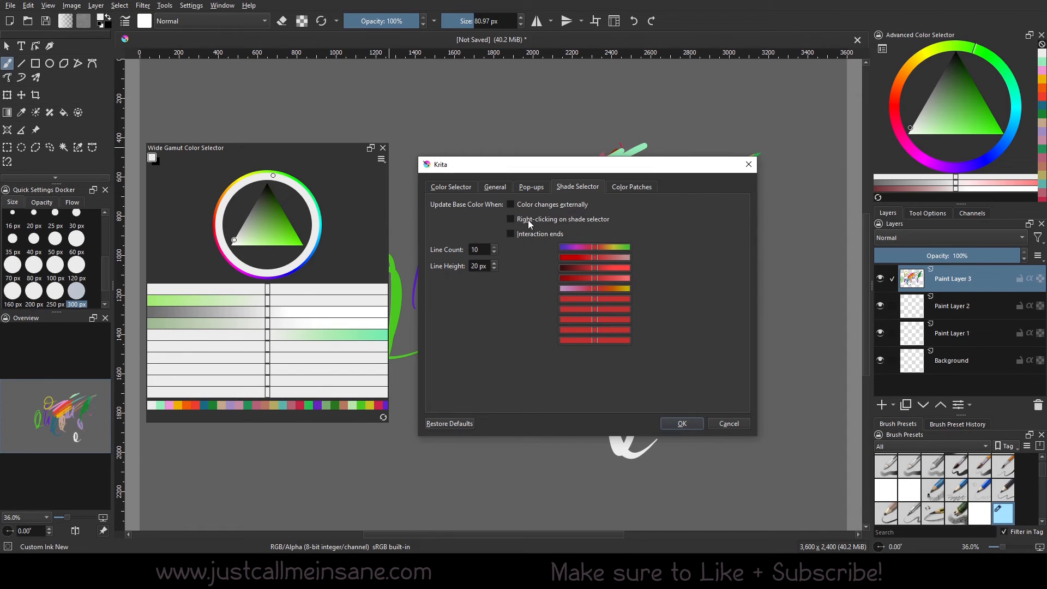
click(511, 204)
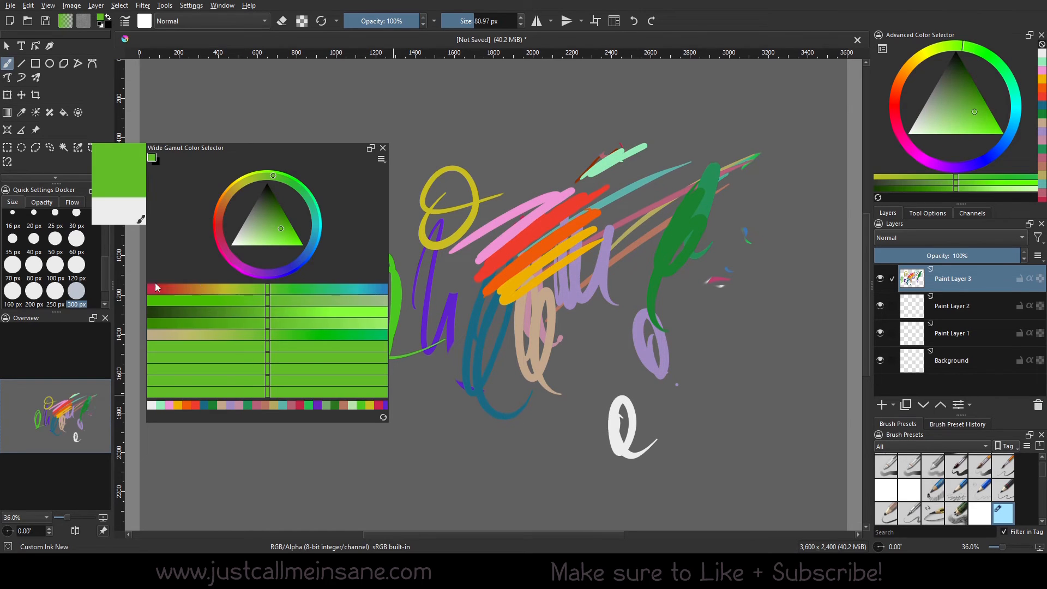
mouse_move(208, 320)
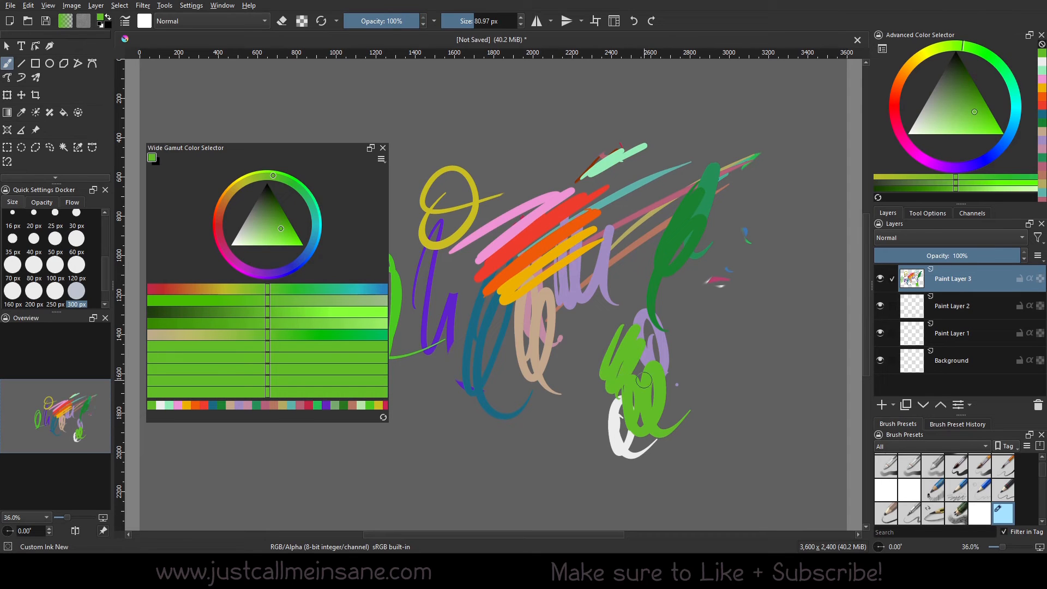
Restore the Shade Selector defaults of four 10 px lines and apply them.
click(381, 158)
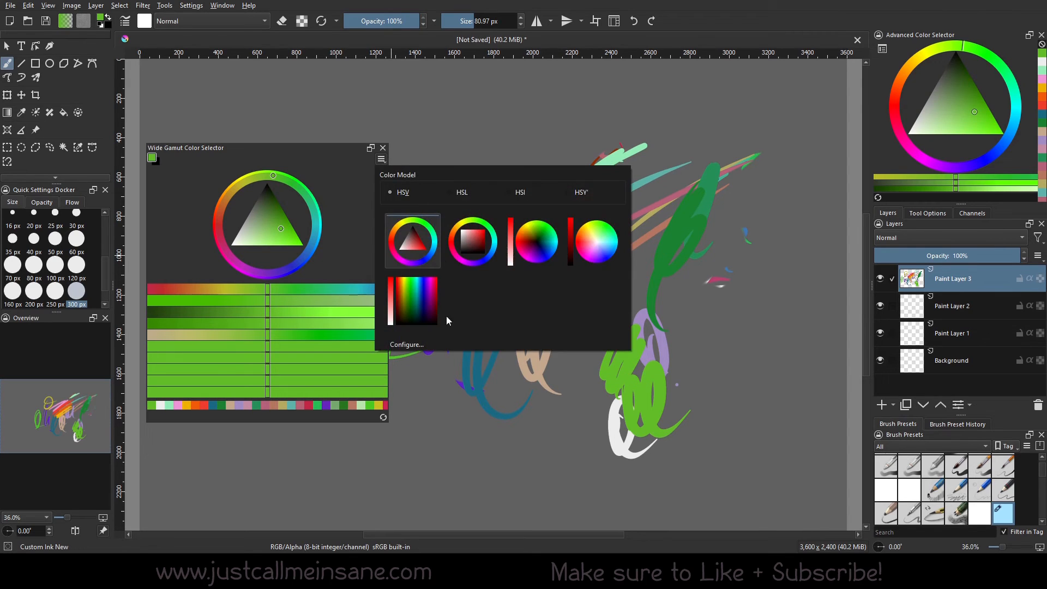
click(406, 344)
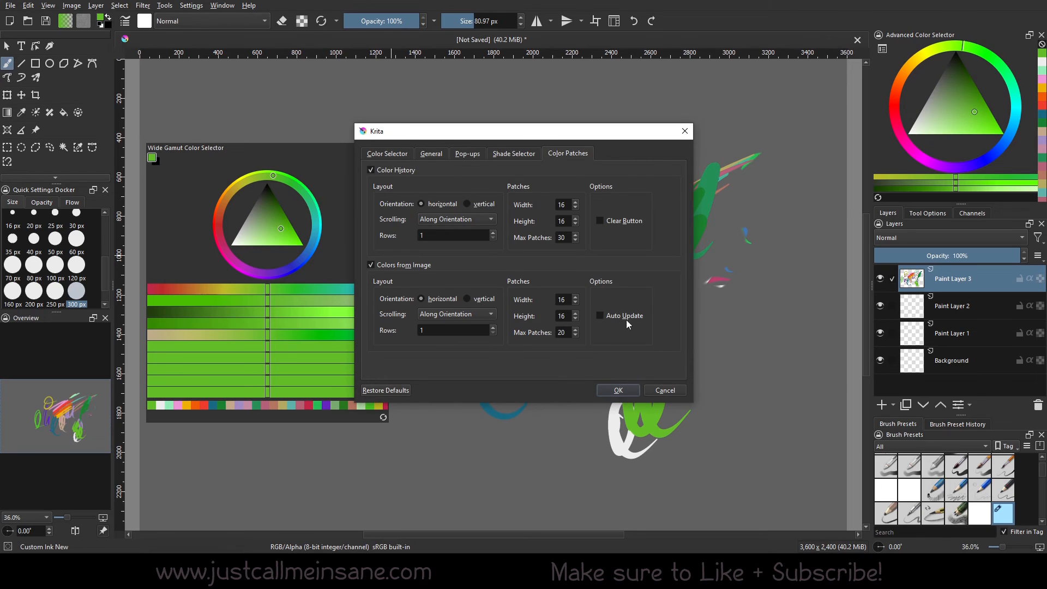
click(514, 153)
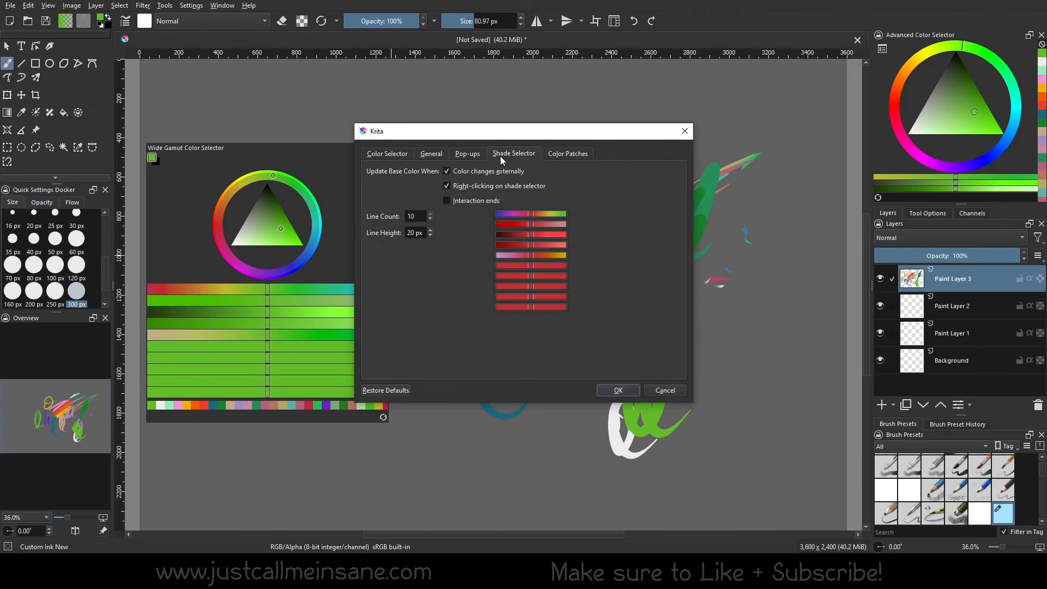
mouse_move(453, 301)
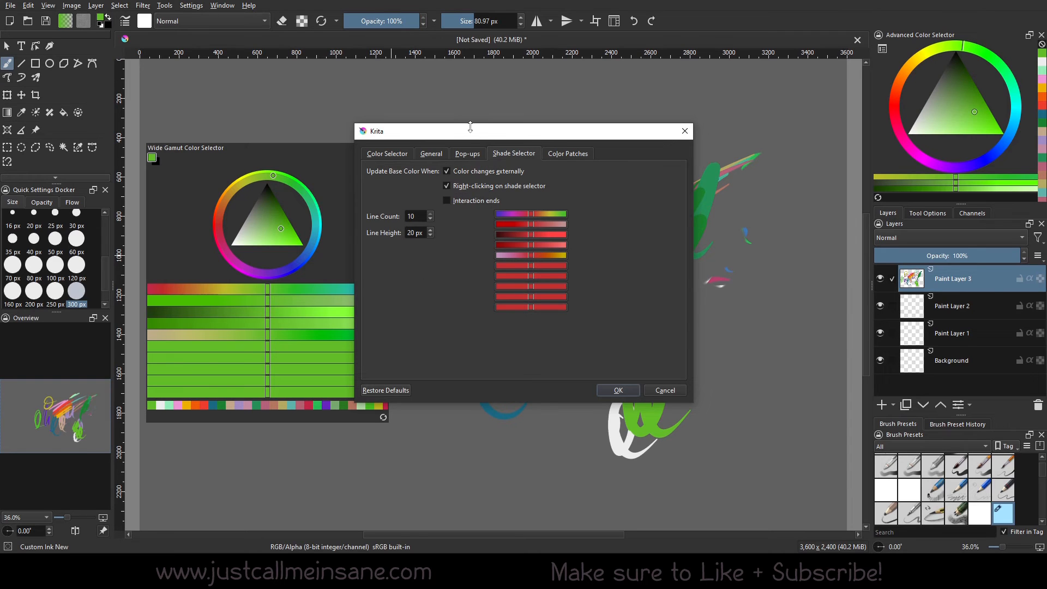
drag(470, 131, 501, 150)
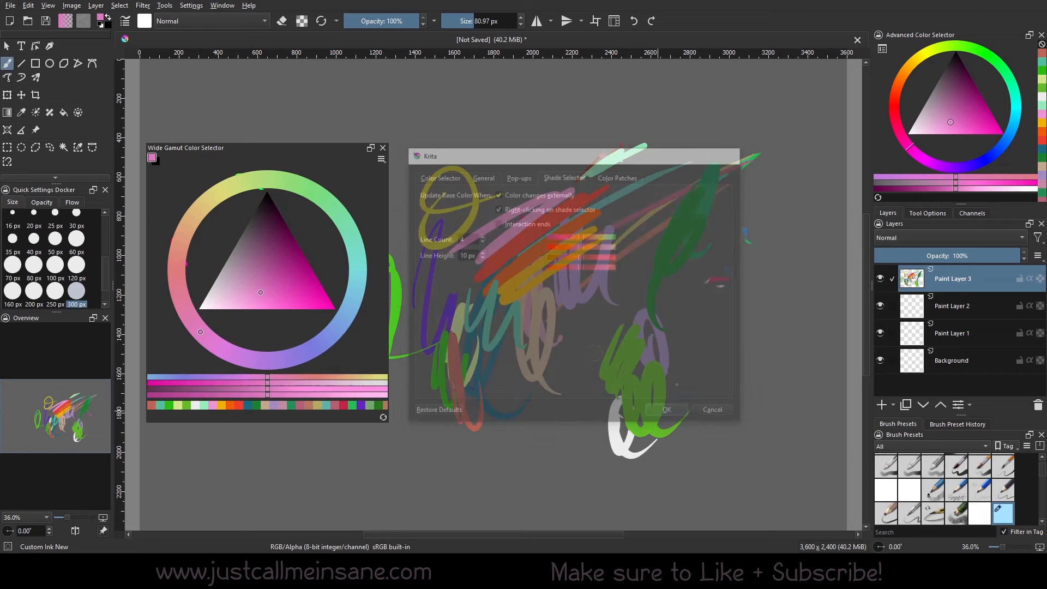
click(666, 410)
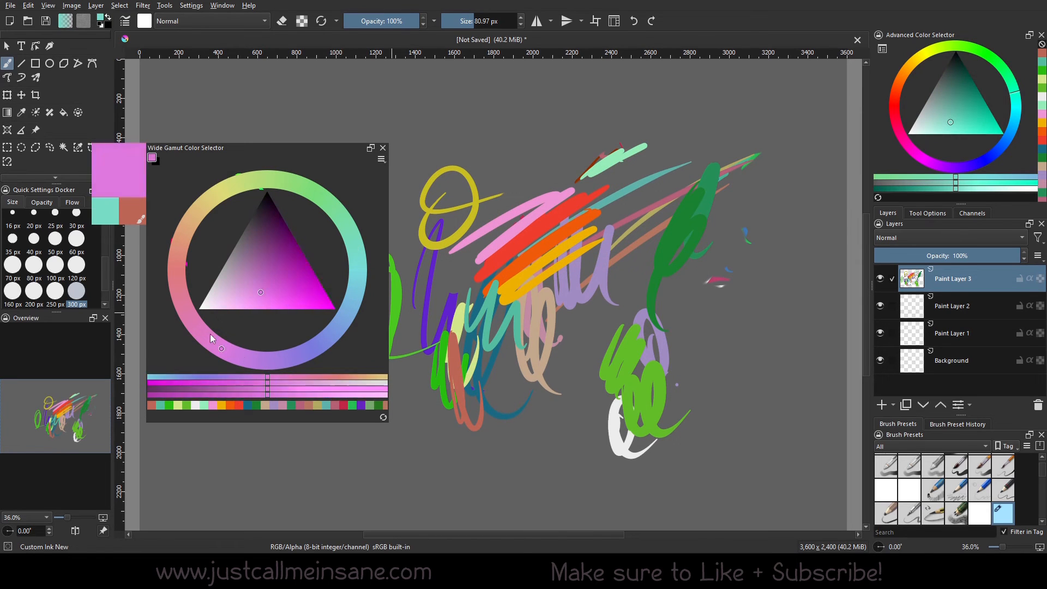
Reopen the selector configuration and pick a dark red and another shade from the rows.
click(381, 159)
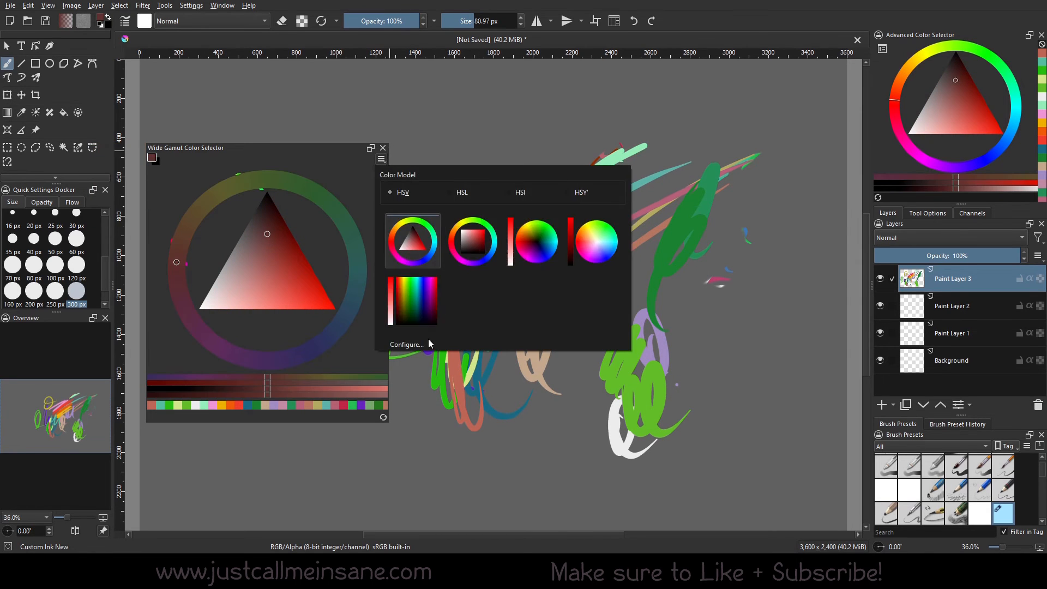
click(406, 344)
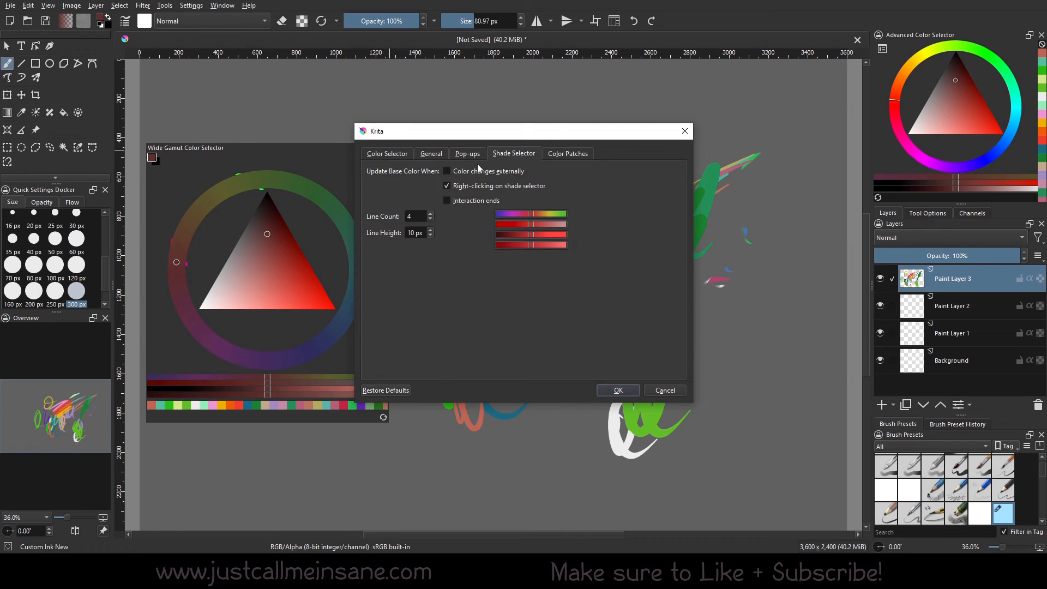
click(618, 390)
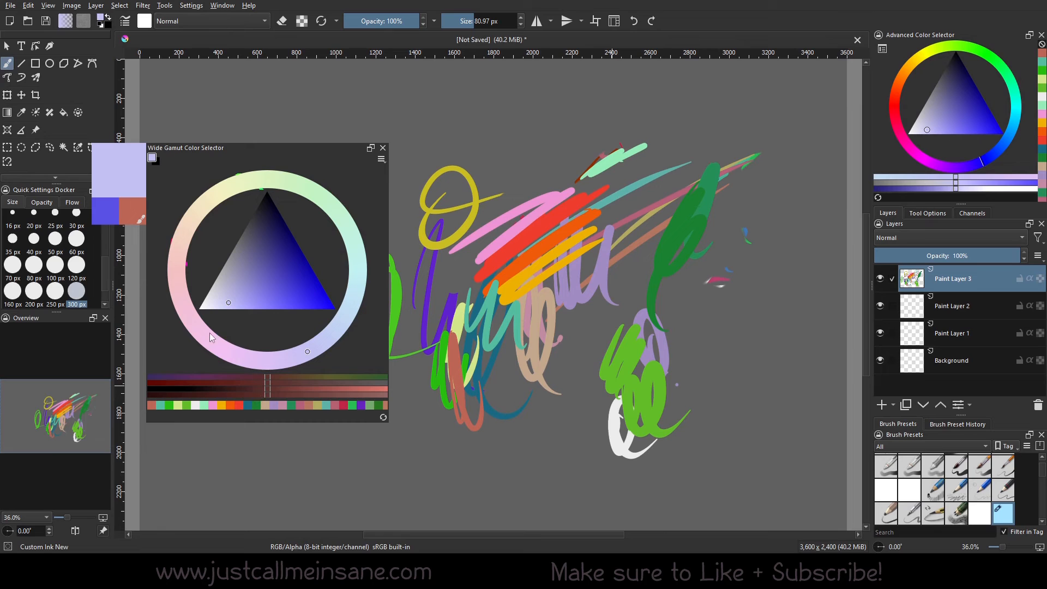
click(177, 263)
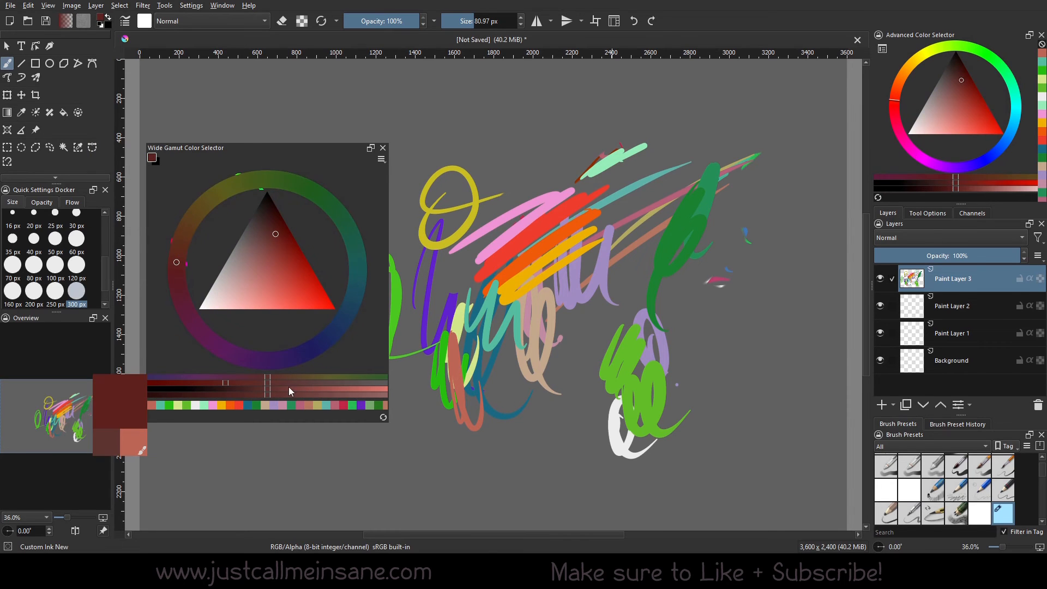
click(346, 224)
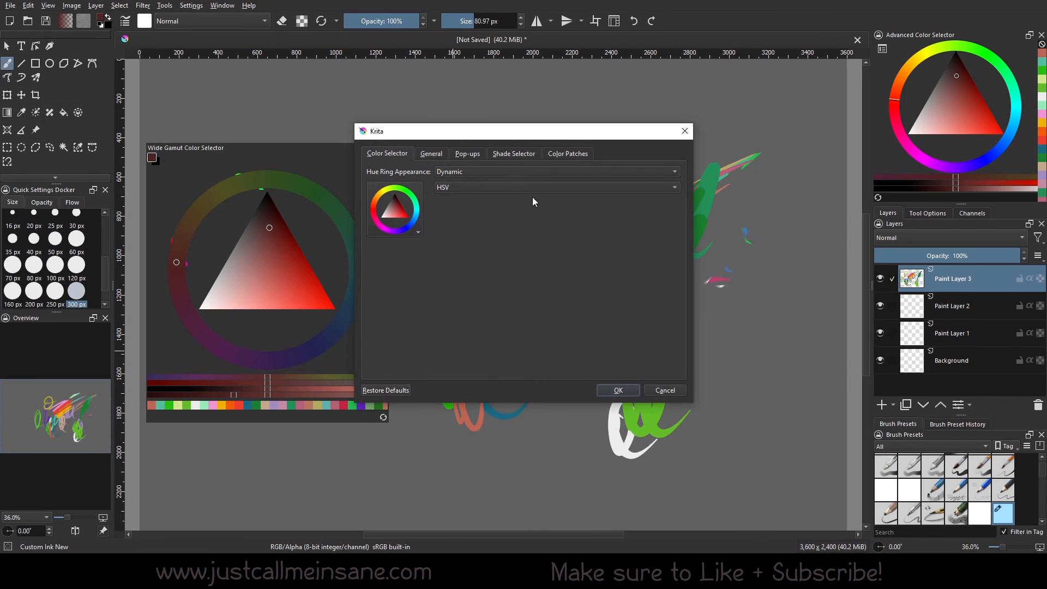
Use Dynamic + Static Edge hue ring, external-change updates, 7 lines, one 0.3 hue patch row.
click(557, 171)
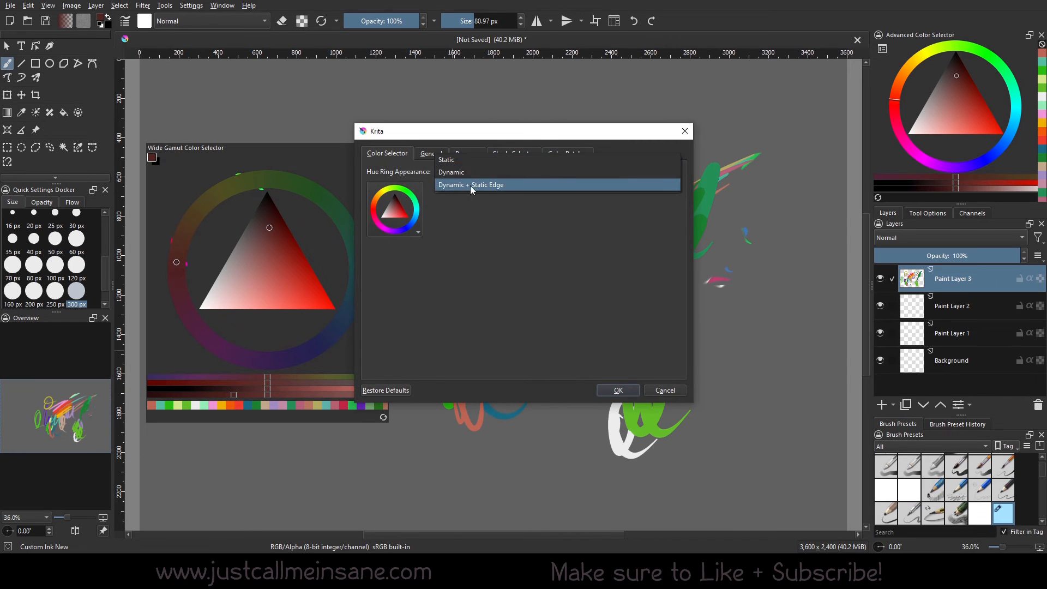
click(618, 390)
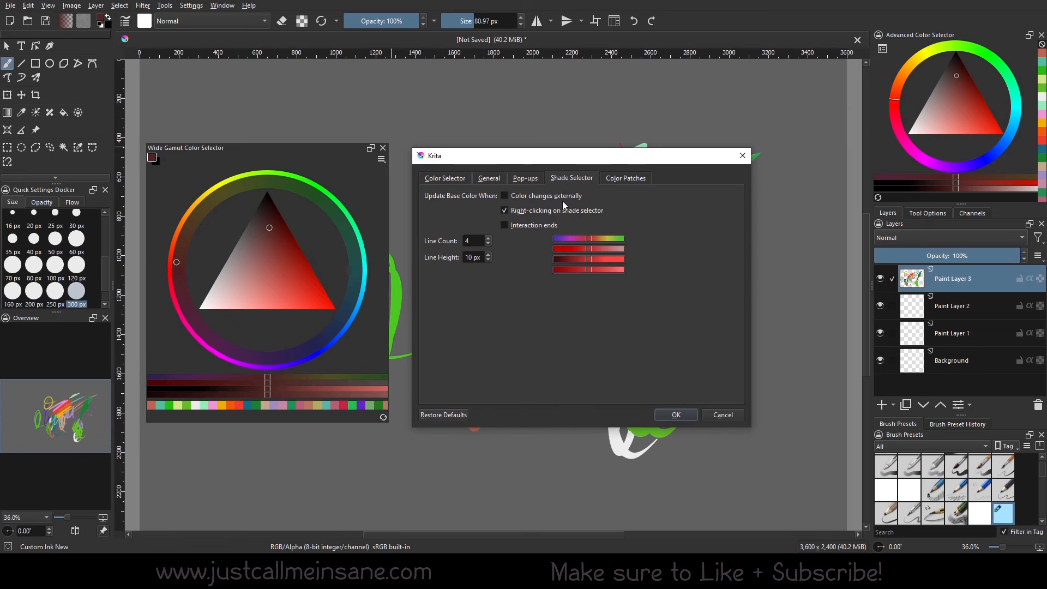
mouse_move(576, 171)
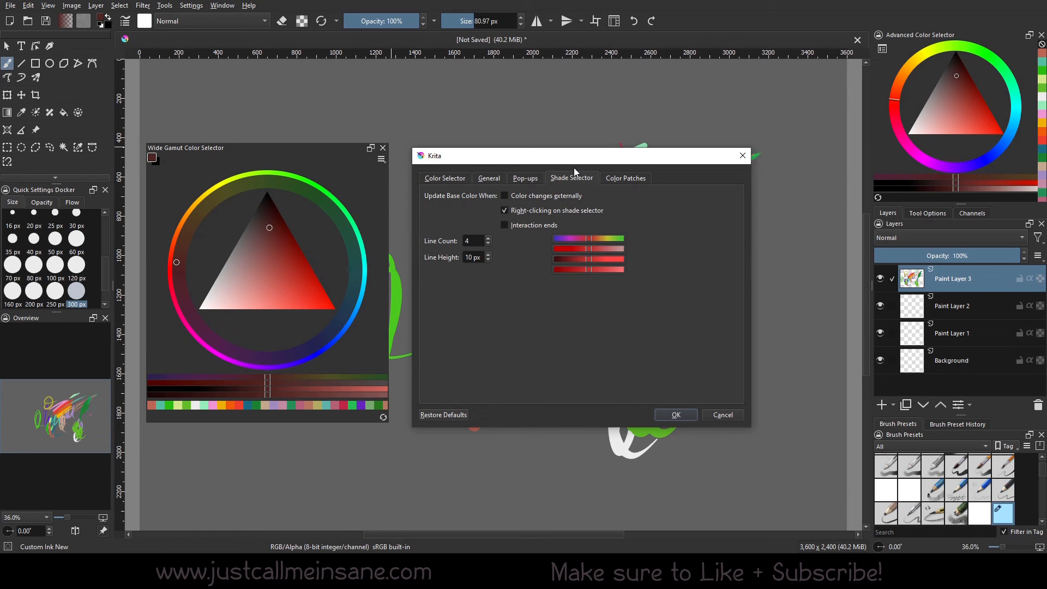
mouse_move(329, 378)
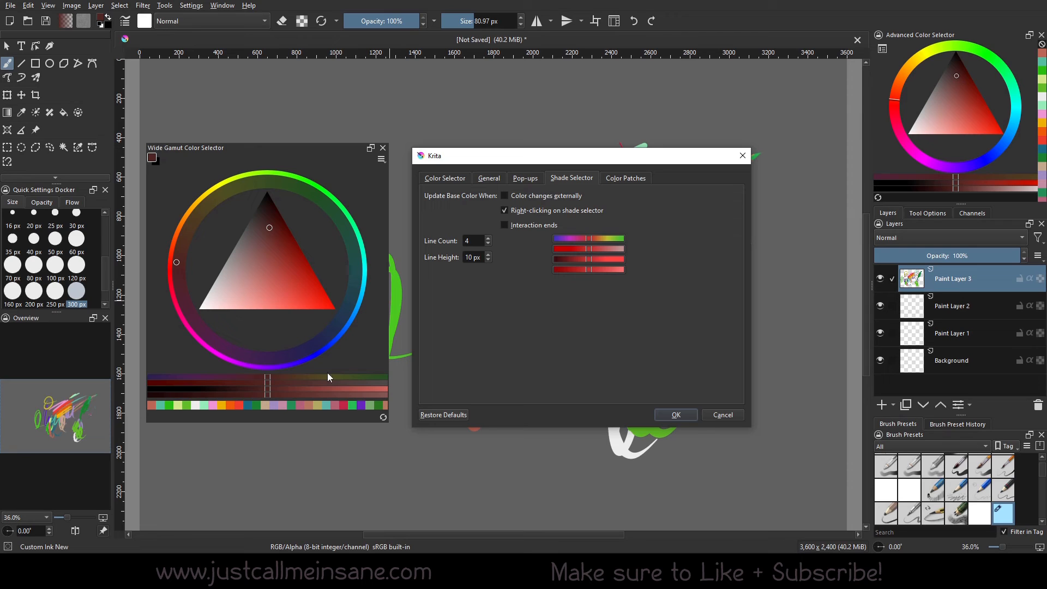
click(504, 195)
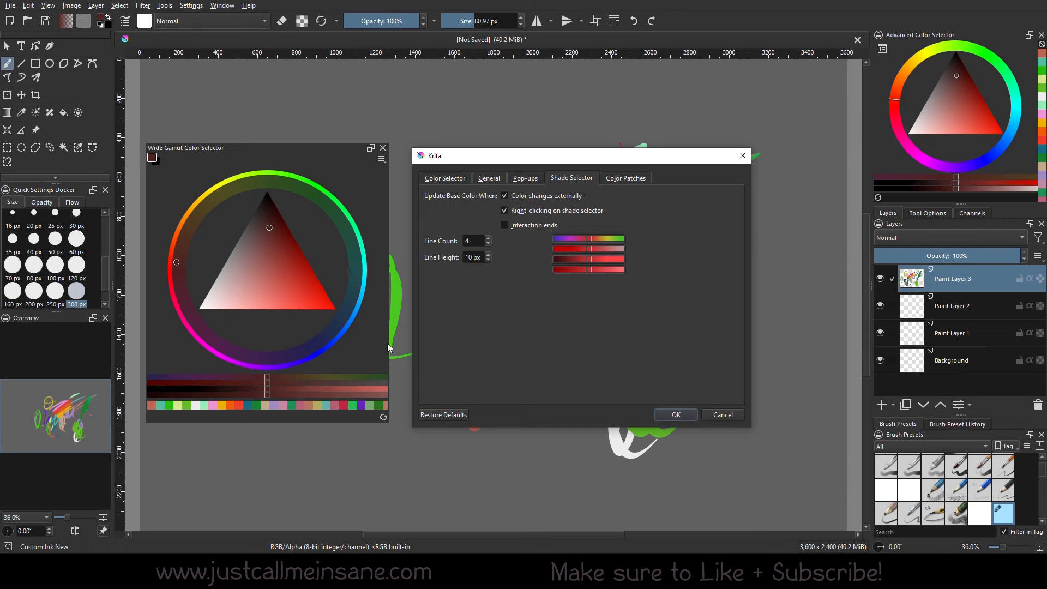
mouse_move(608, 369)
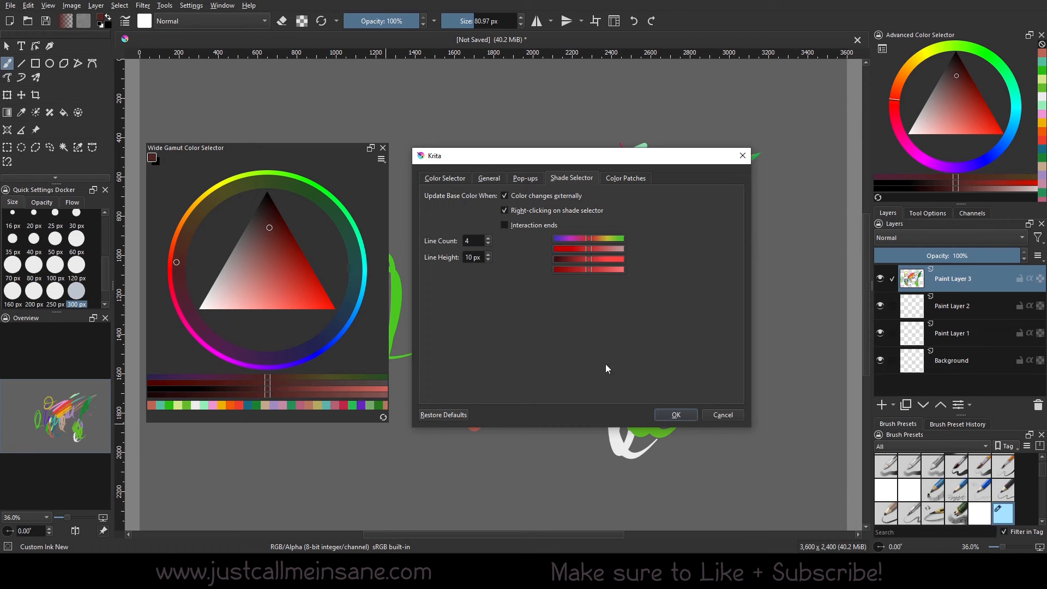
click(488, 238)
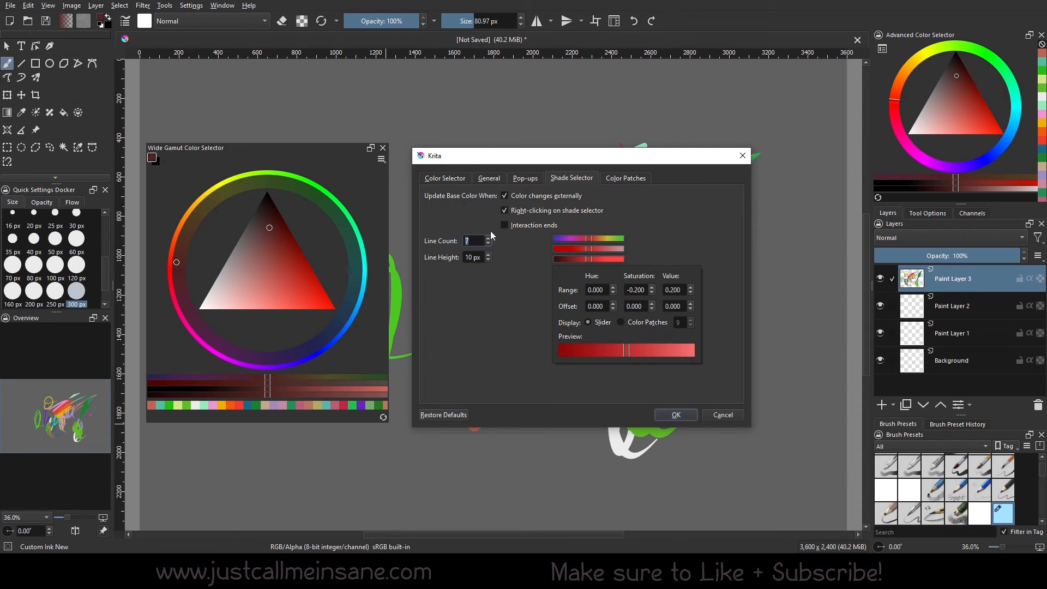
click(621, 322)
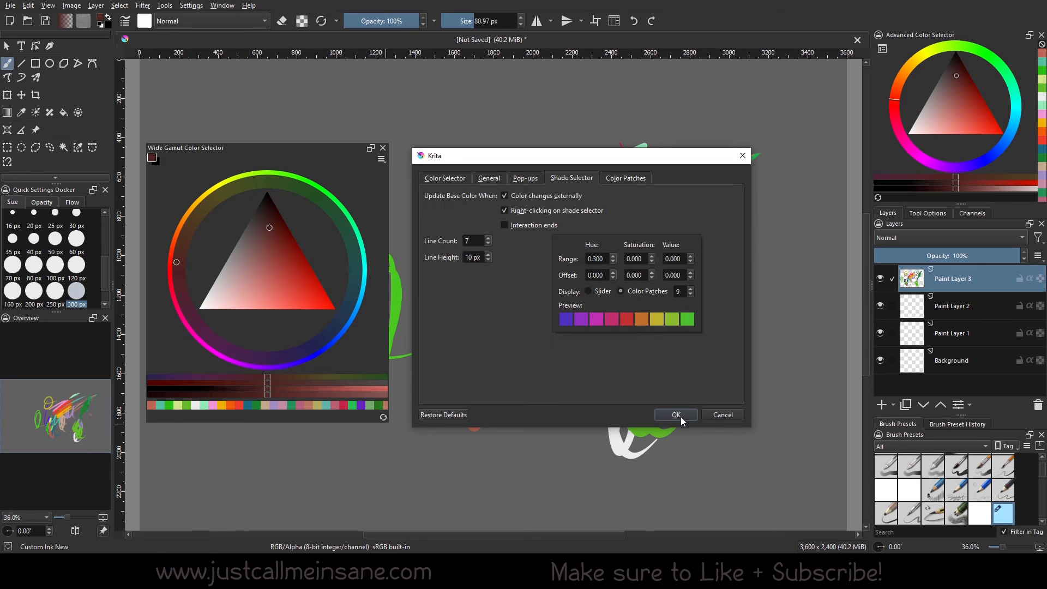
Confirm the seven-line shade settings and pick a magenta from the new shade rows.
click(676, 415)
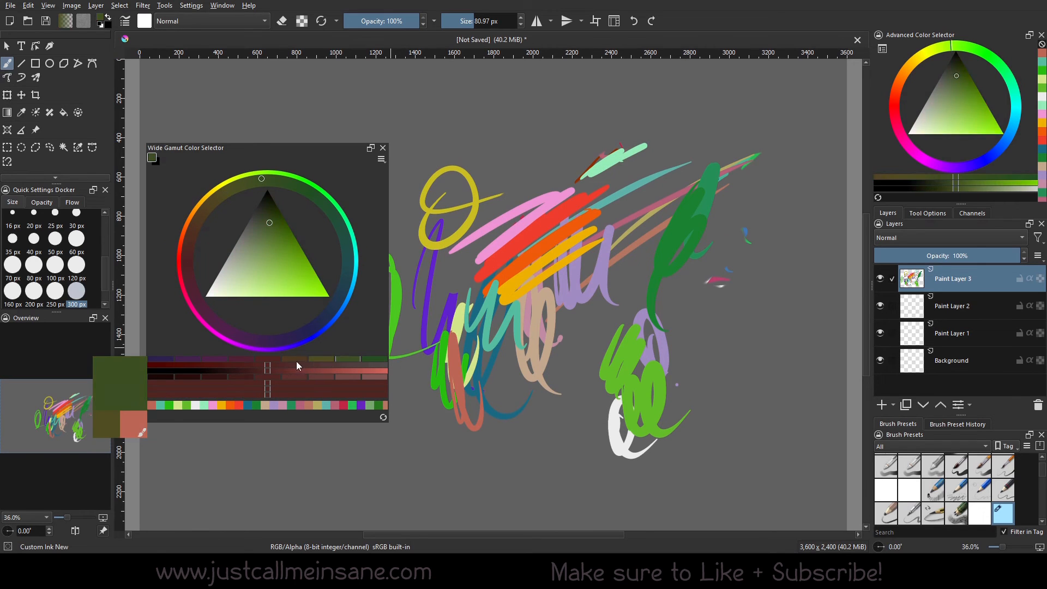
click(382, 158)
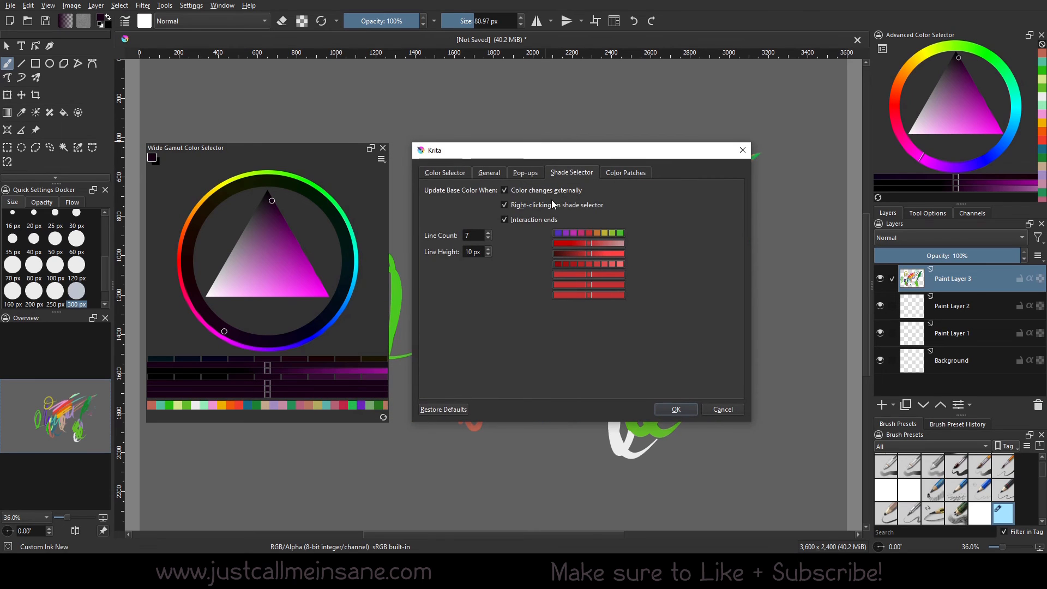
mouse_move(303, 376)
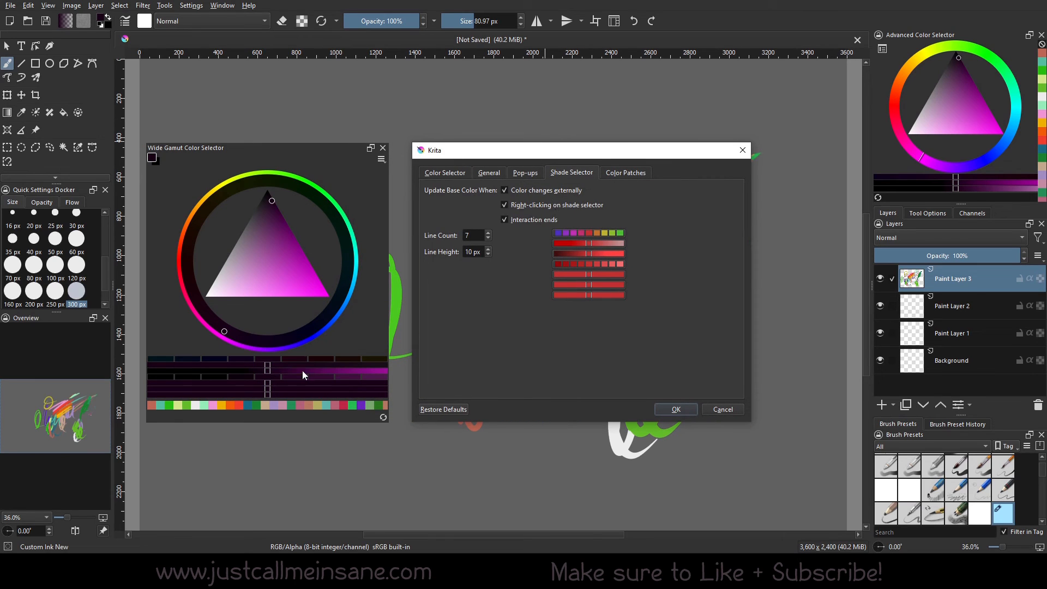
click(676, 409)
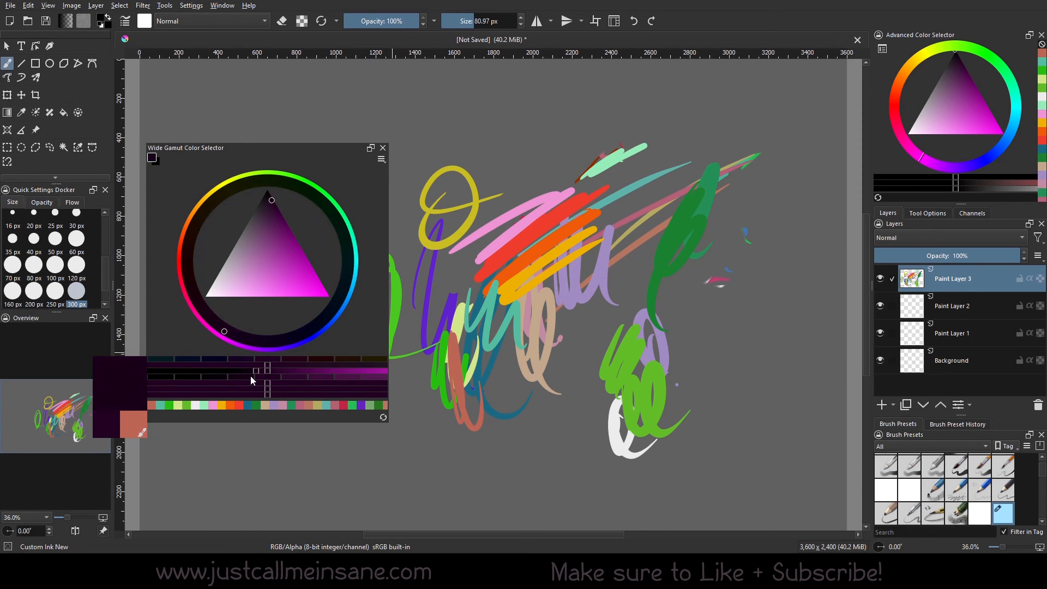
click(268, 192)
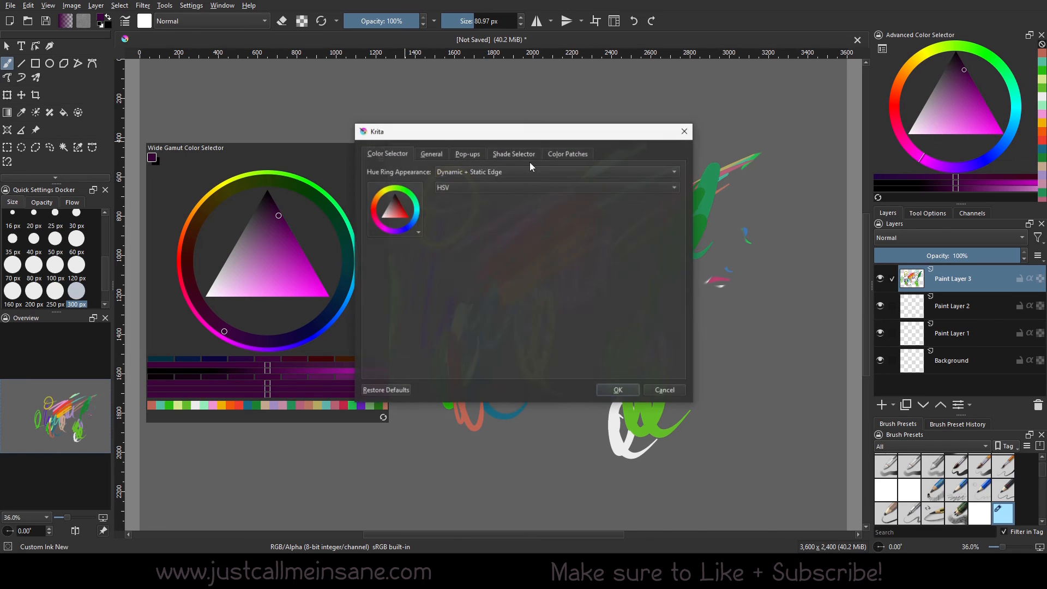
click(619, 390)
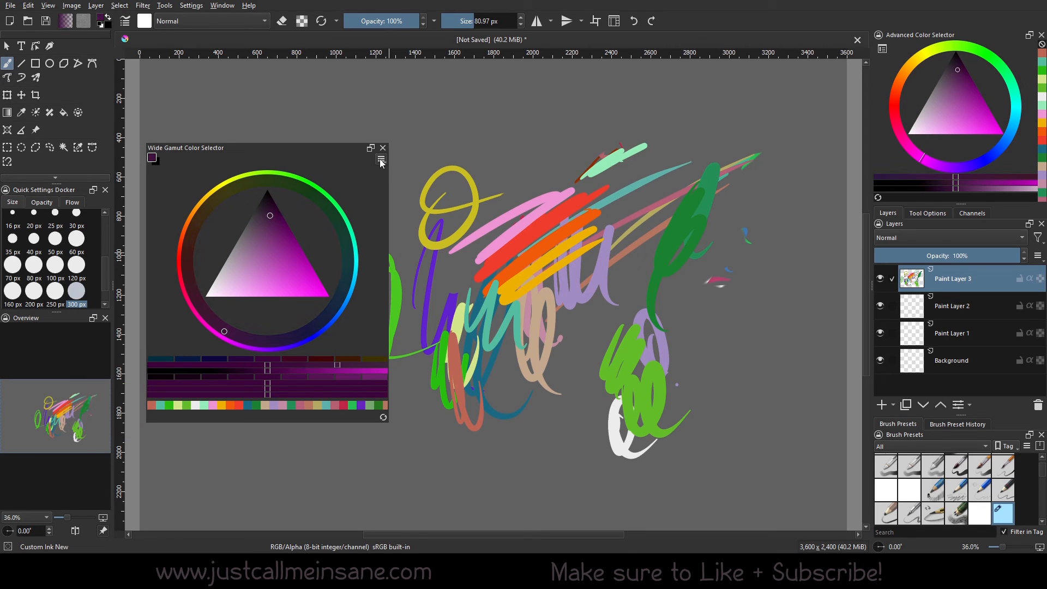
click(381, 159)
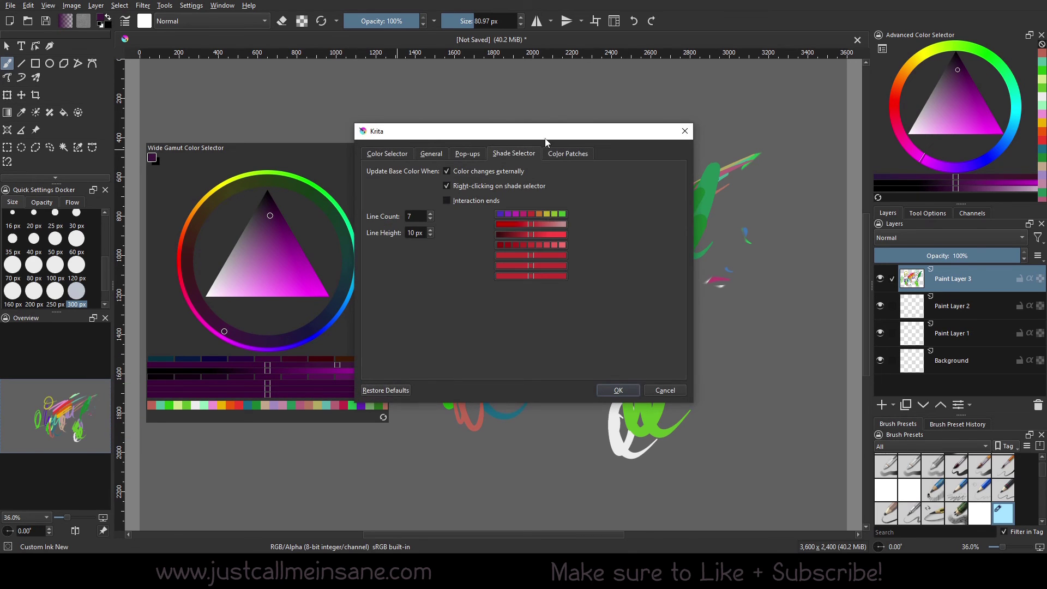
click(447, 200)
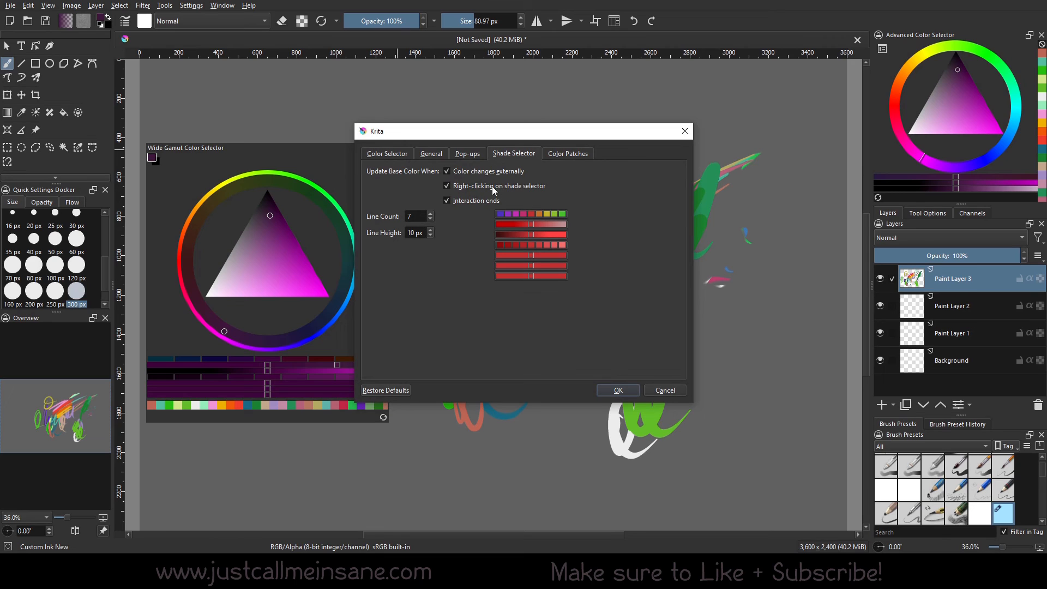
click(447, 200)
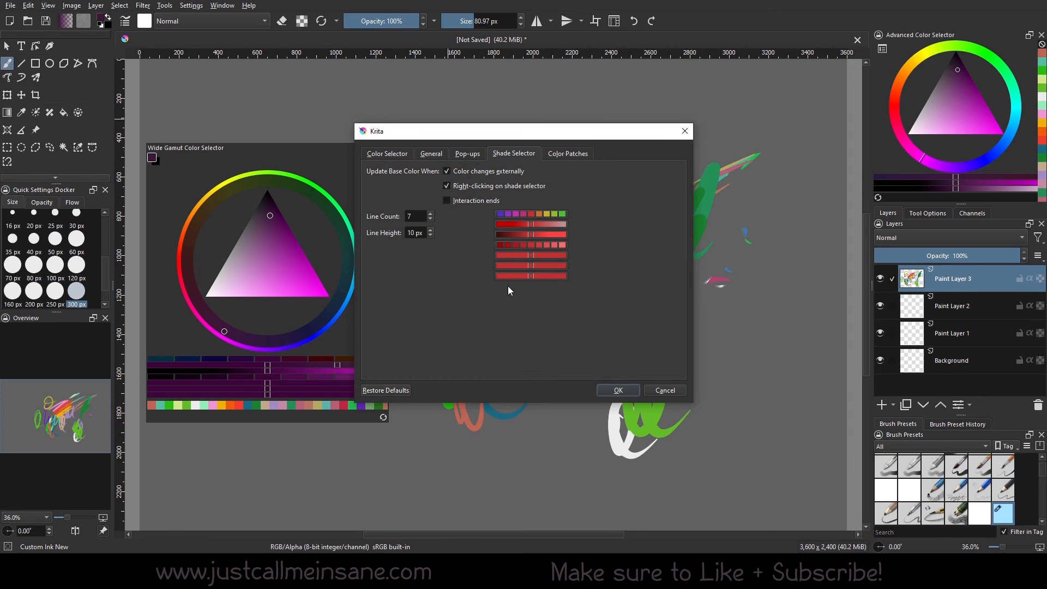
drag(525, 131, 530, 136)
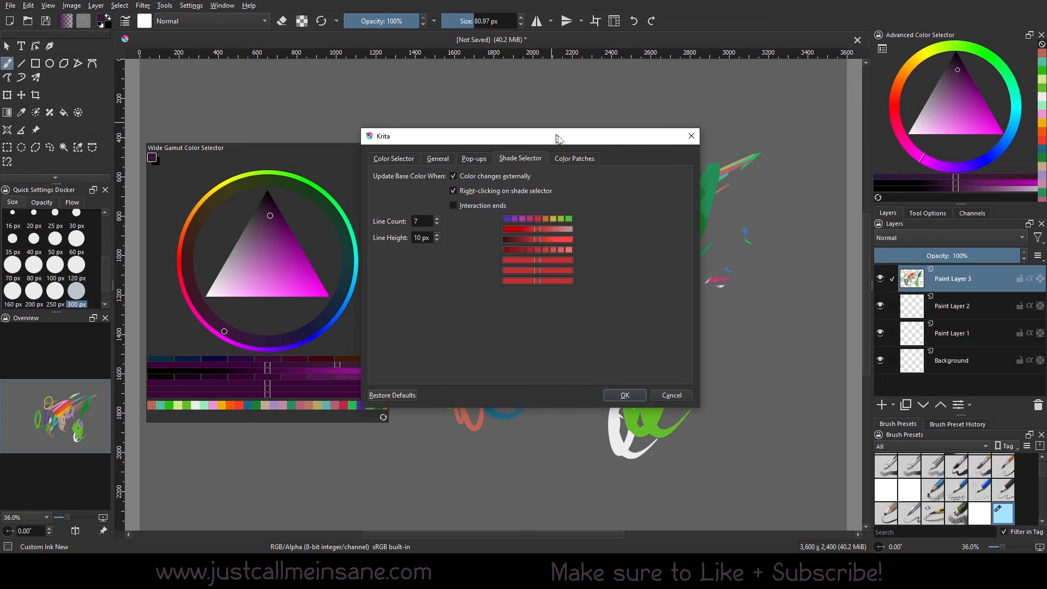
drag(558, 136, 541, 145)
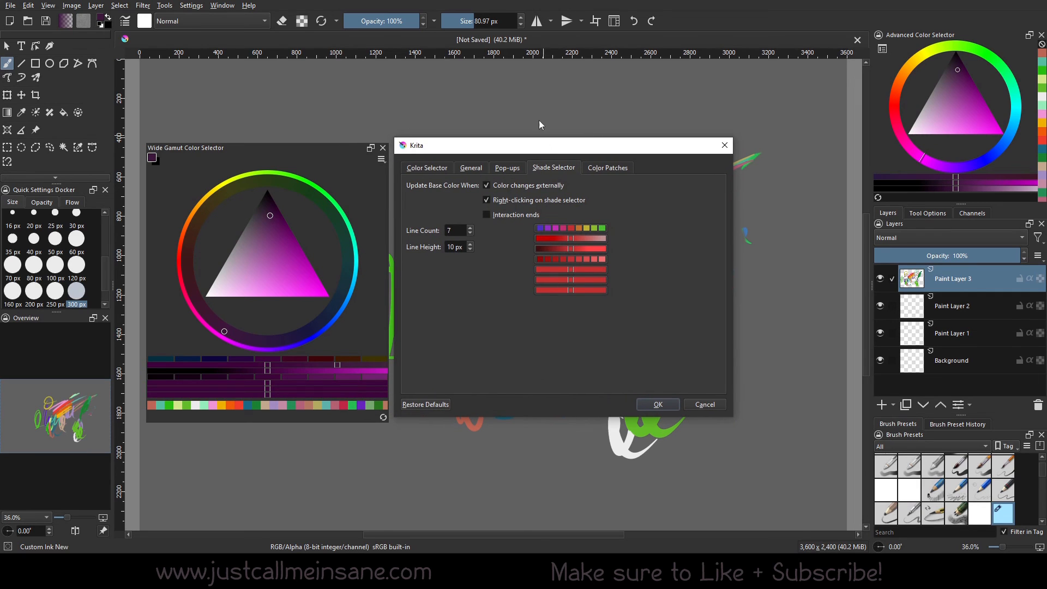
click(507, 168)
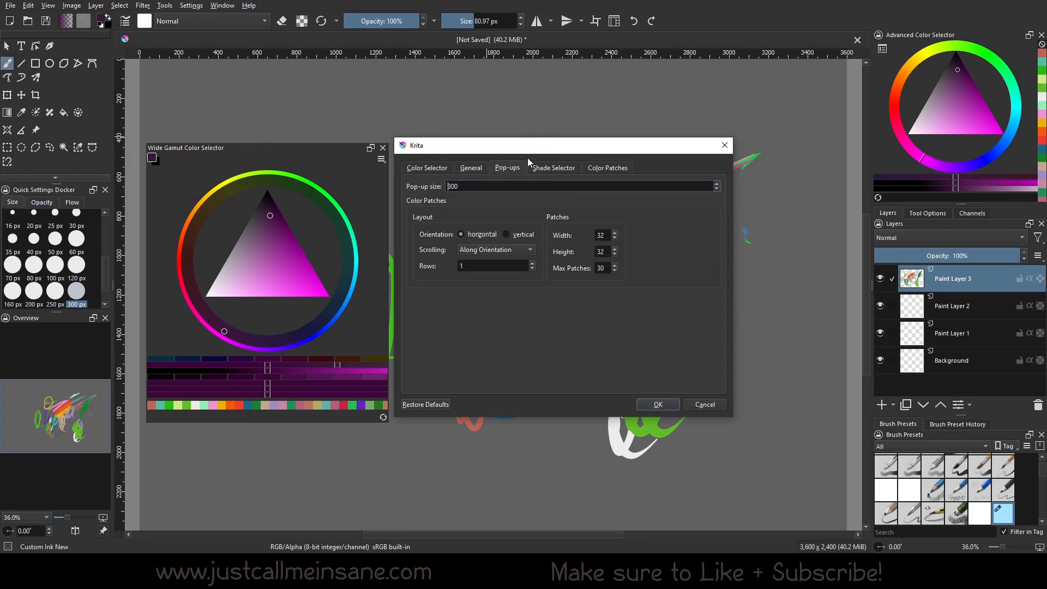
click(553, 168)
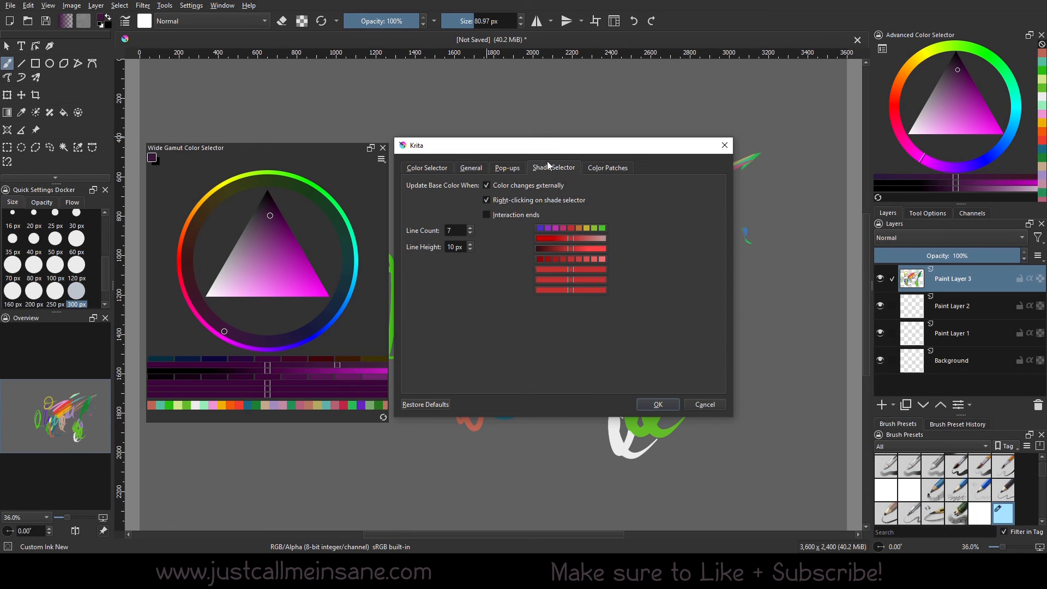
click(507, 167)
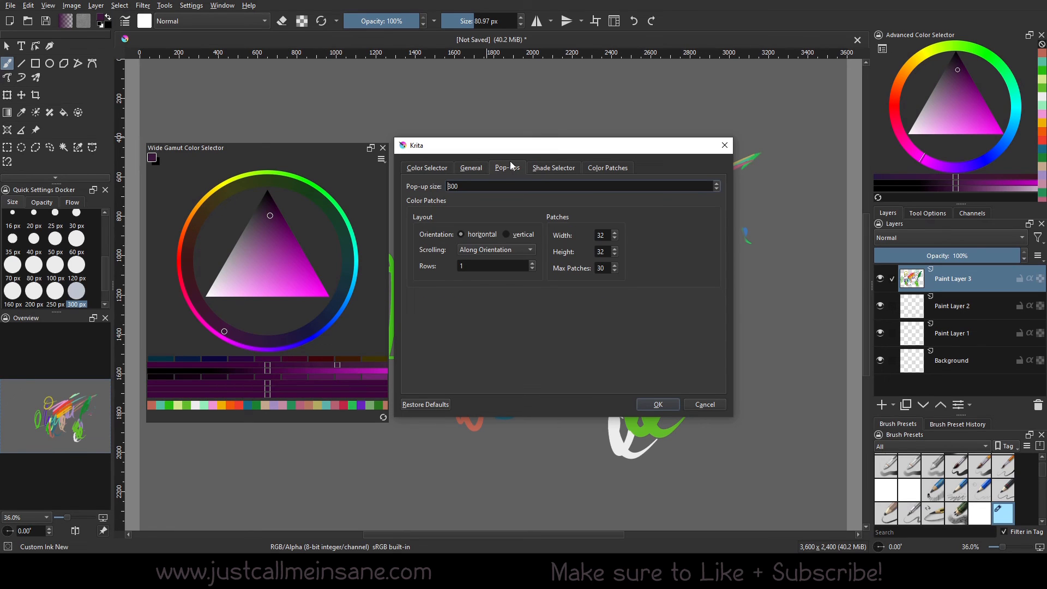
click(658, 404)
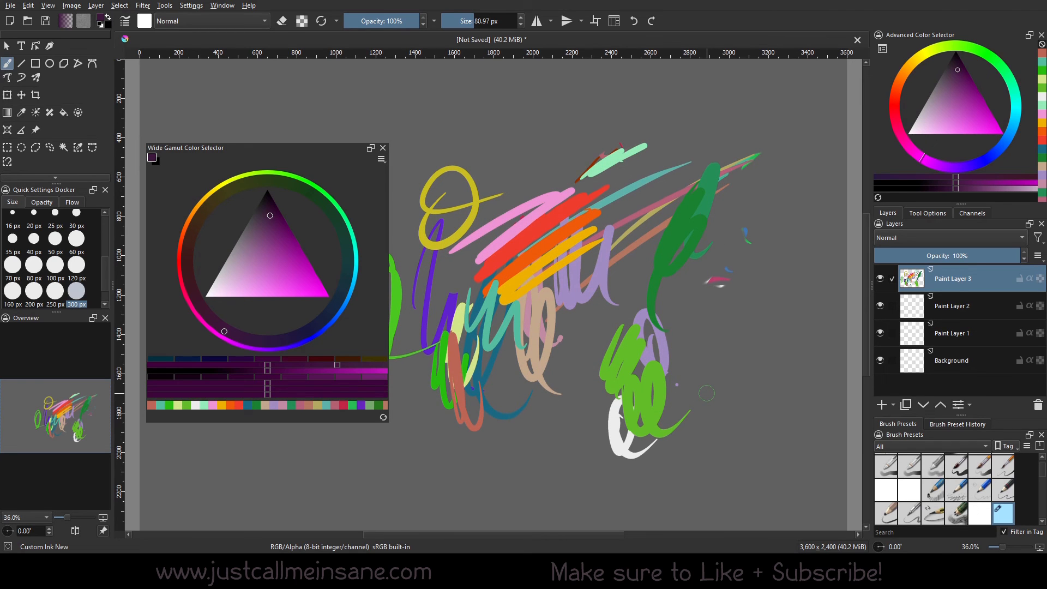
Choose the 300 px Eraser Circle preset and wipe every stroke from the canvas.
click(886, 464)
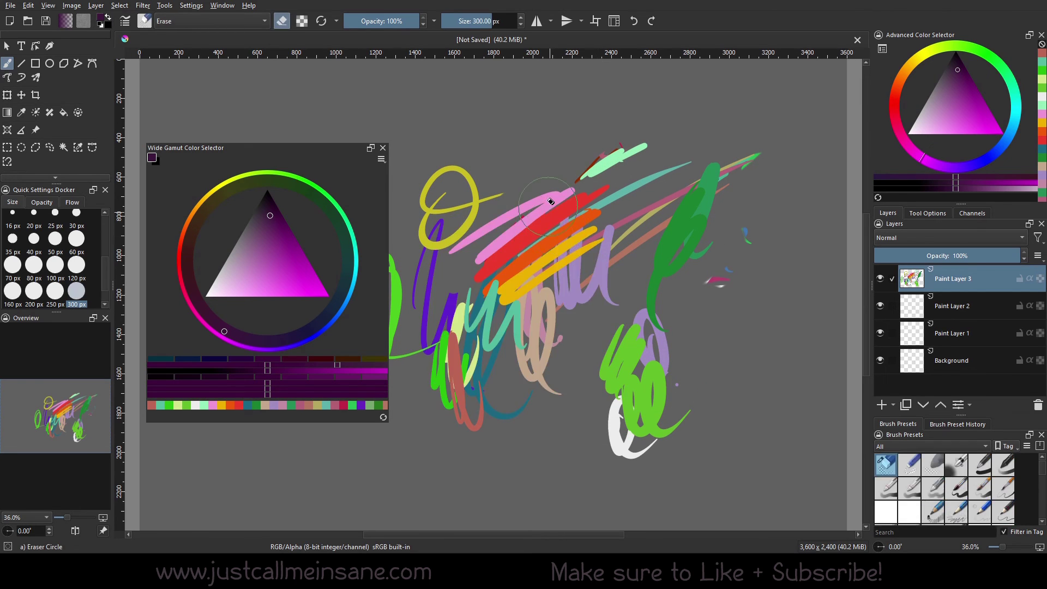
drag(548, 203, 474, 474)
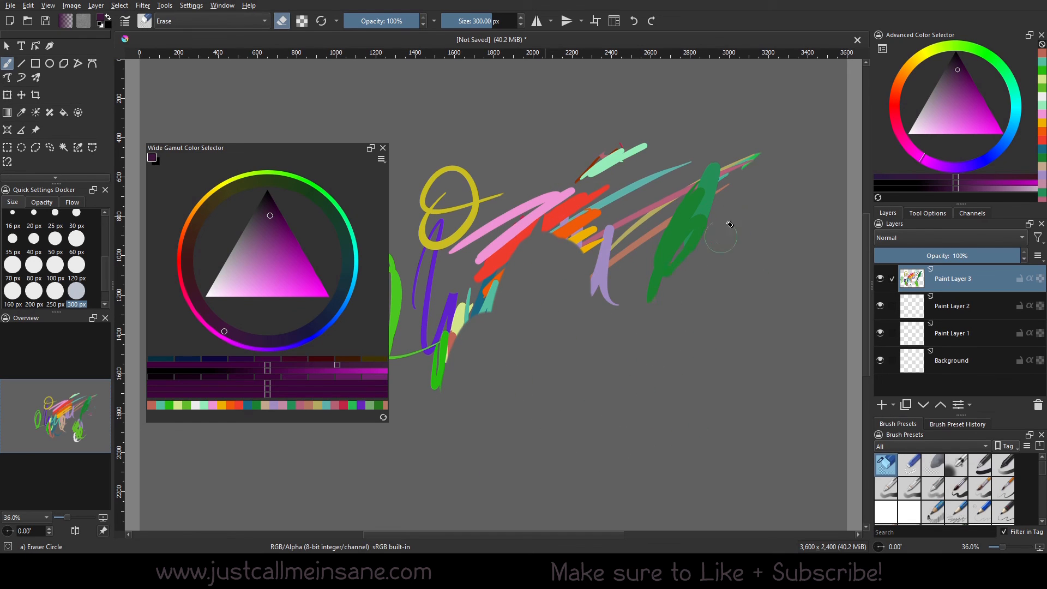
drag(728, 223, 403, 409)
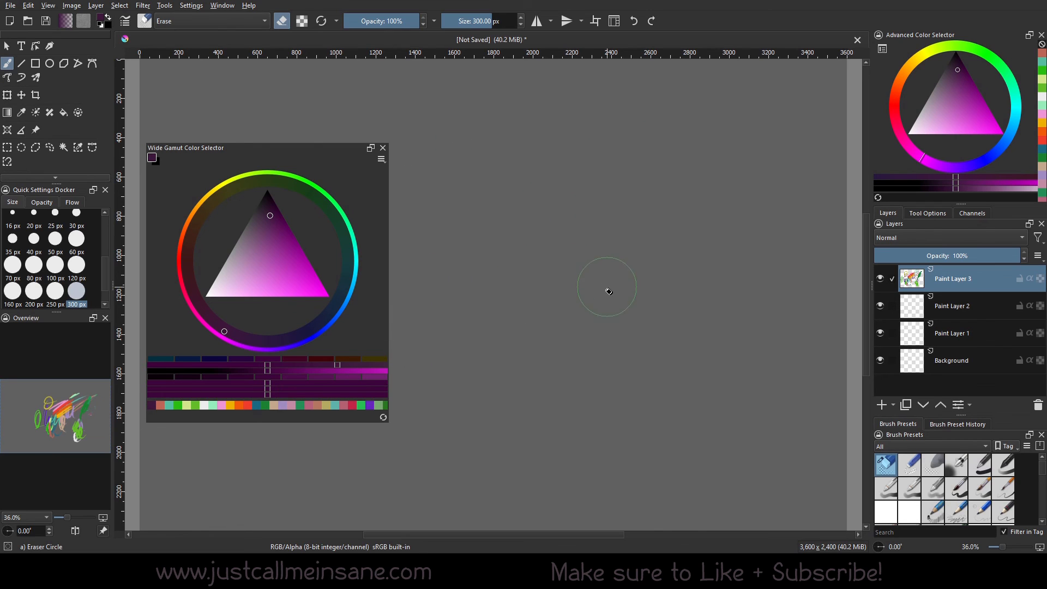
Reopen the selector configuration, then paint teal, blue and red strokes with picked hues.
click(381, 159)
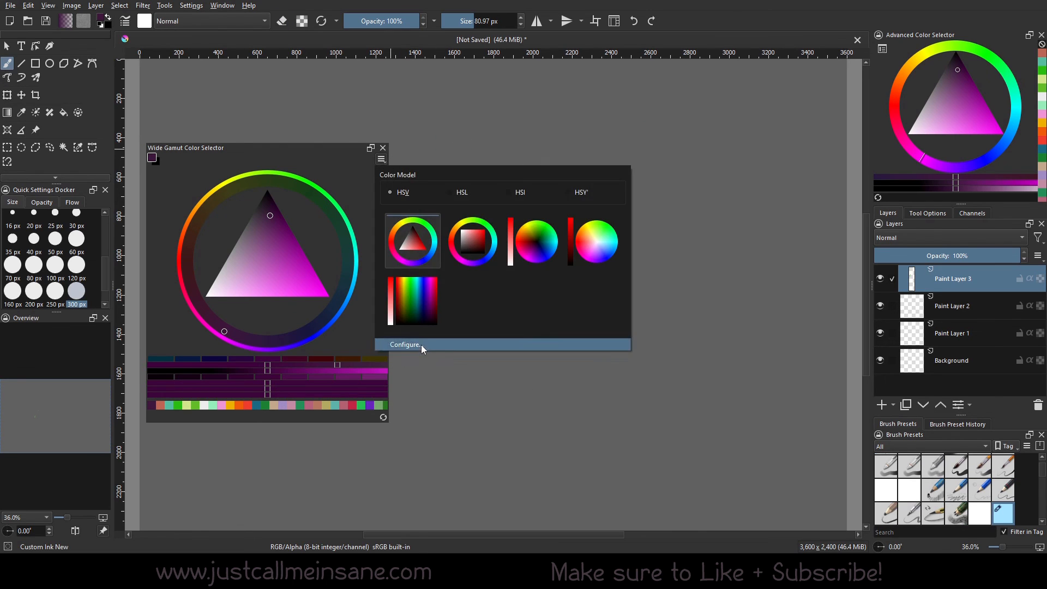
click(405, 345)
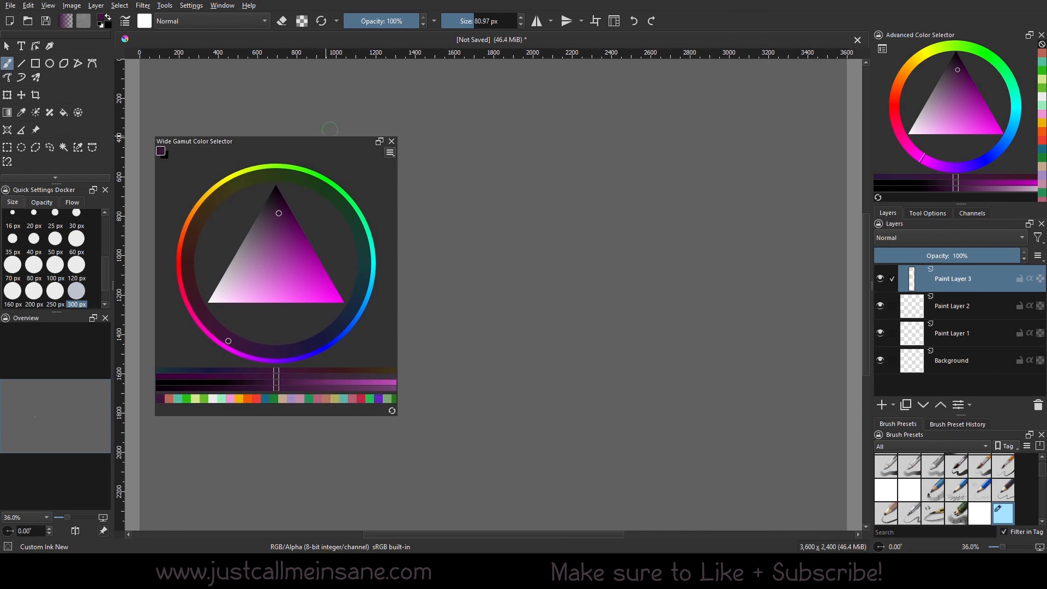
mouse_move(651, 335)
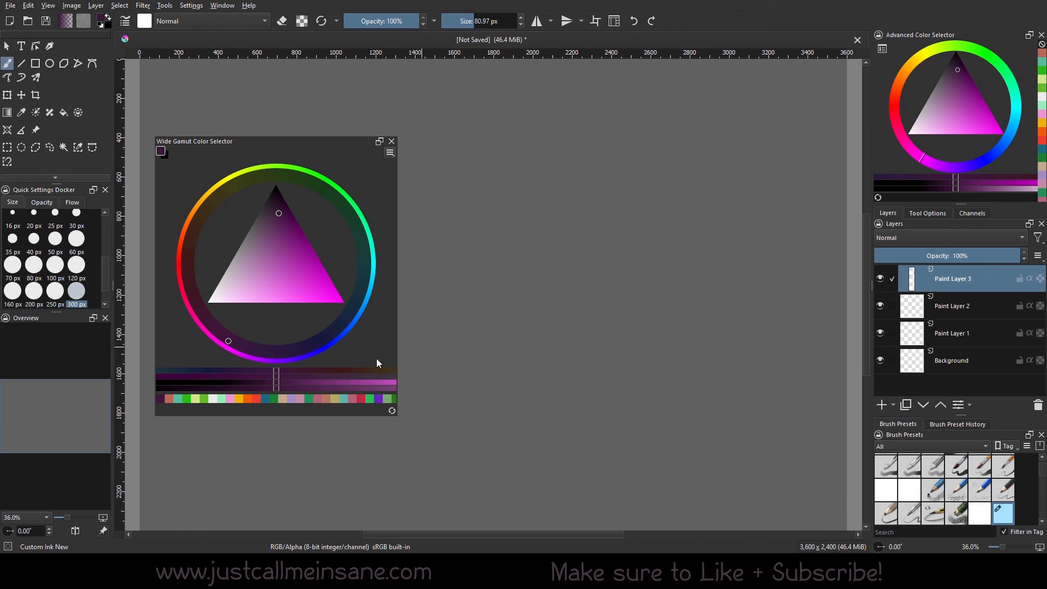
mouse_move(329, 348)
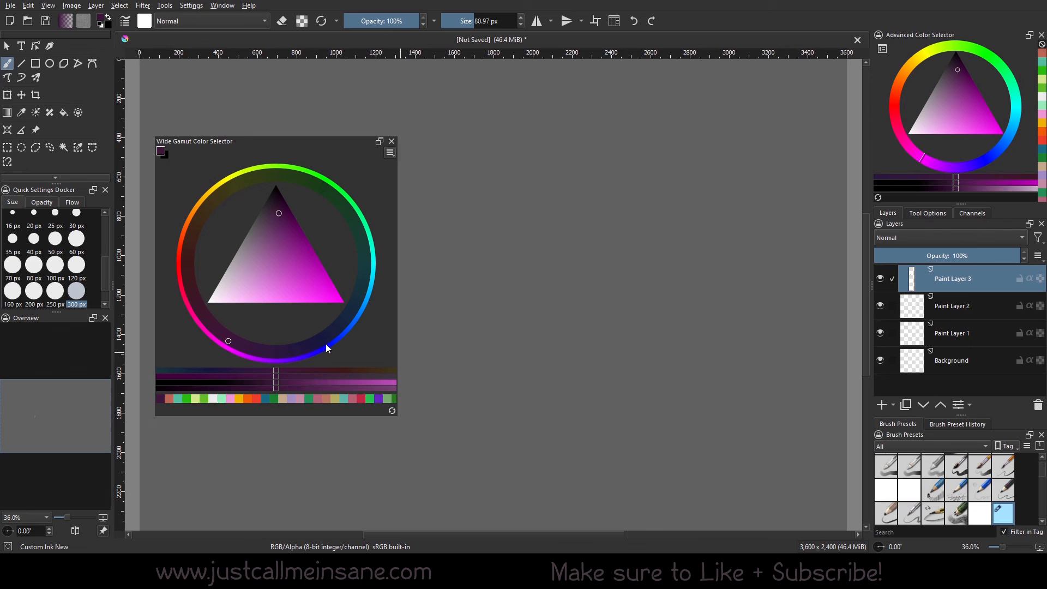
click(363, 238)
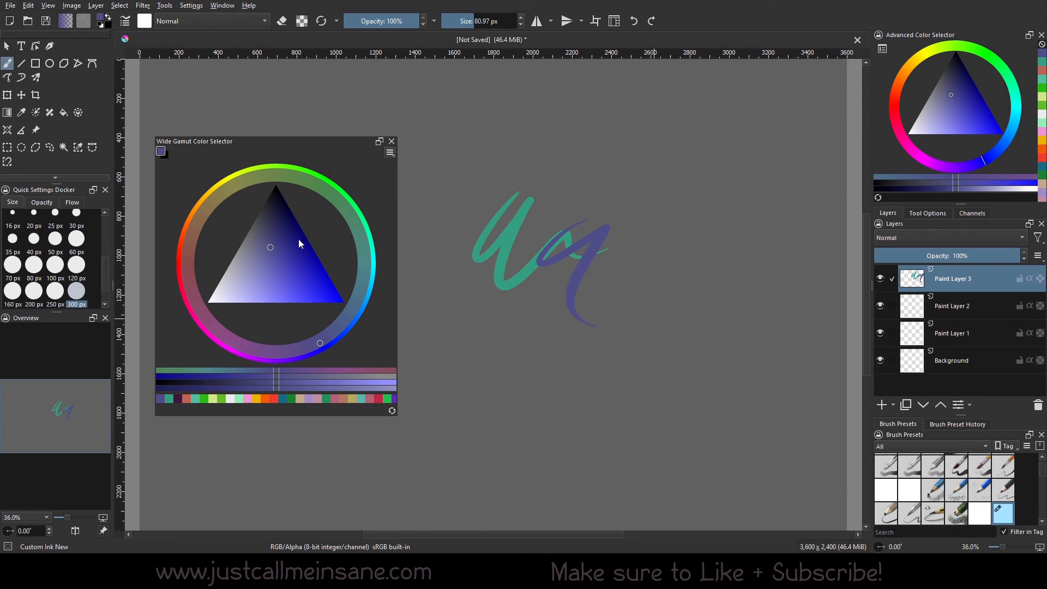
mouse_move(366, 280)
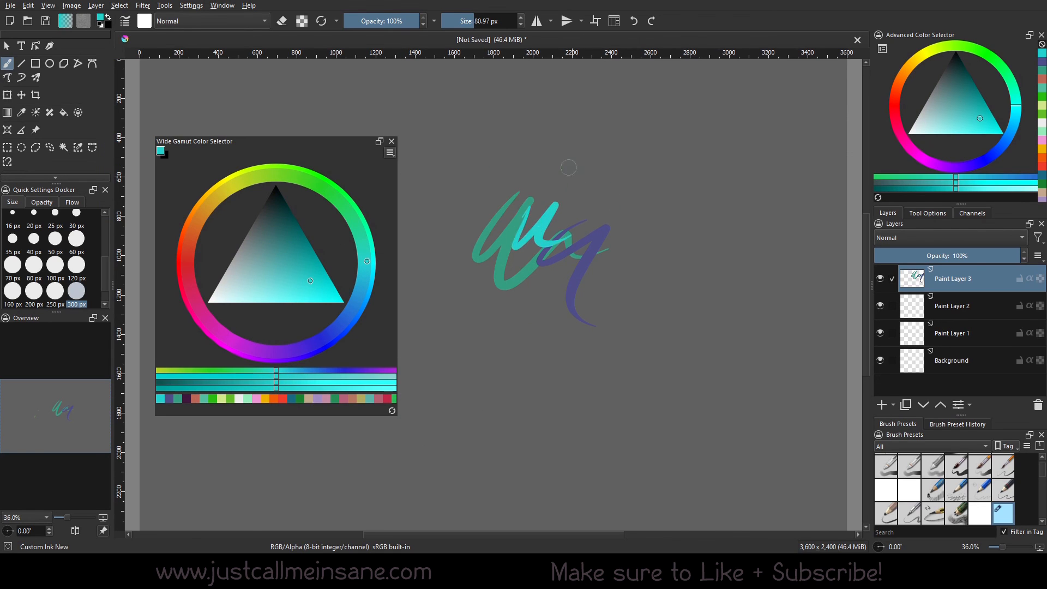
drag(514, 237, 562, 307)
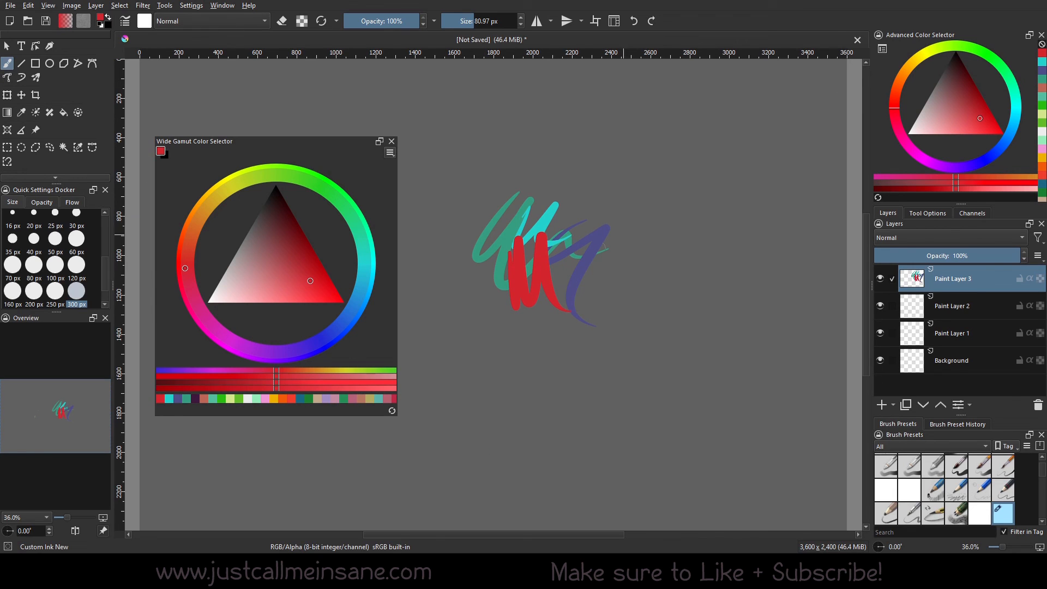
mouse_move(247, 436)
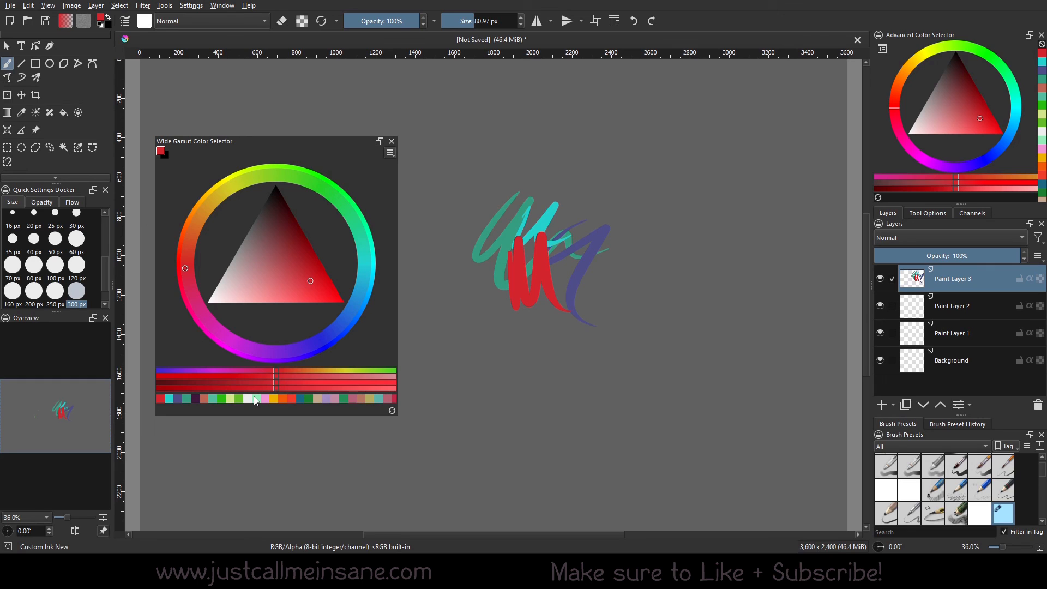
mouse_move(623, 294)
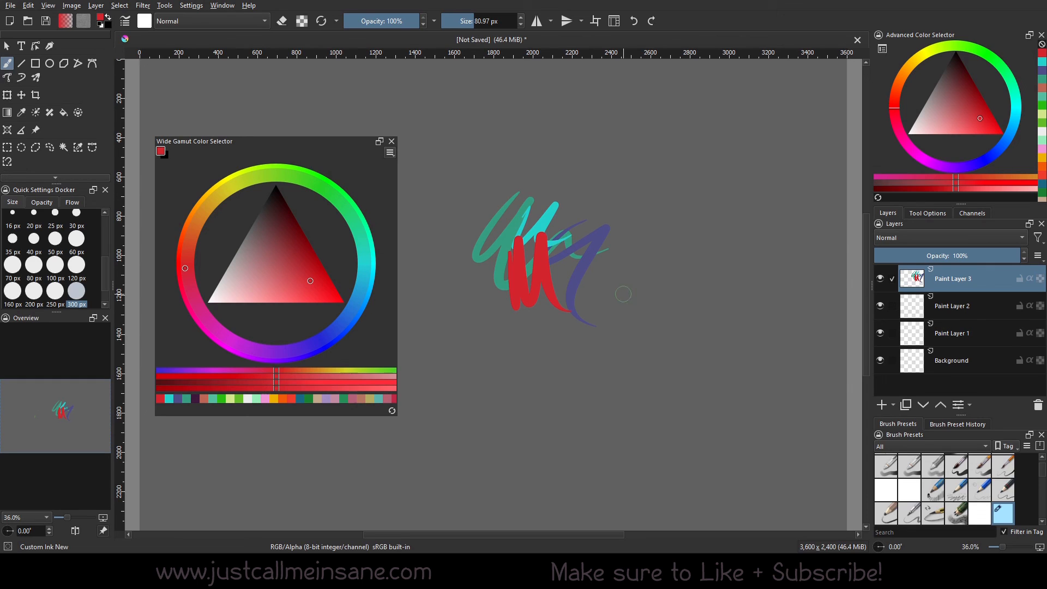